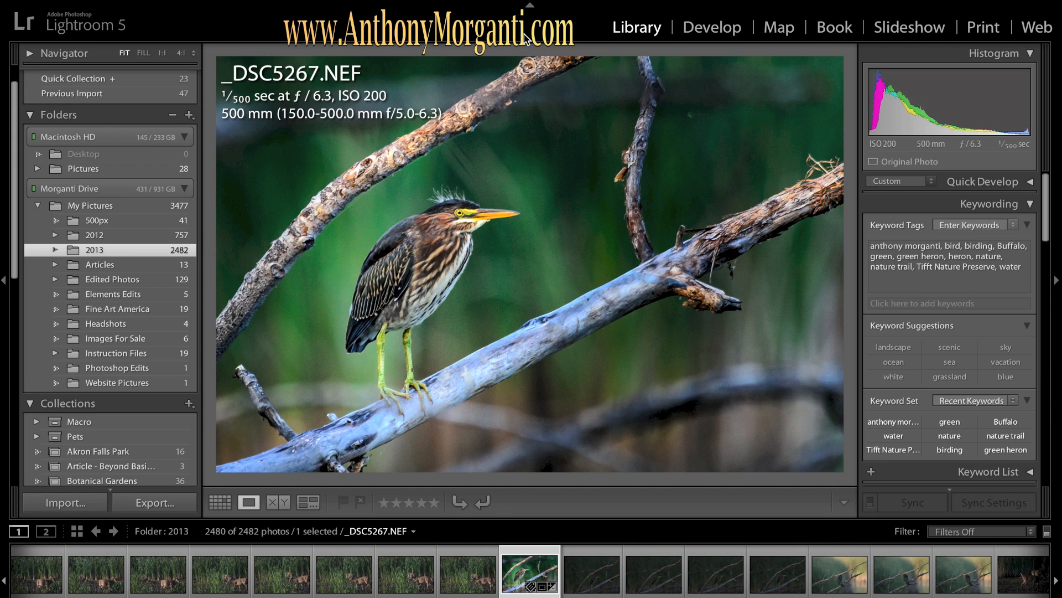
mouse_move(529, 47)
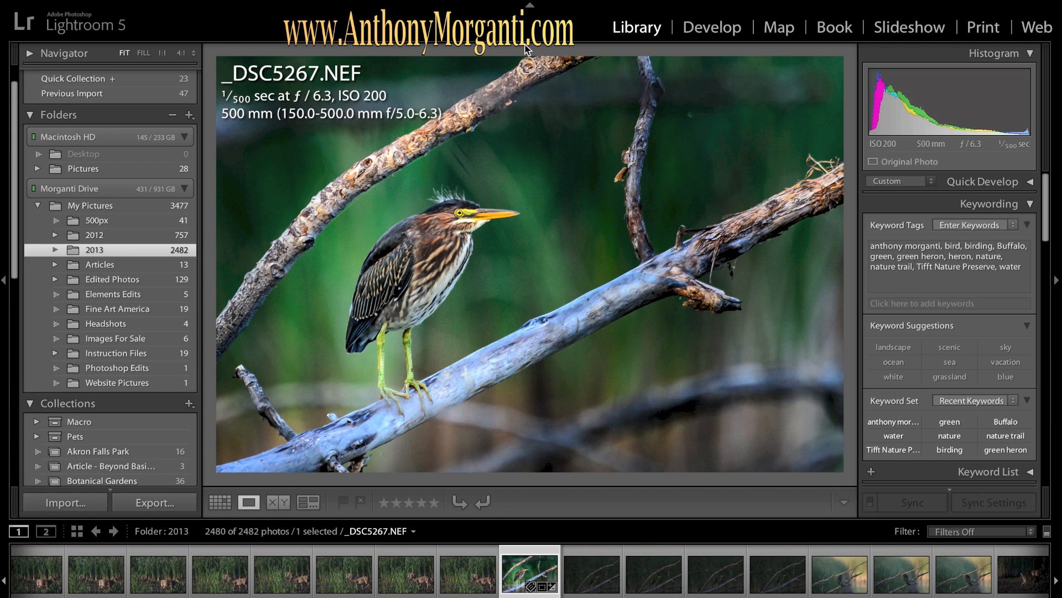
mouse_move(470, 34)
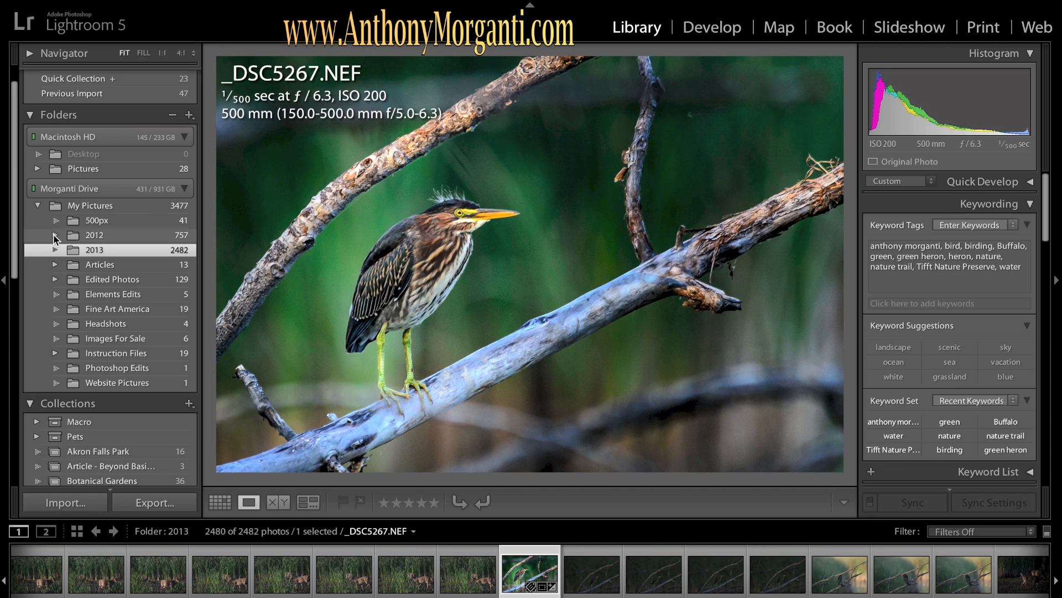
Dismiss the camera import, then copy all six NEF files from the DCIM folder
left_click(54, 235)
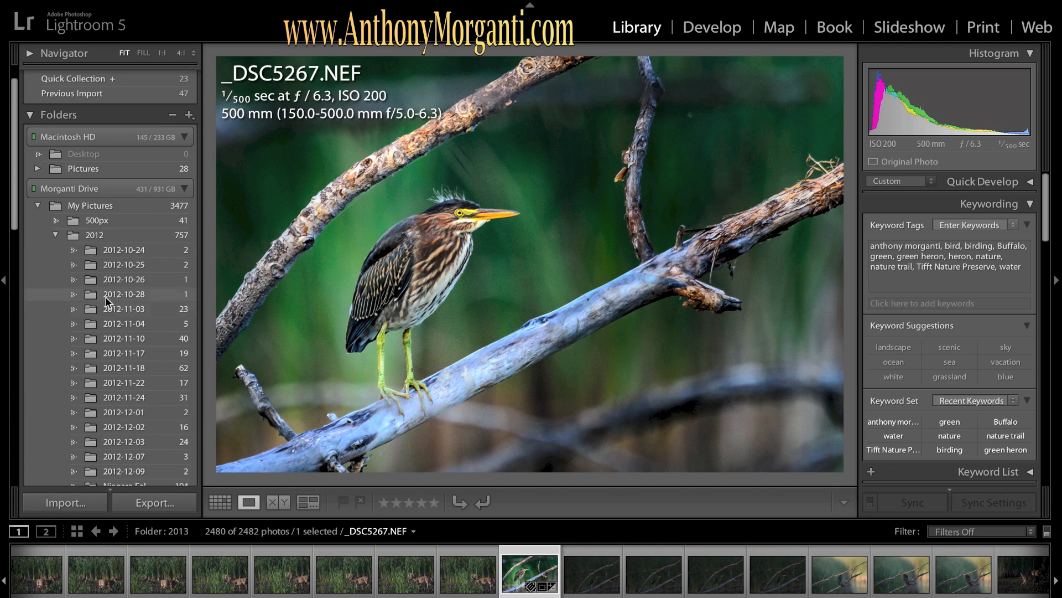
mouse_move(124, 433)
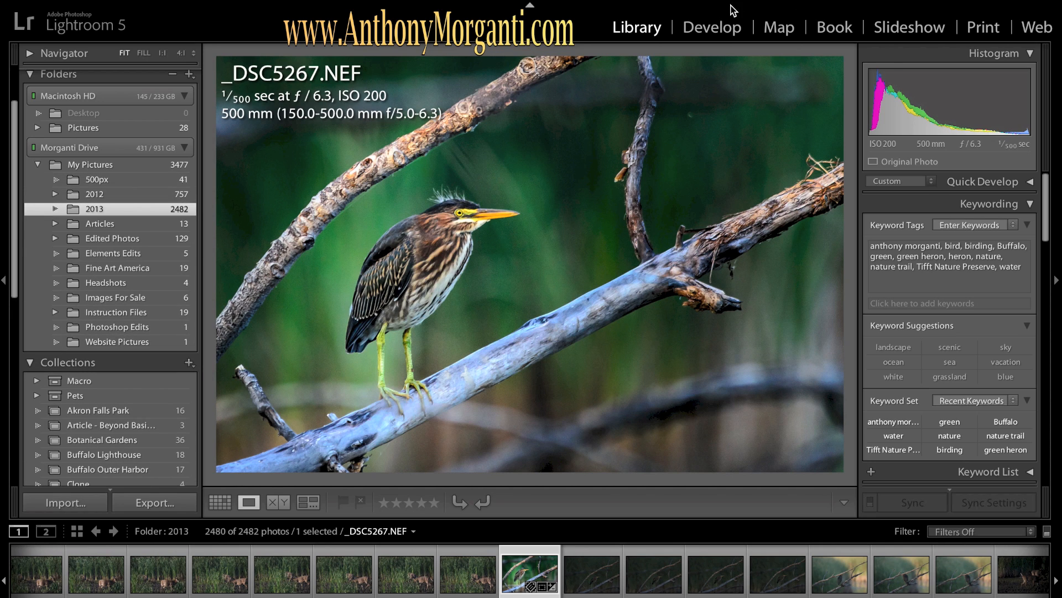
mouse_move(737, 3)
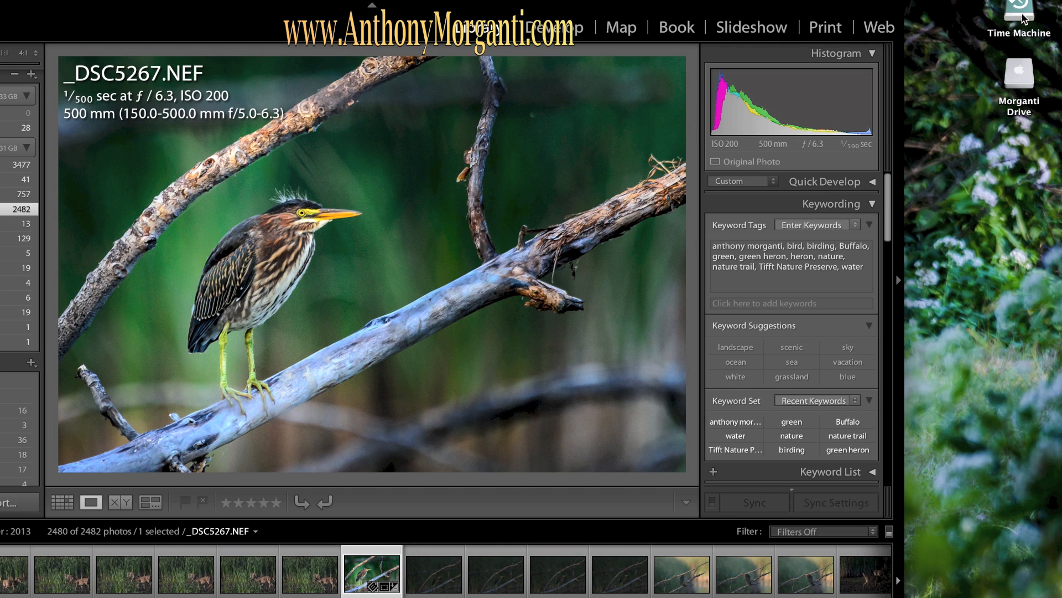
mouse_move(1026, 71)
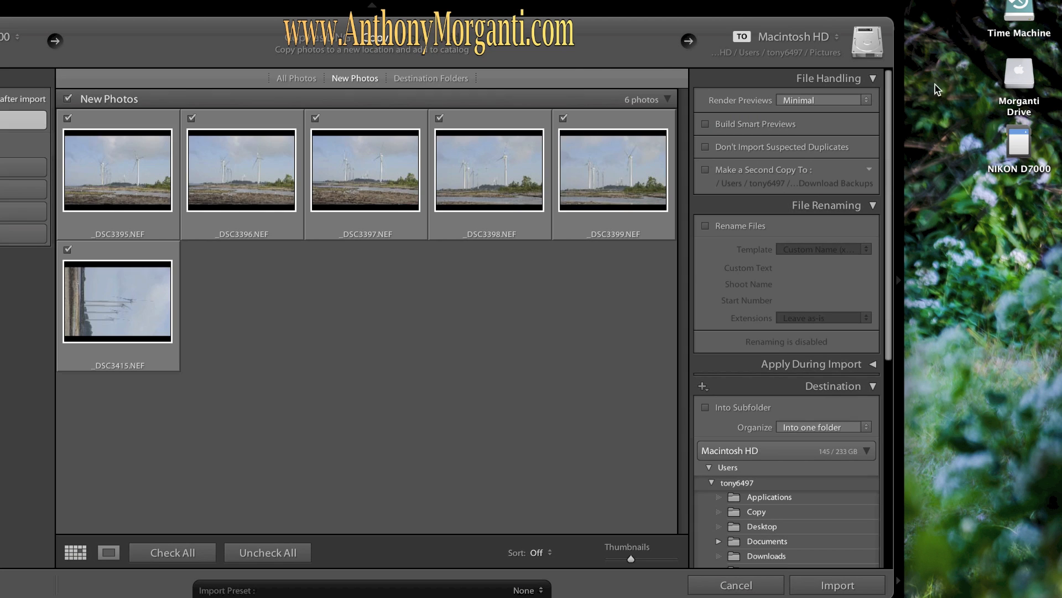
mouse_move(110, 43)
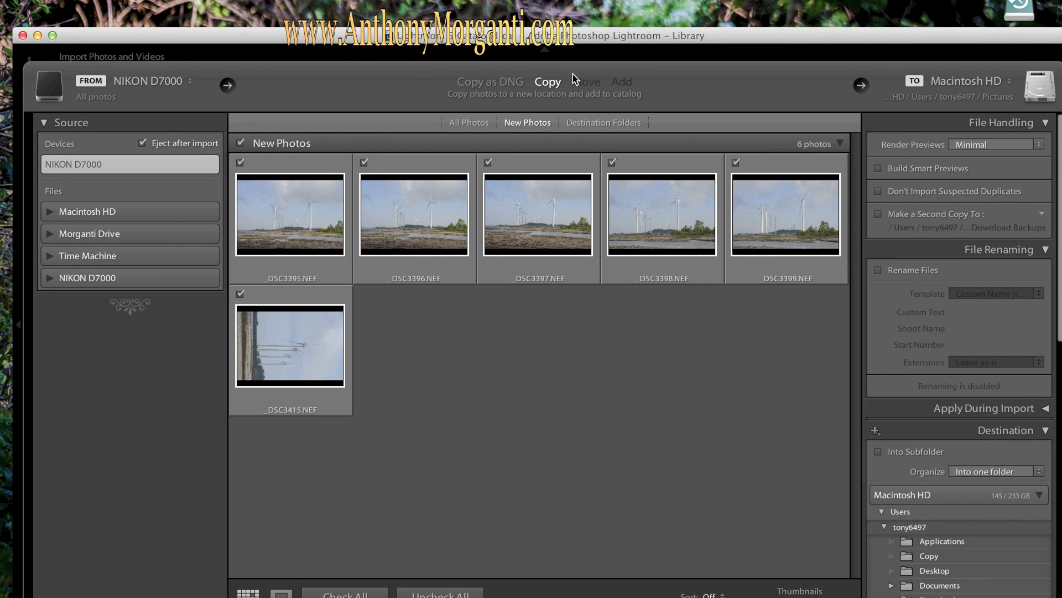
mouse_move(593, 293)
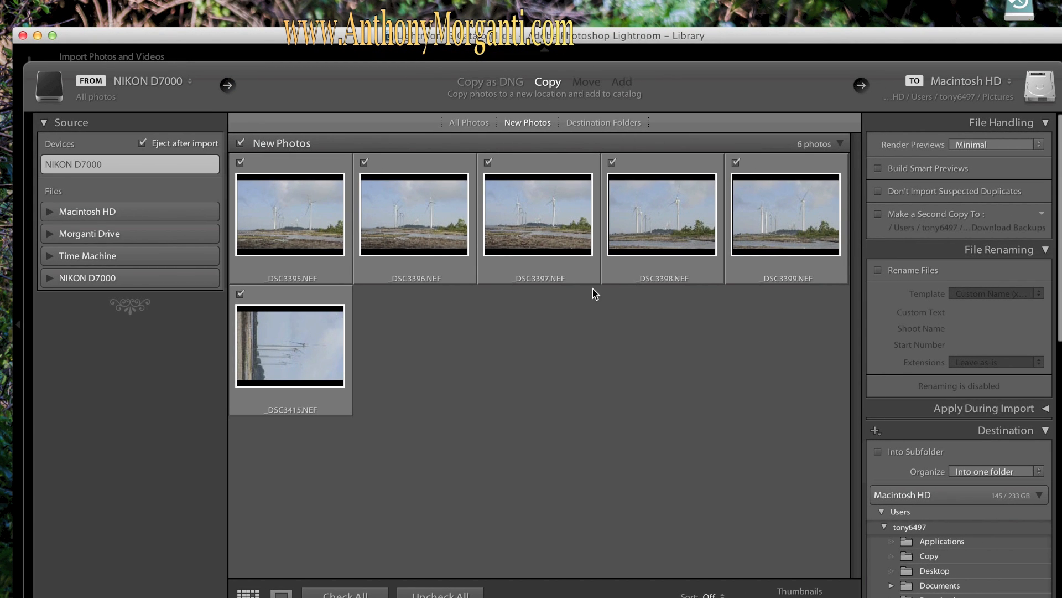
mouse_move(603, 46)
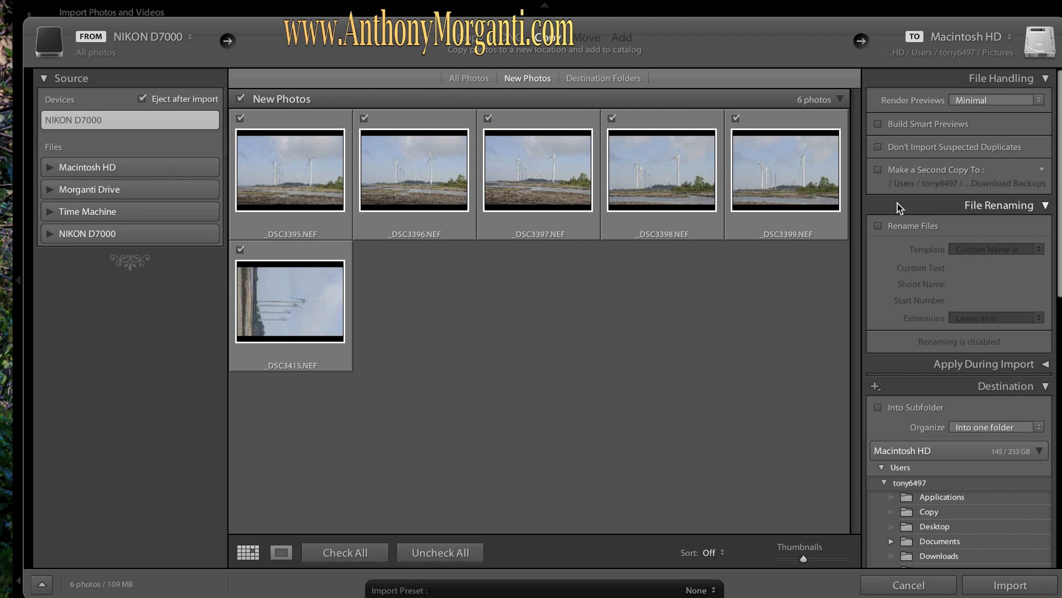
mouse_move(145, 70)
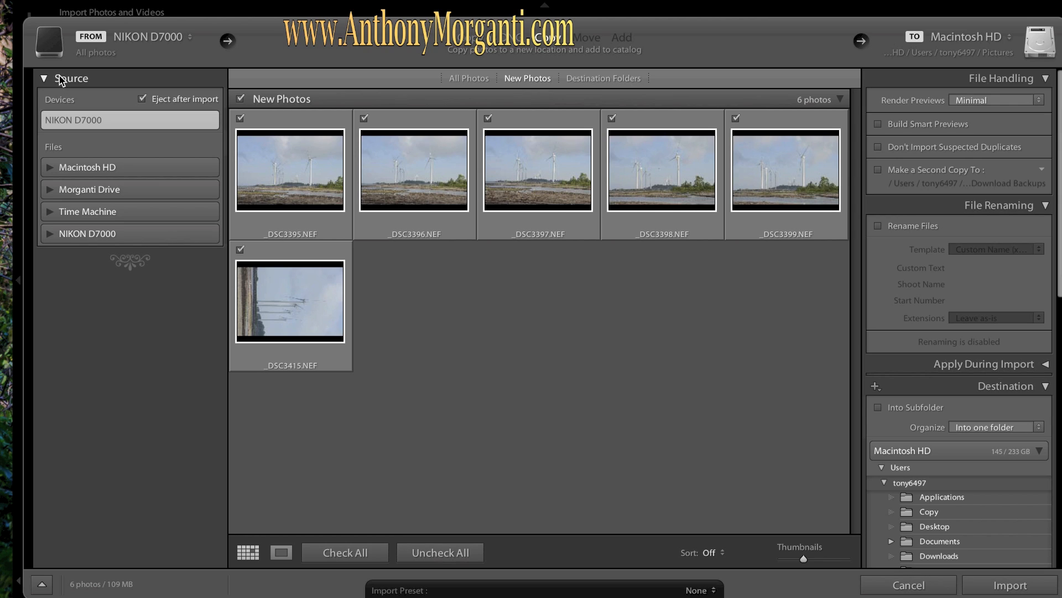
mouse_move(799, 176)
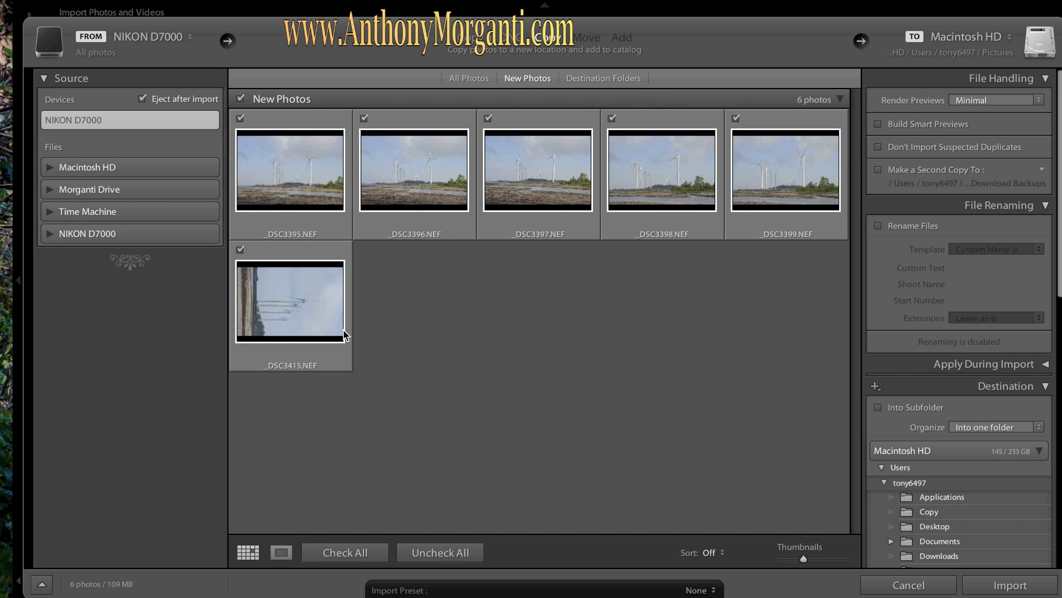
mouse_move(344, 335)
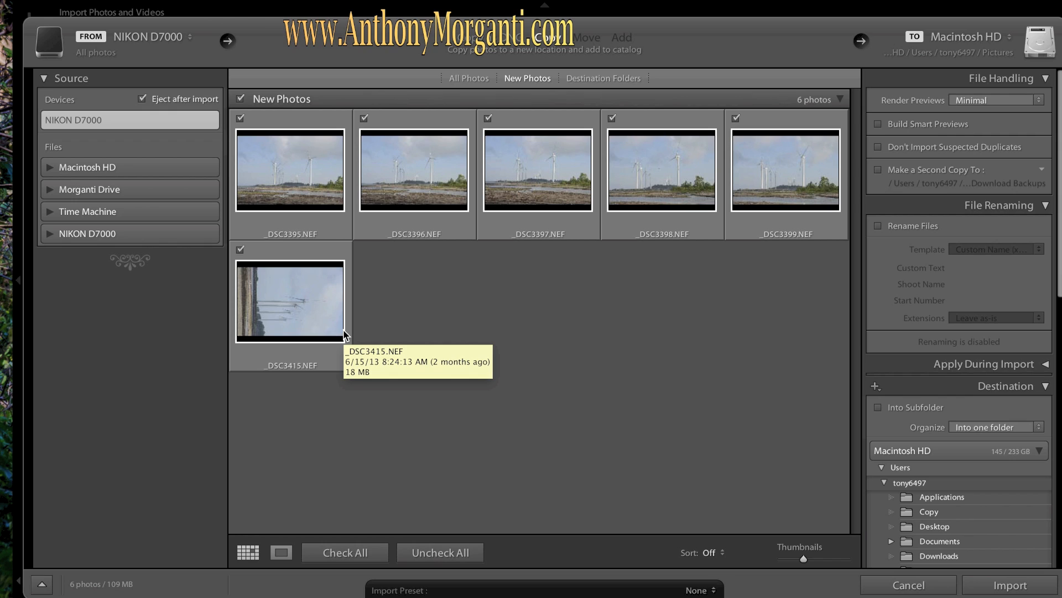
mouse_move(707, 142)
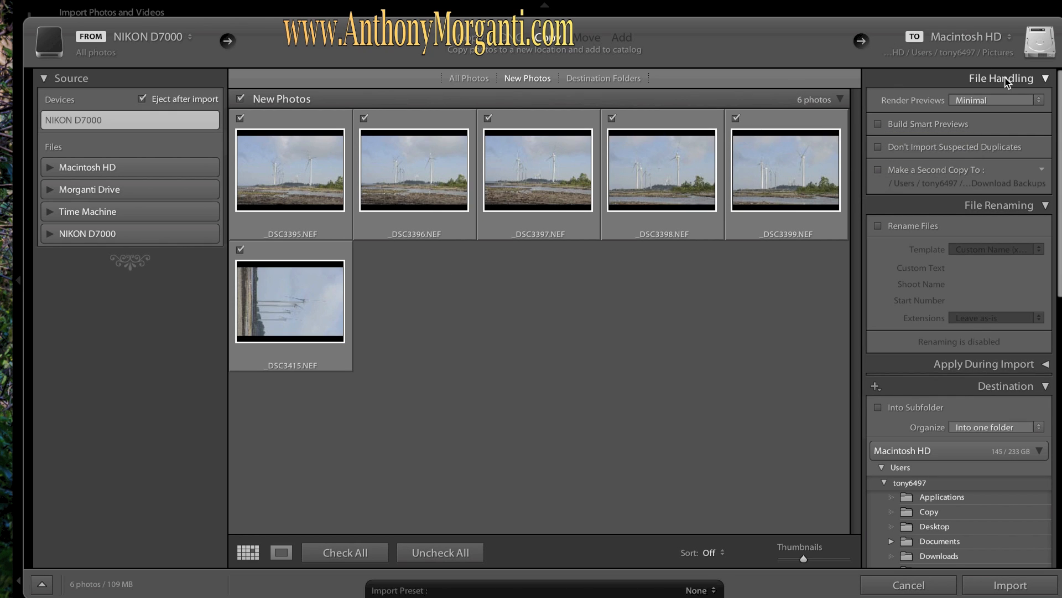
mouse_move(1003, 95)
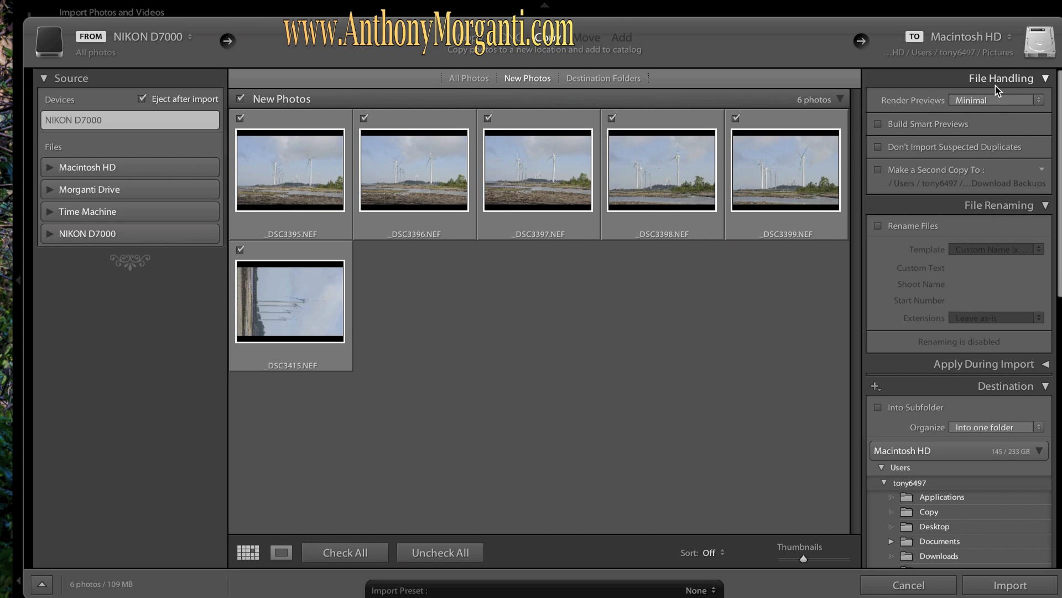
mouse_move(904, 131)
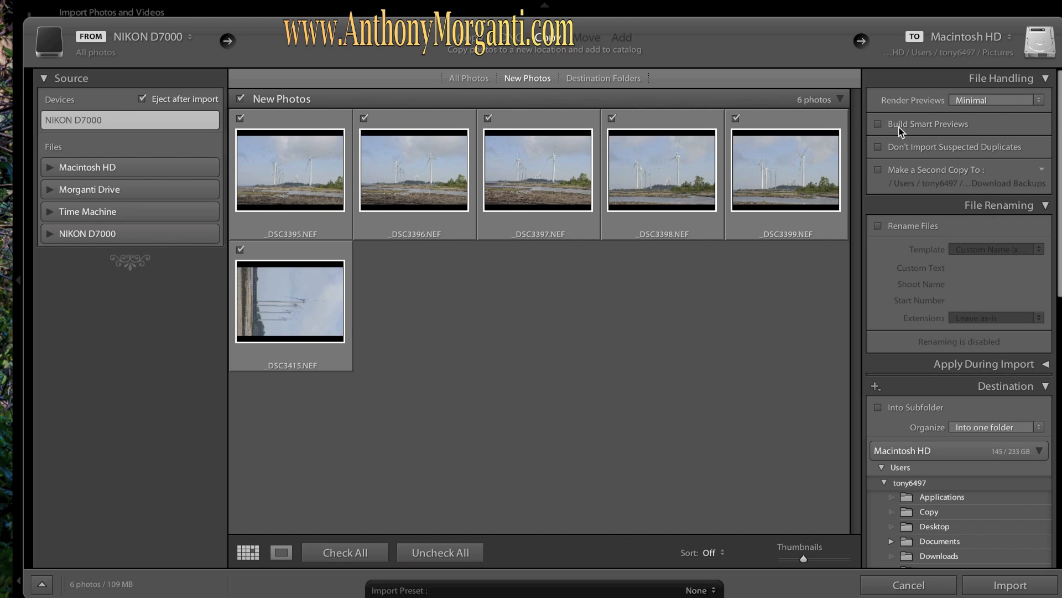
mouse_move(973, 199)
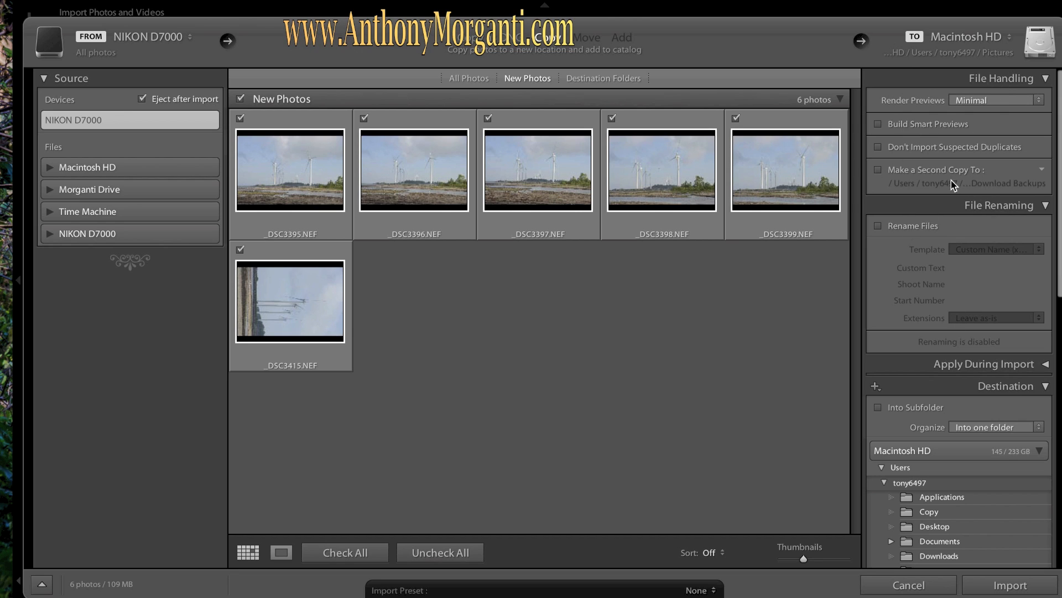
mouse_move(986, 137)
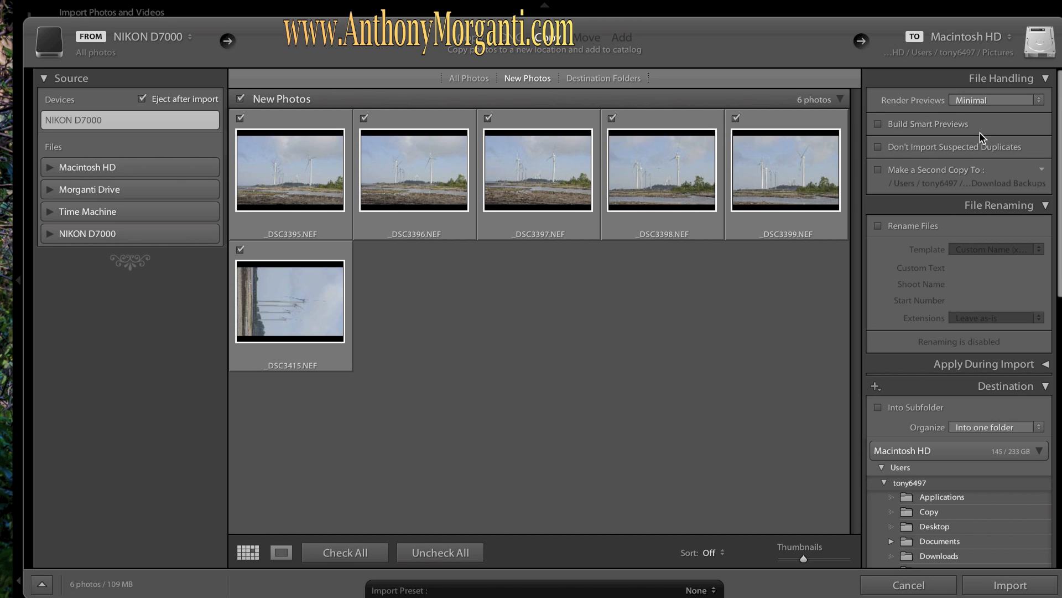
mouse_move(799, 33)
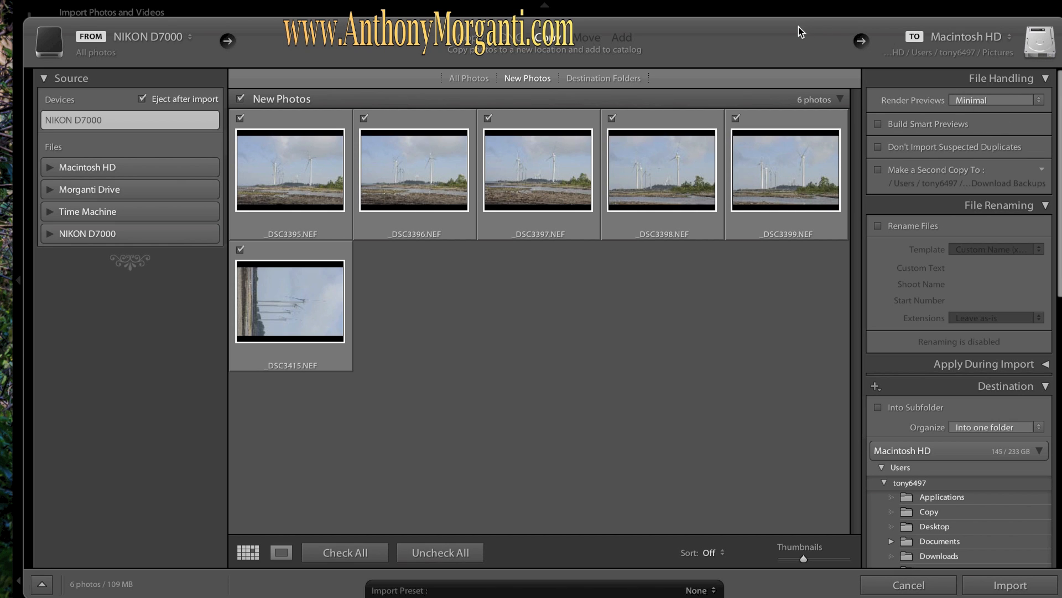
mouse_move(504, 51)
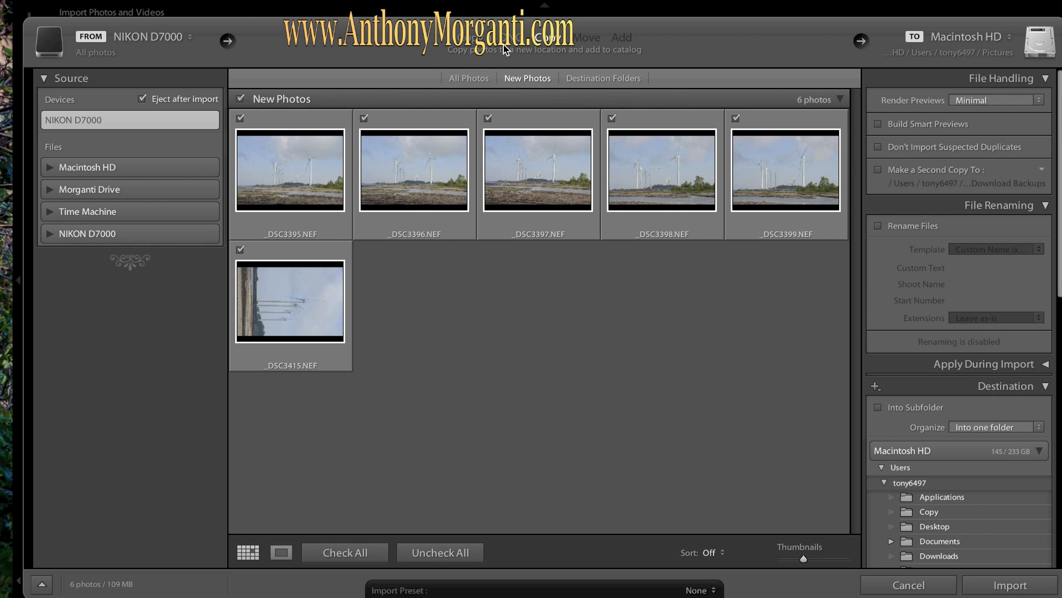
mouse_move(665, 55)
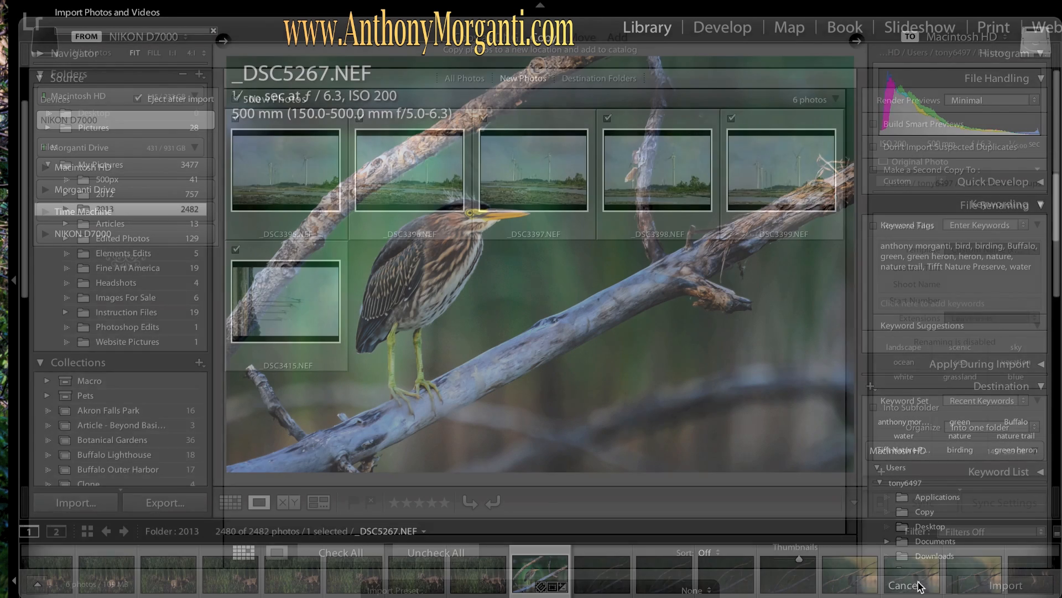
left_click(908, 585)
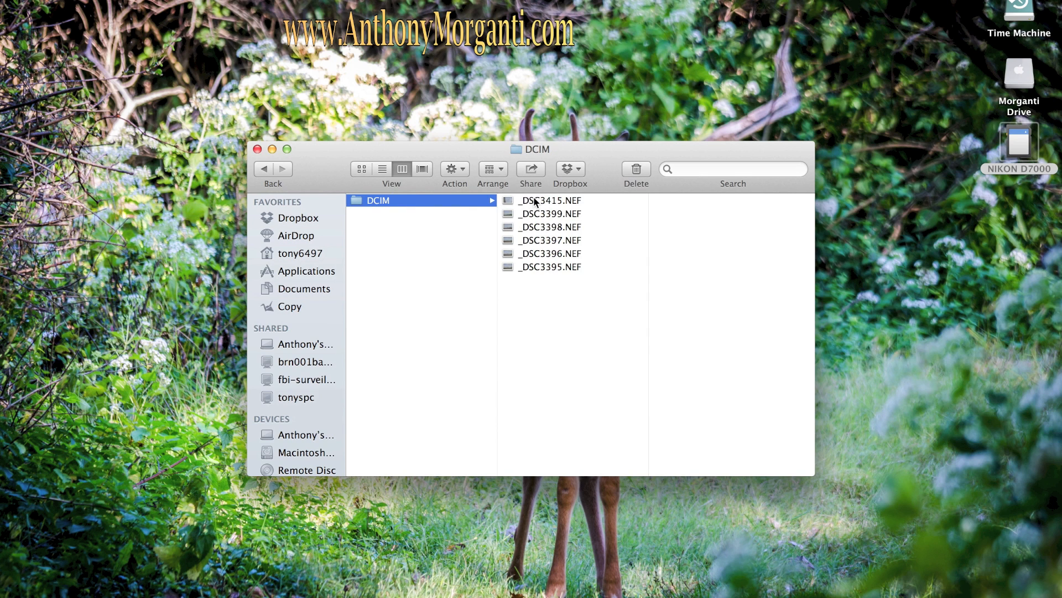
left_click(550, 200)
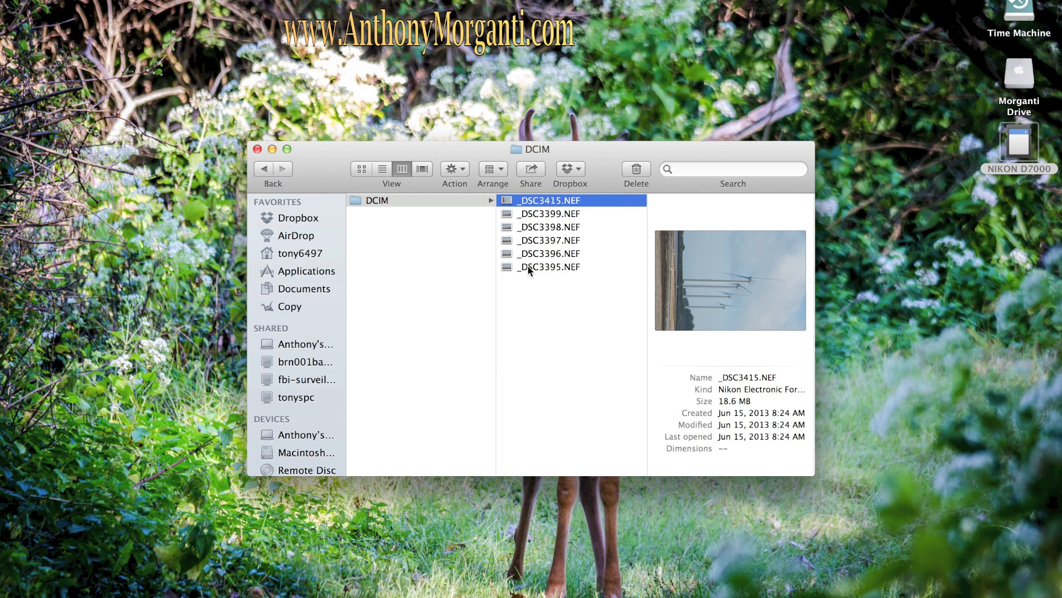
key("cmd+a")
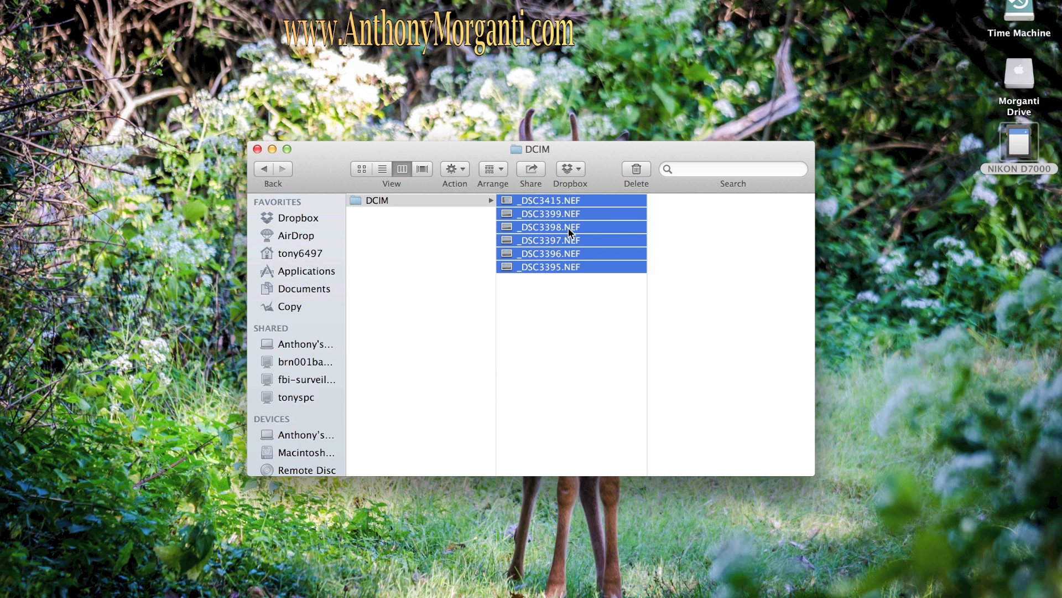
right_click(570, 230)
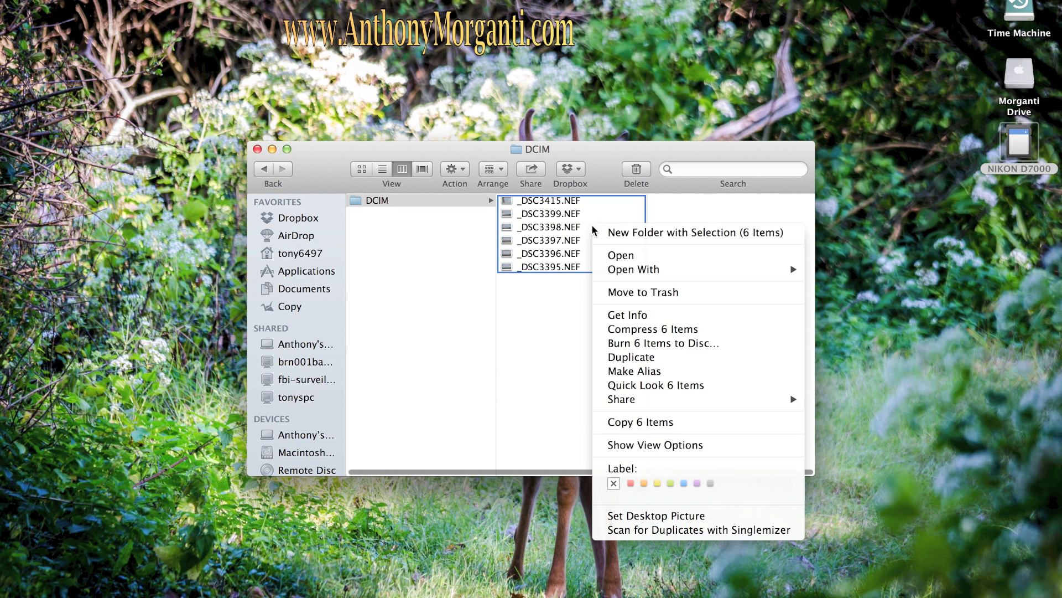
mouse_move(635, 427)
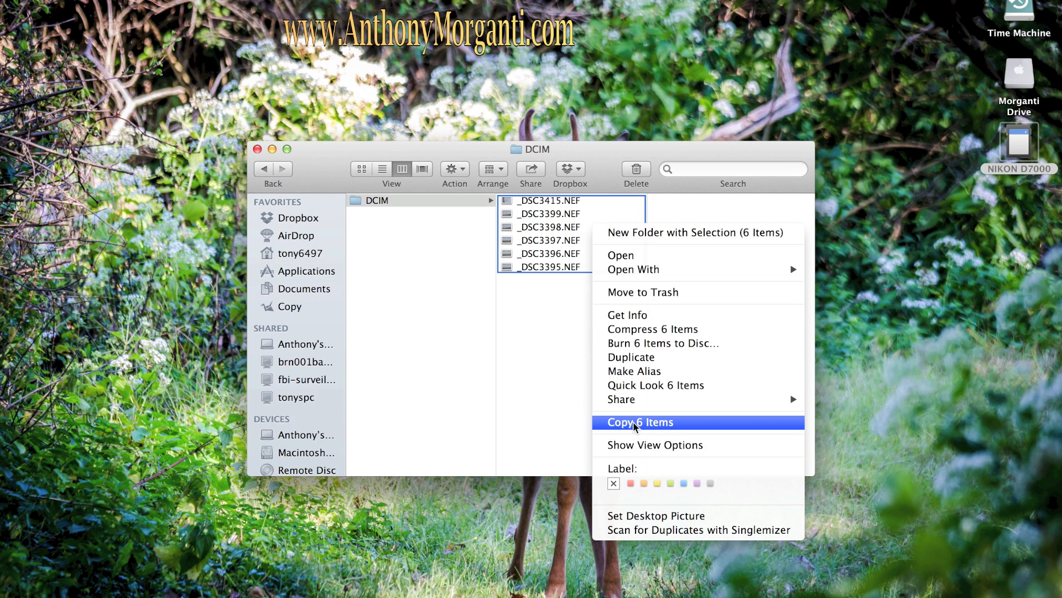
left_click(640, 421)
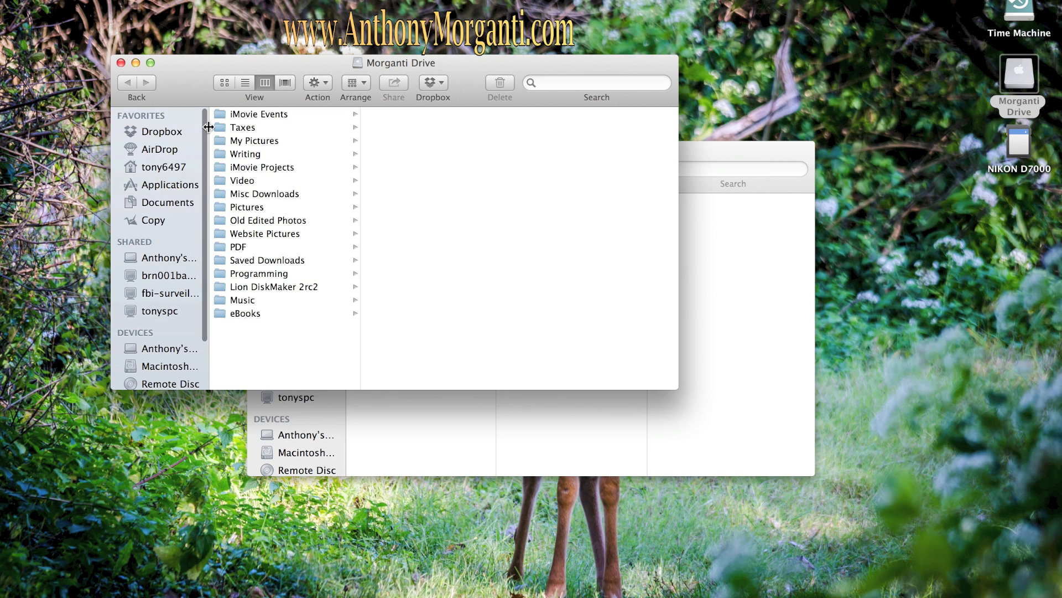
mouse_move(252, 208)
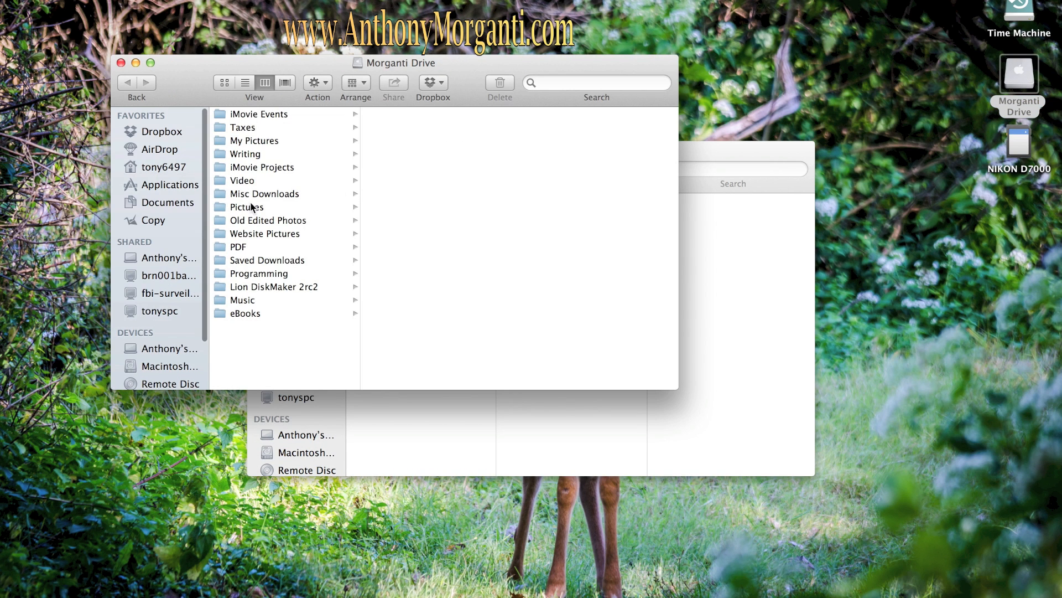
mouse_move(245, 141)
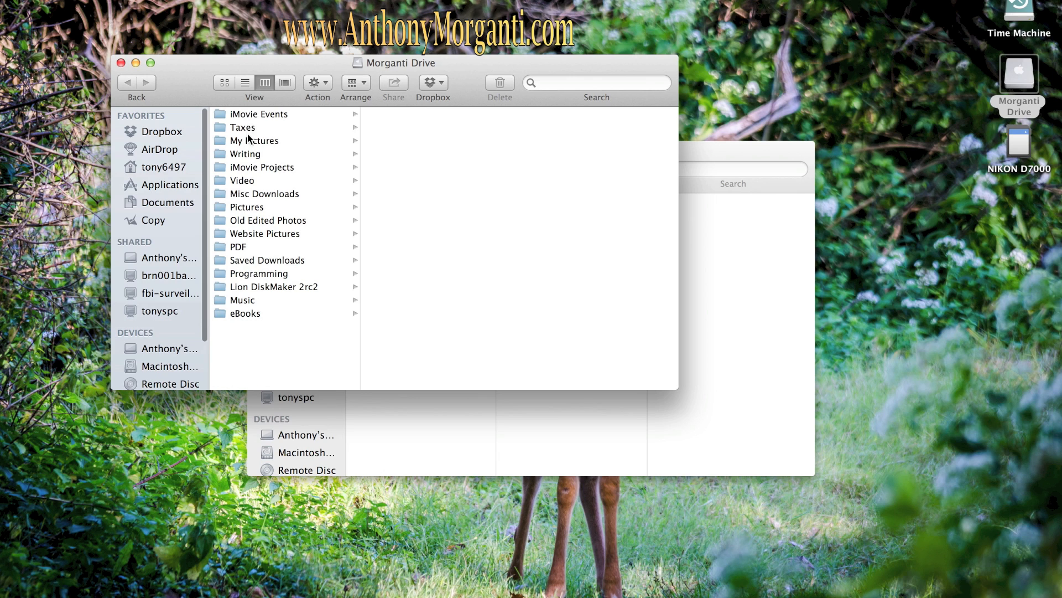
Make a Windmills folder in My Pictures > 2013 and paste the six NEF files in
left_click(254, 140)
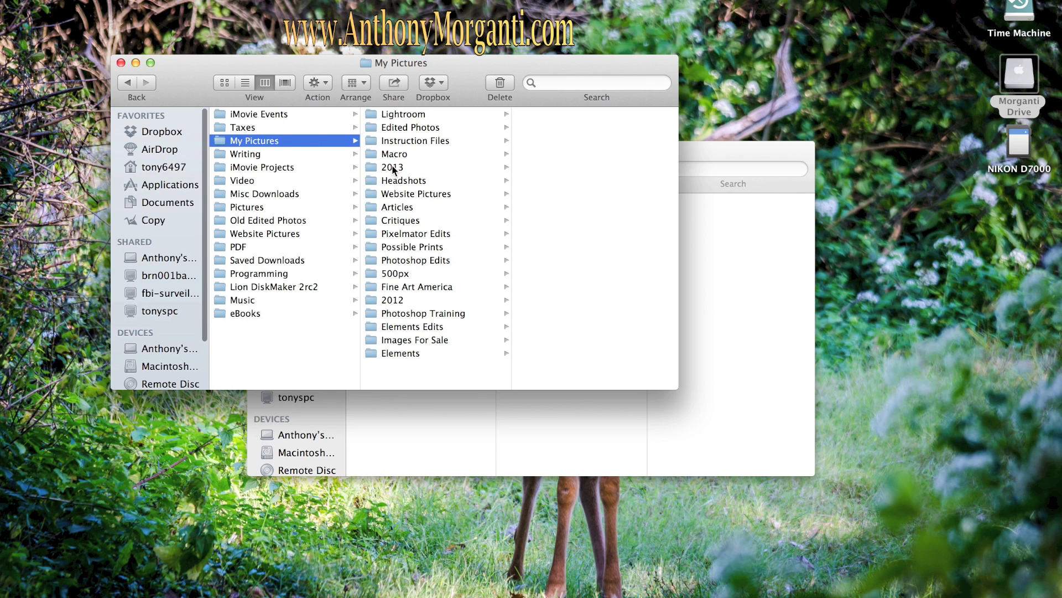
left_click(398, 167)
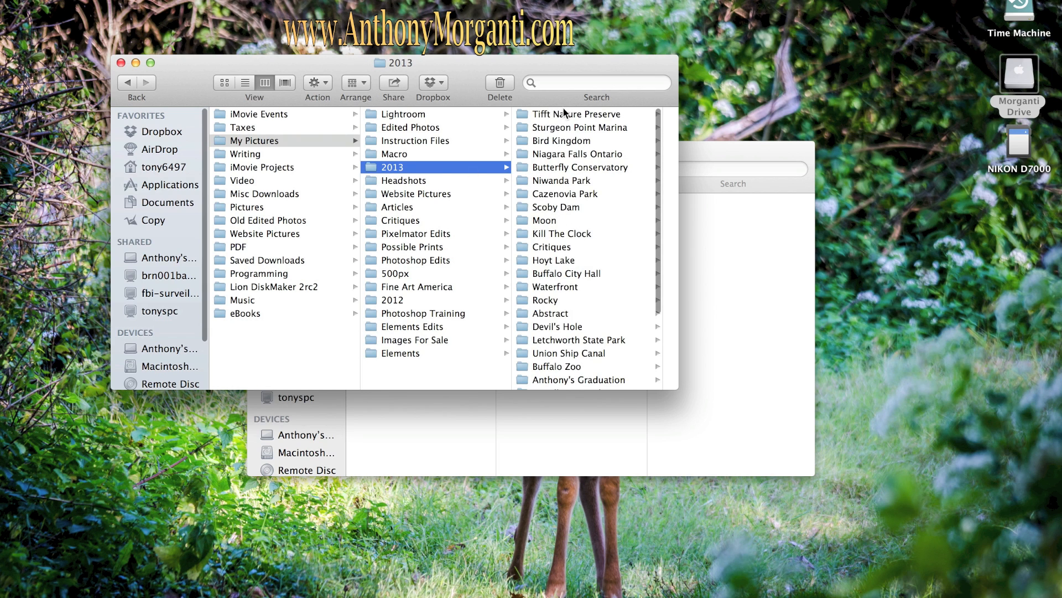
mouse_move(570, 160)
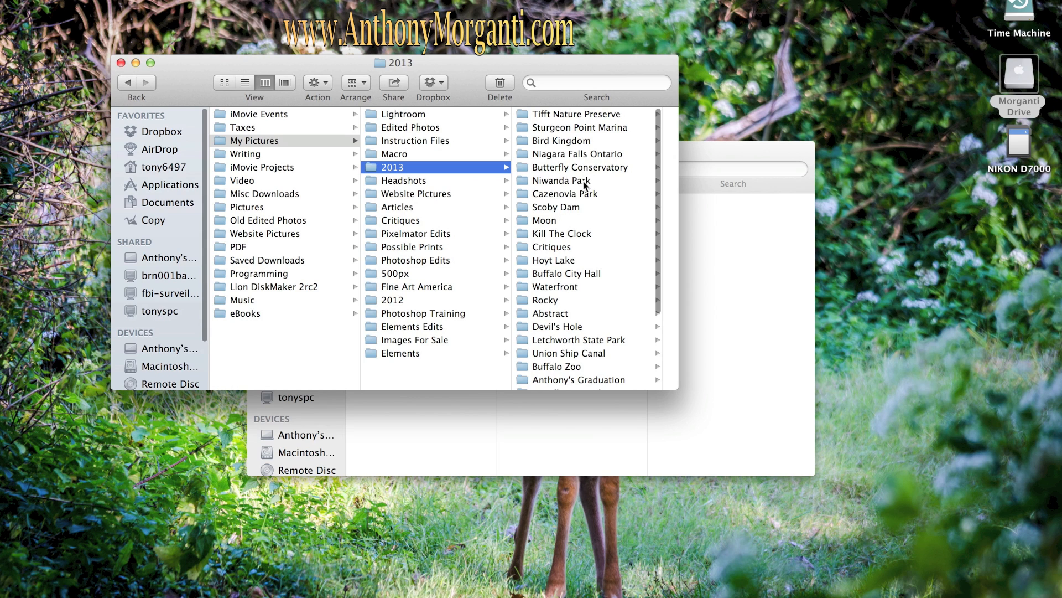
mouse_move(550, 222)
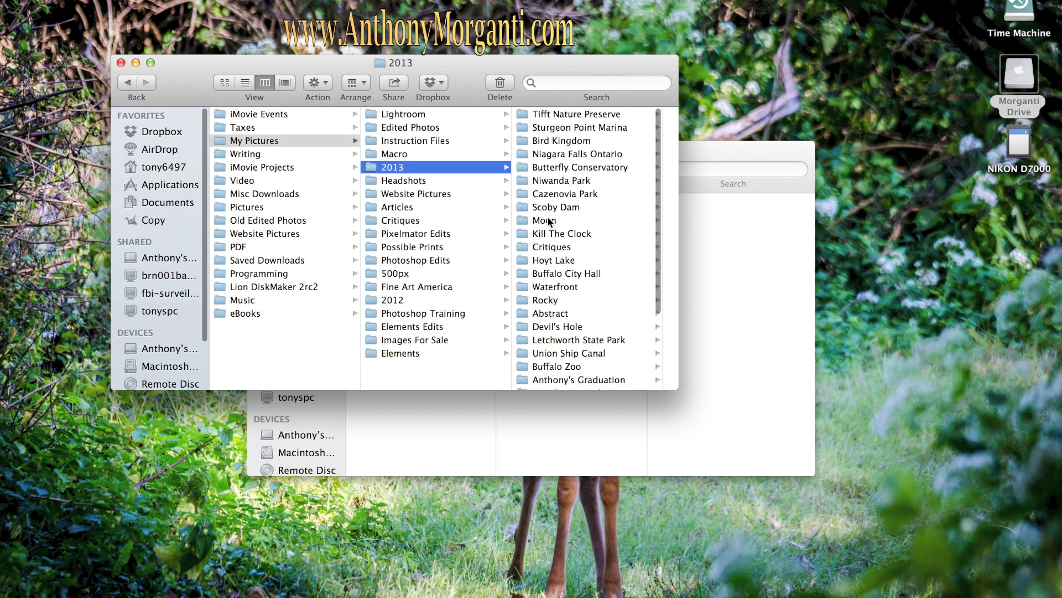
mouse_move(550, 342)
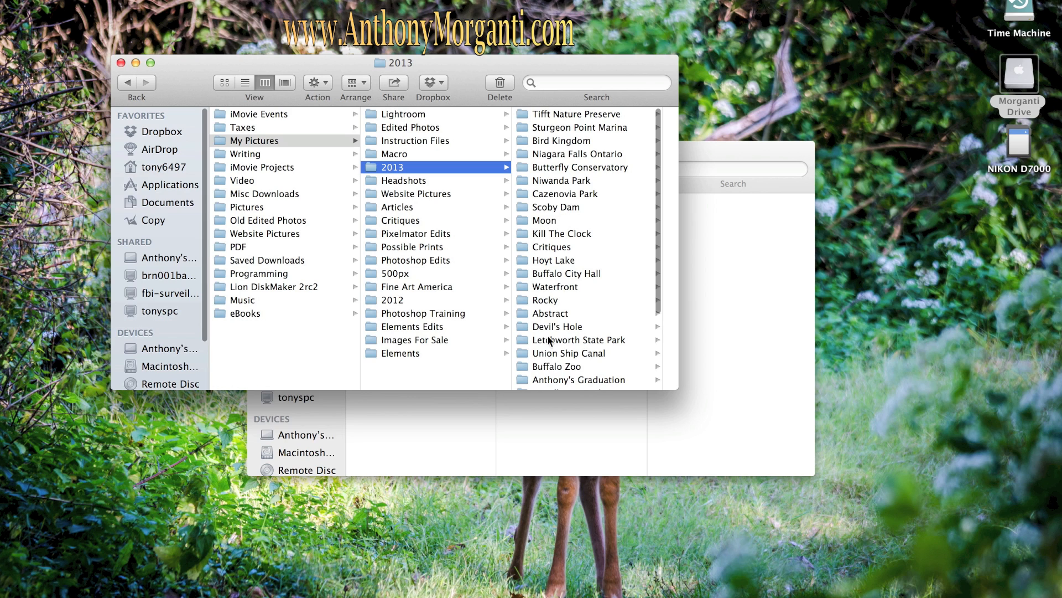
mouse_move(560, 153)
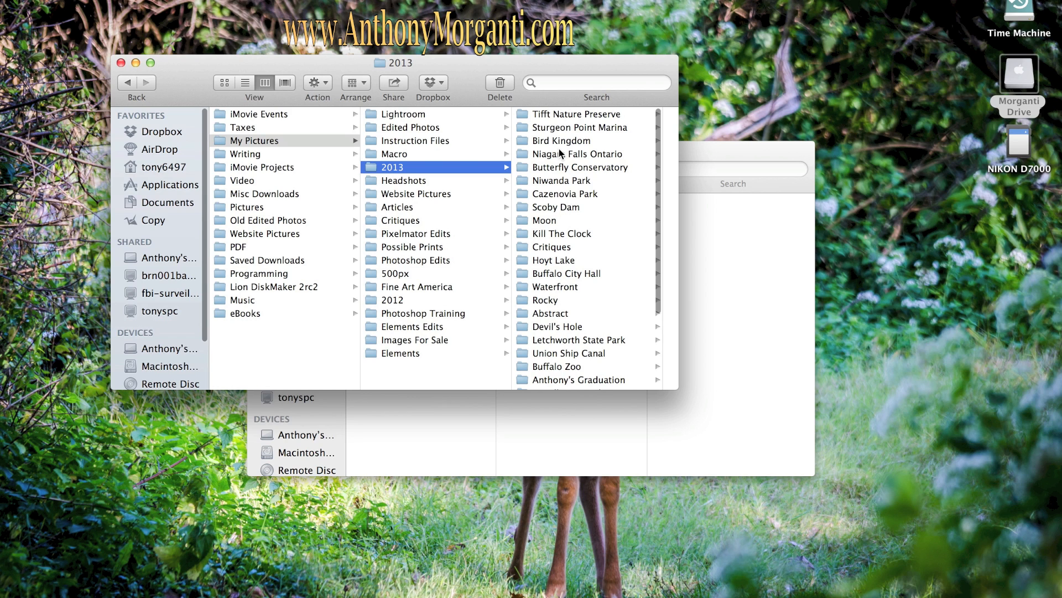
mouse_move(567, 172)
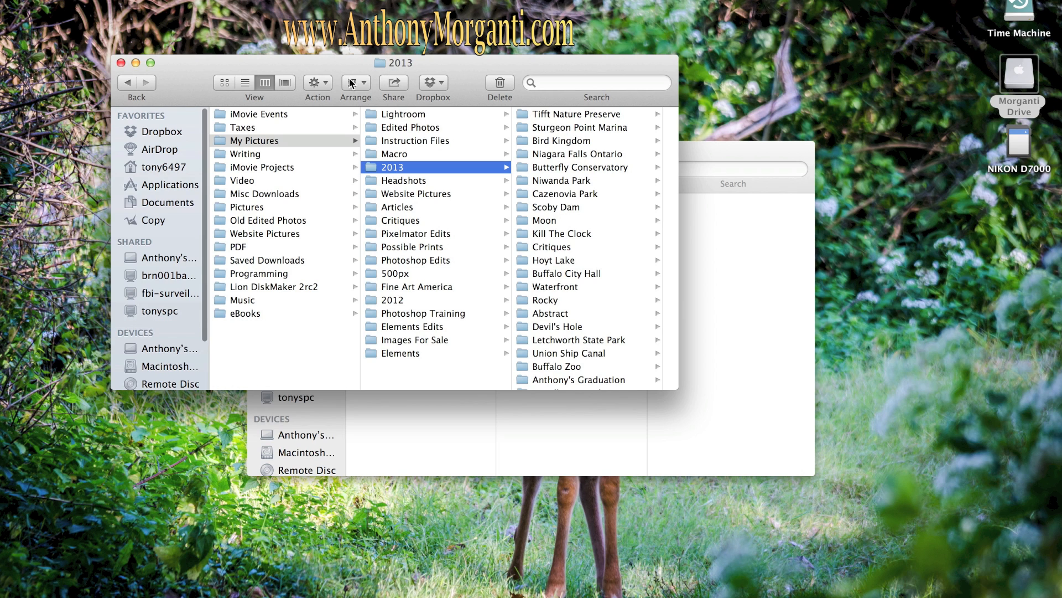
left_click(318, 82)
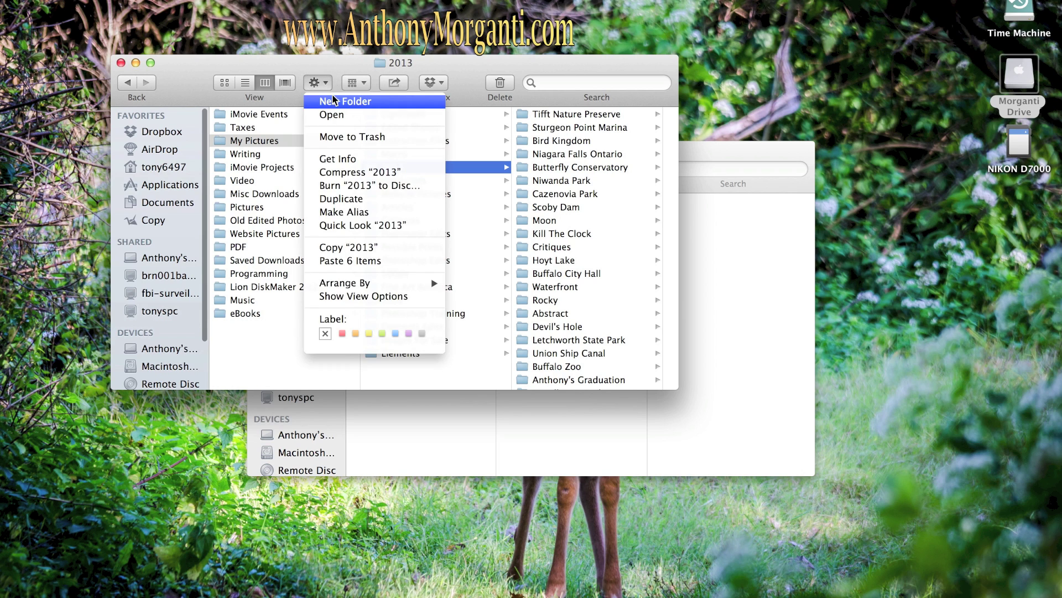
left_click(343, 101)
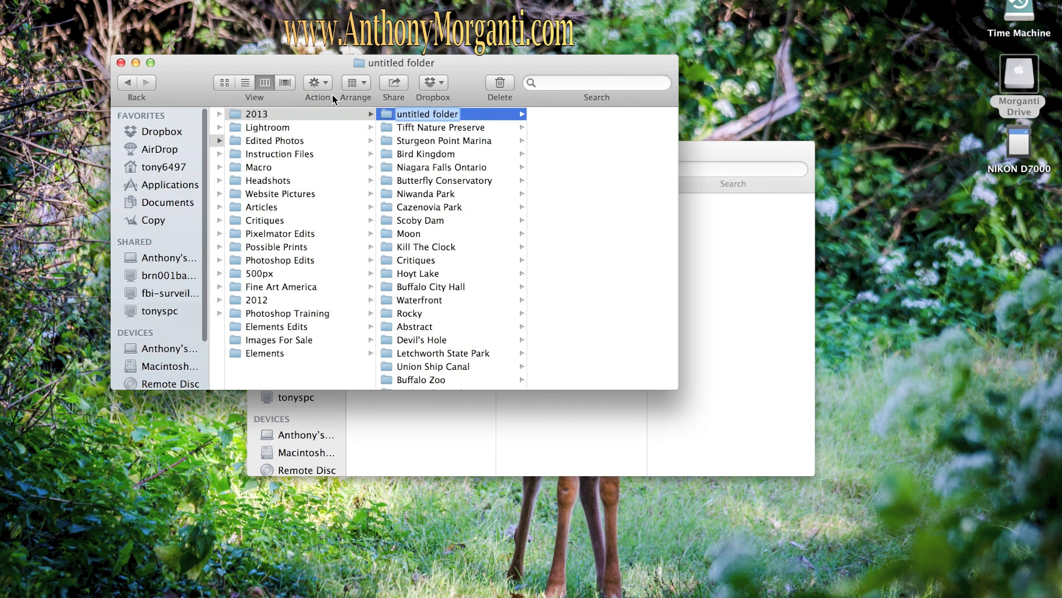
type("Windmills")
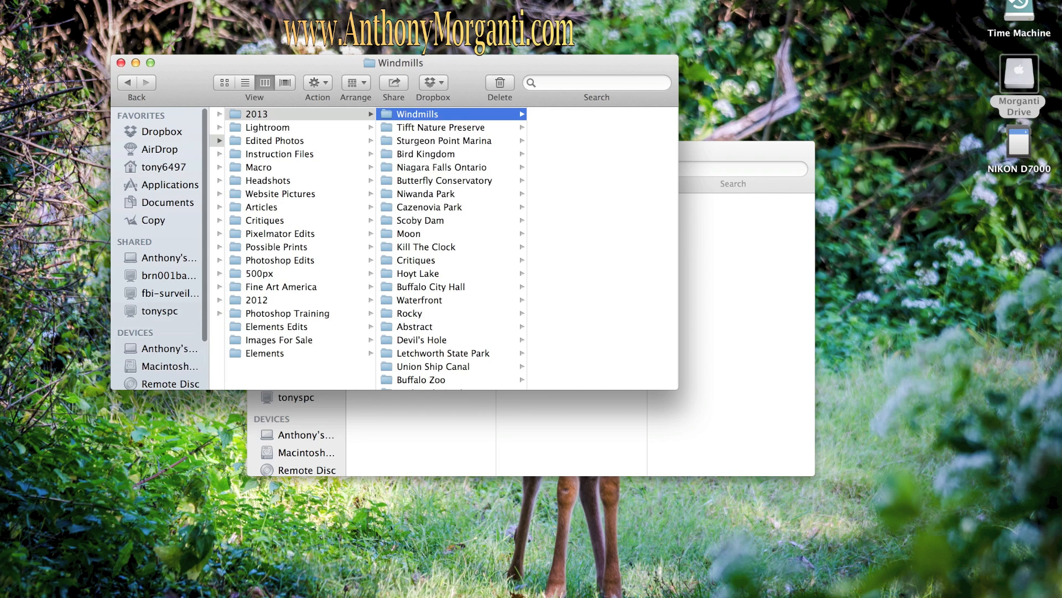
mouse_move(564, 136)
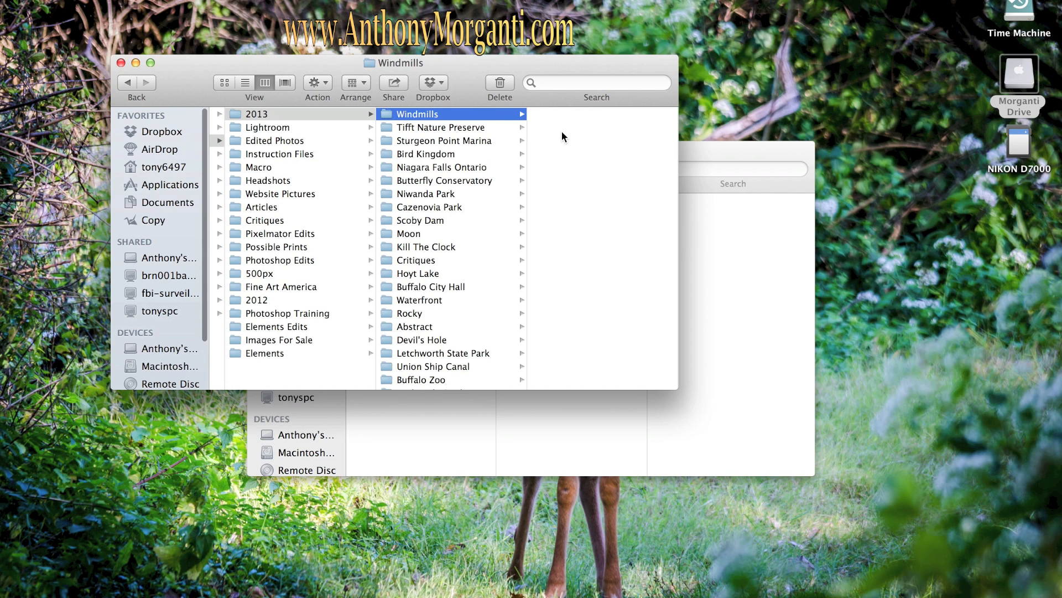
mouse_move(552, 113)
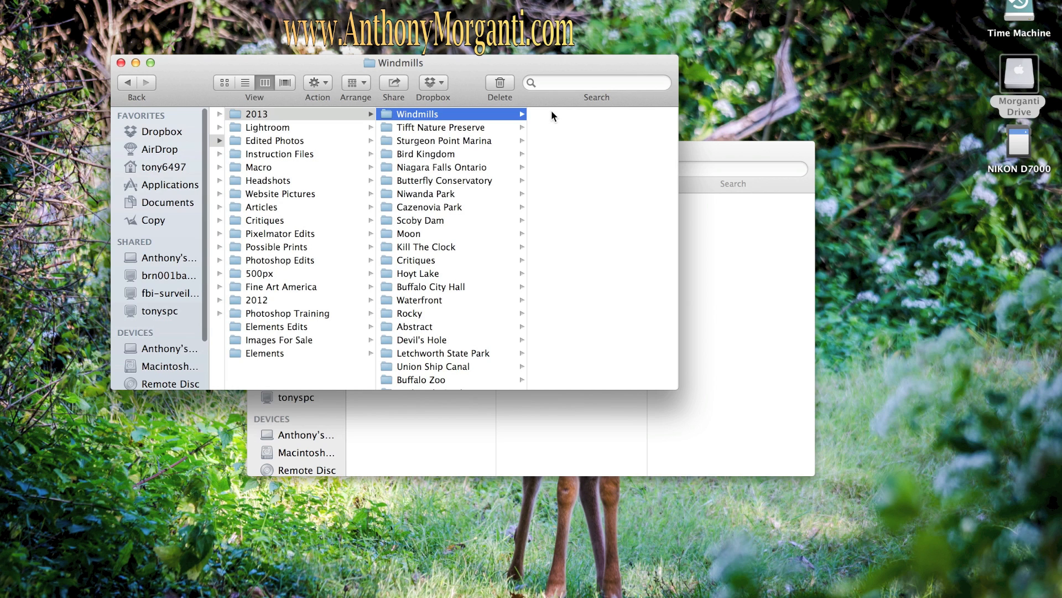
mouse_move(652, 124)
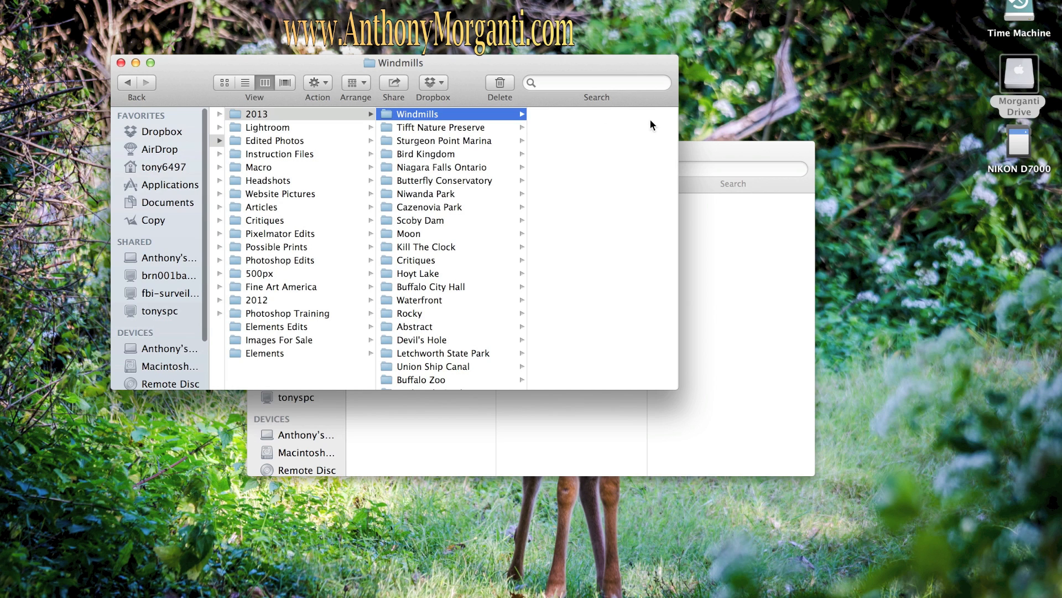
mouse_move(581, 130)
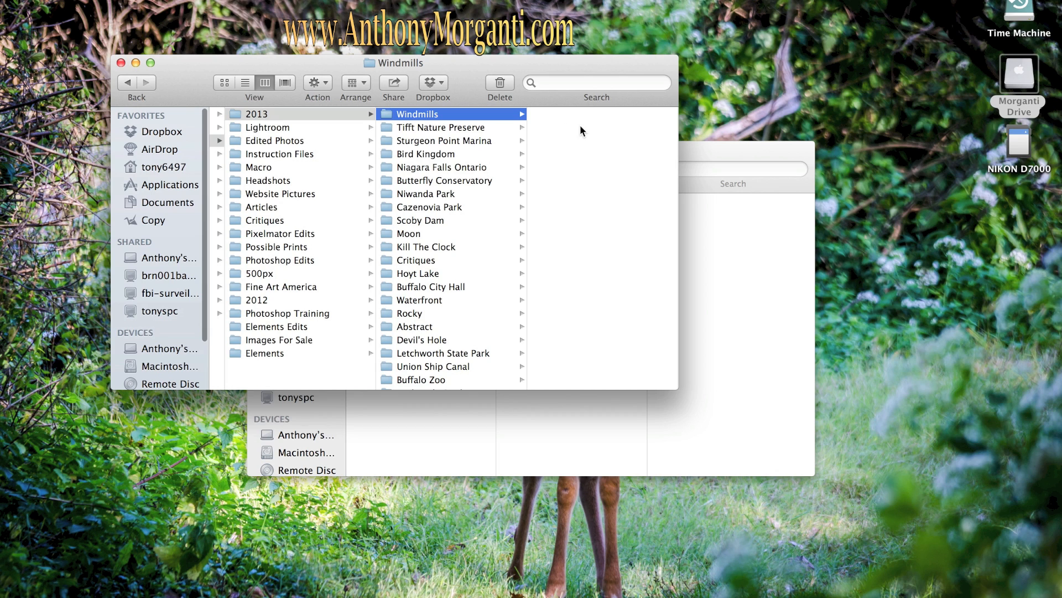
right_click(581, 131)
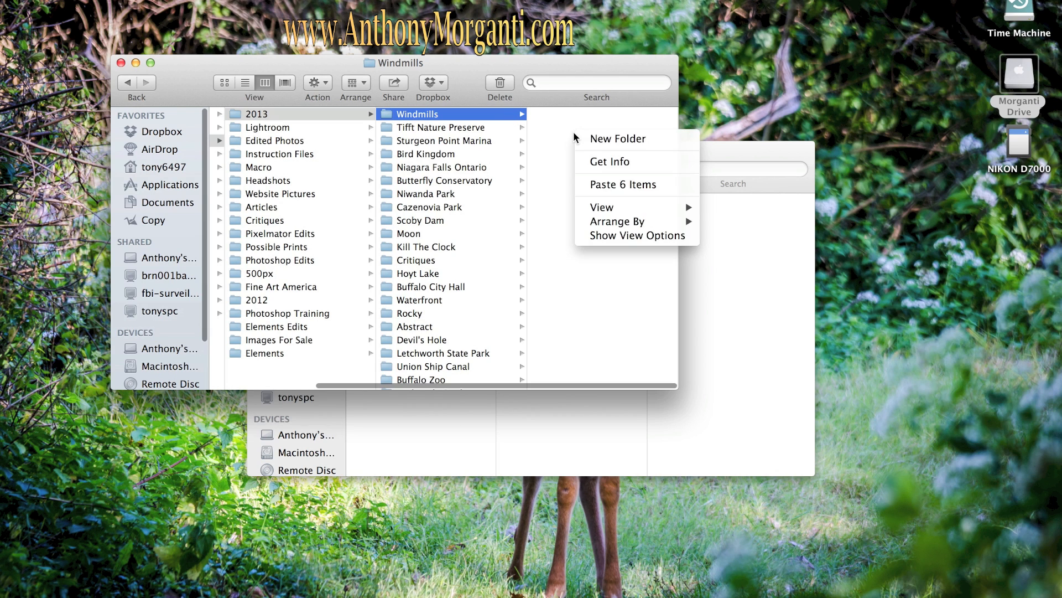
left_click(623, 185)
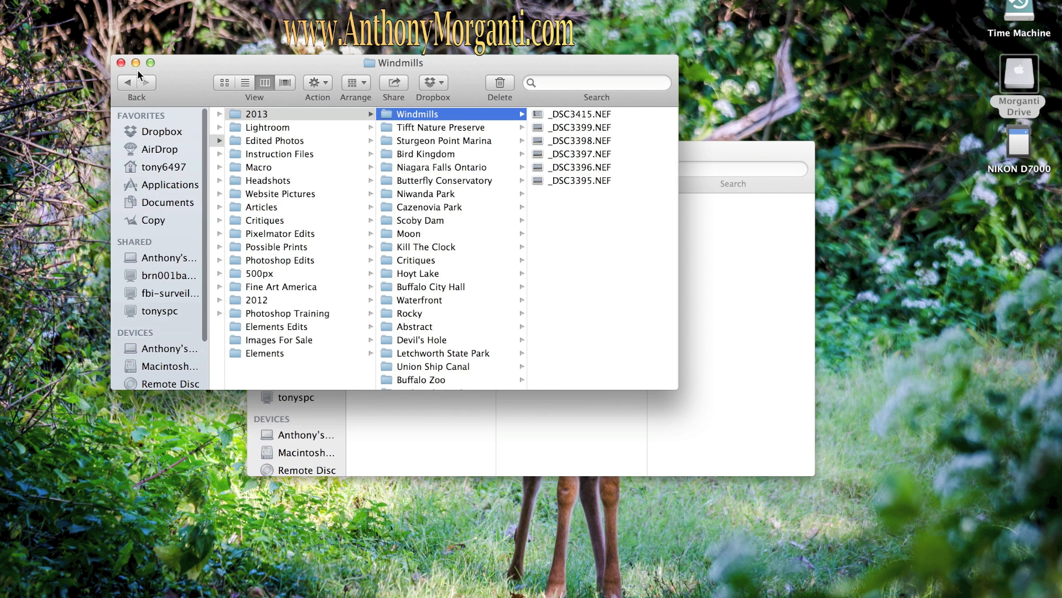
mouse_move(121, 65)
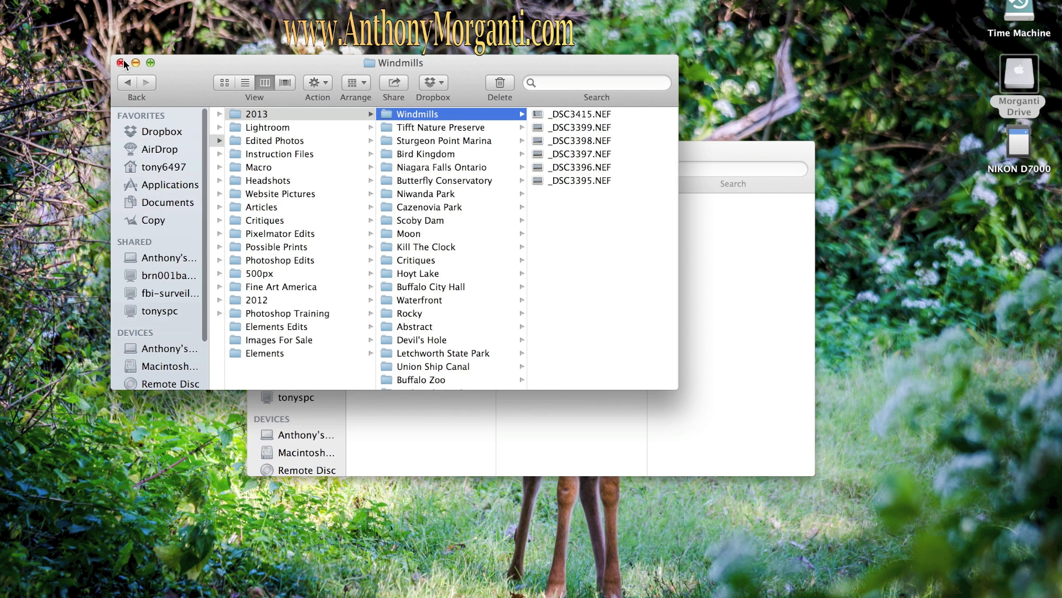
mouse_move(301, 82)
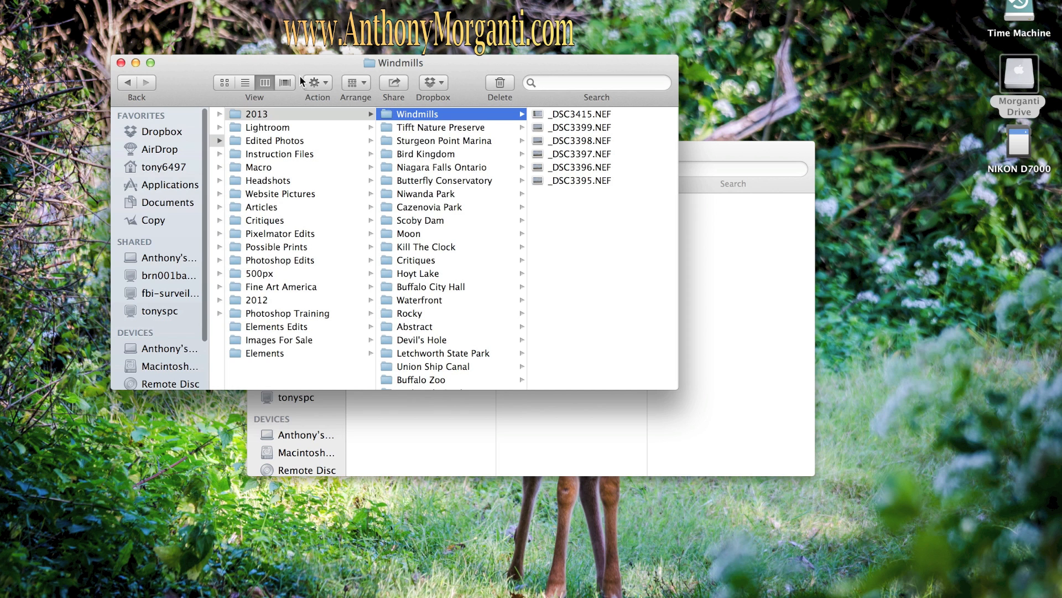
mouse_move(121, 59)
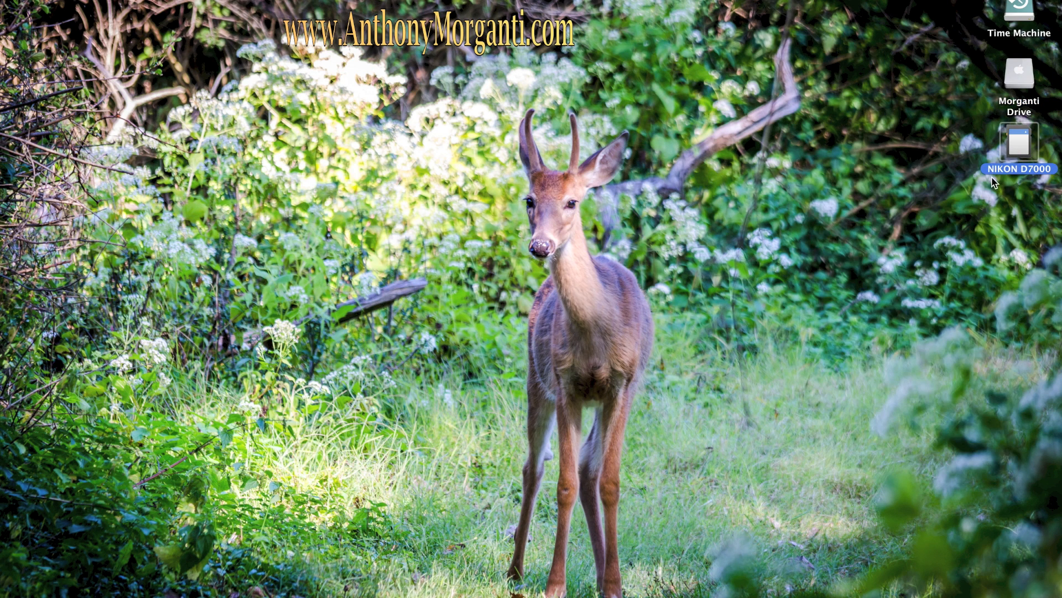
Eject the NIKON D7000 card and launch Lightroom 5 from the Dock
right_click(1020, 142)
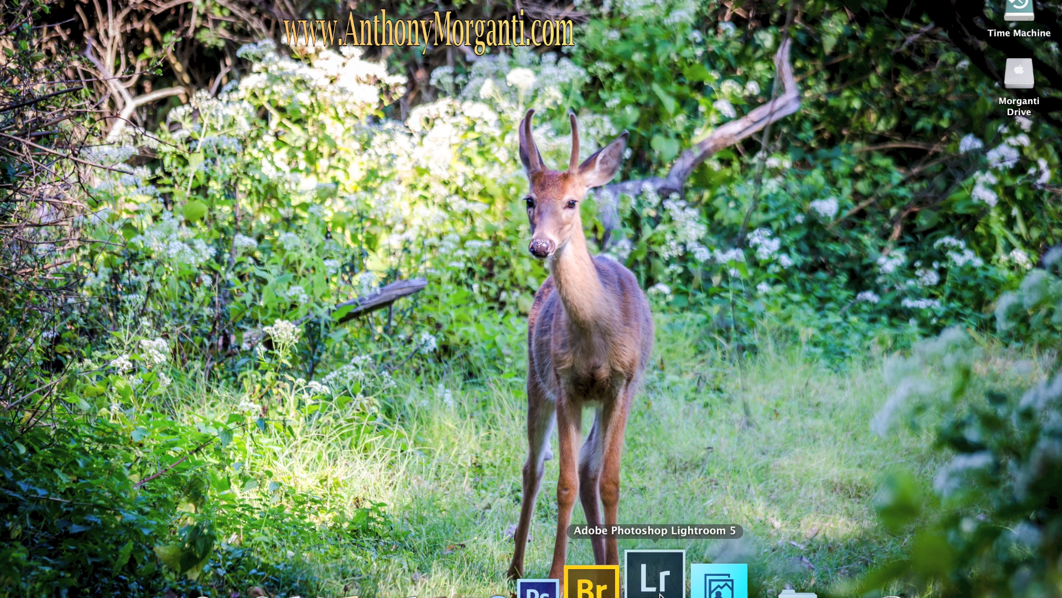
left_click(657, 584)
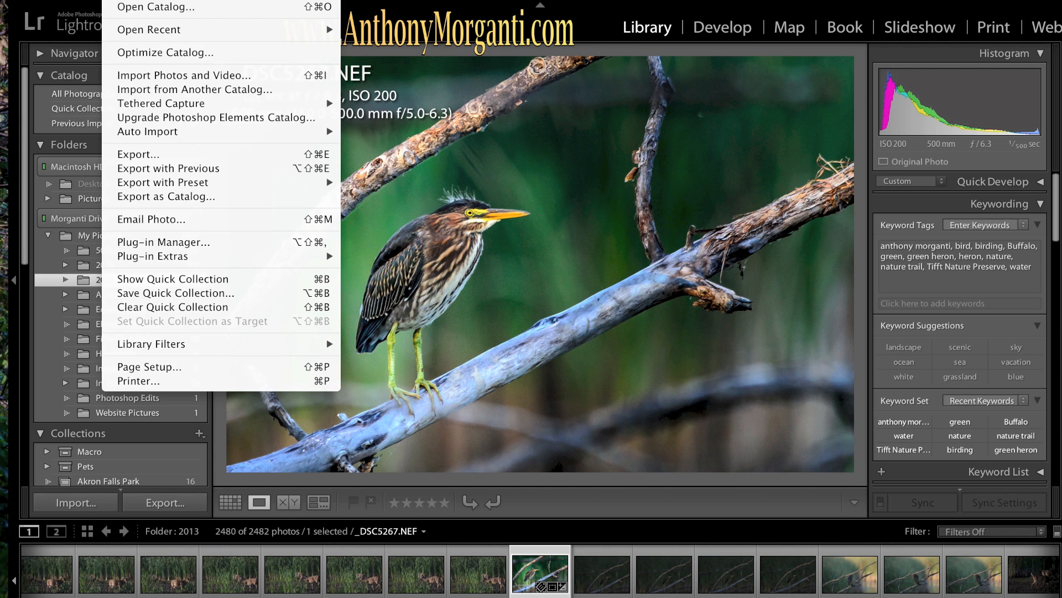
mouse_move(161, 77)
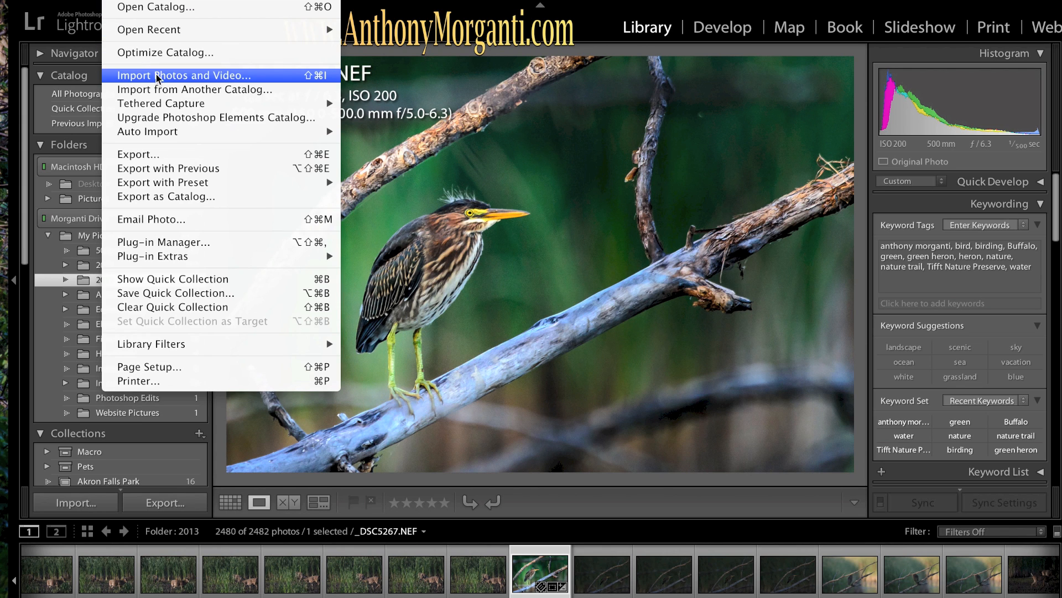
Open Import Photos and Video, collapsing Tifft Nature Preserve to reveal the Windmills folder
left_click(184, 75)
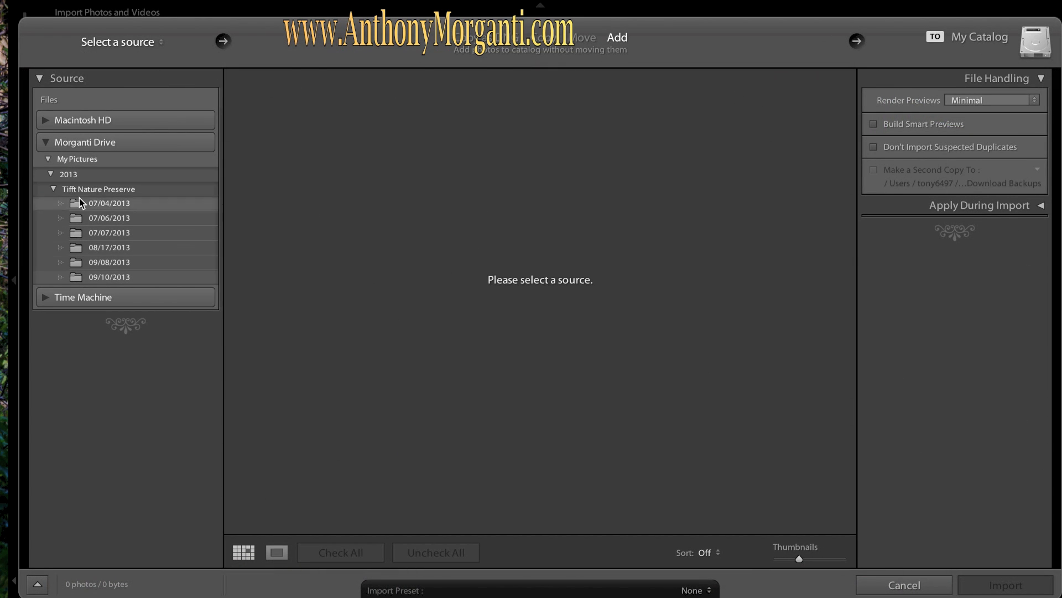
mouse_move(72, 218)
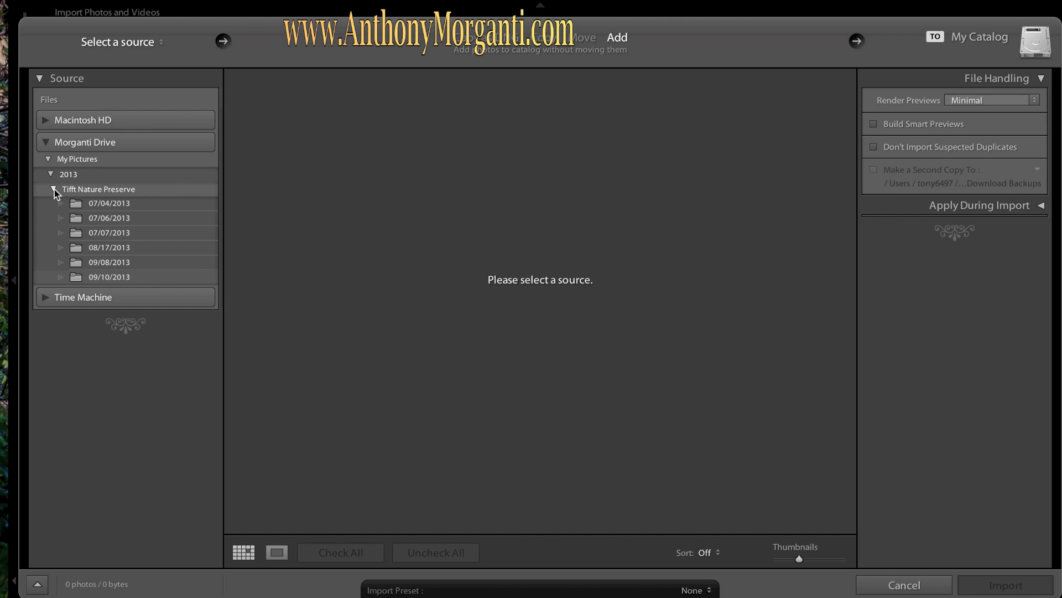
left_click(56, 189)
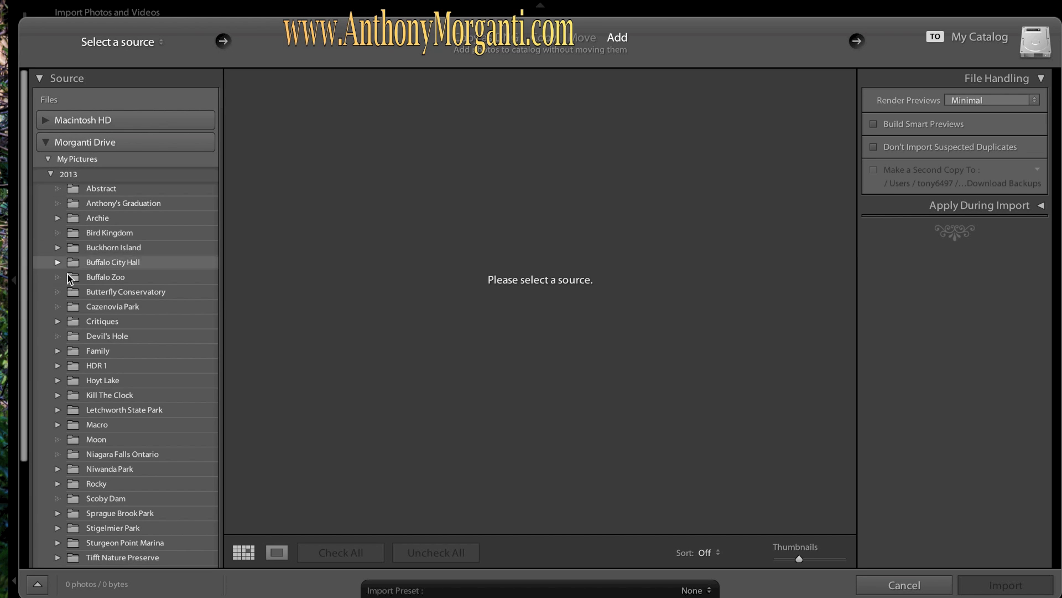
scroll("down", 3)
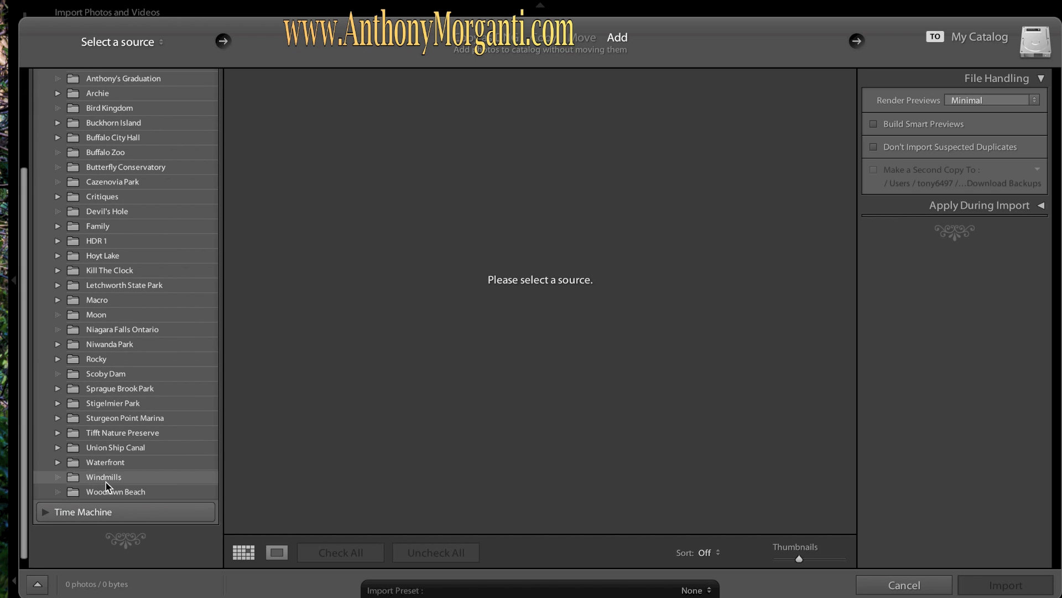
Pick Windmills as the import source and import its six checked NEF photos
left_click(103, 477)
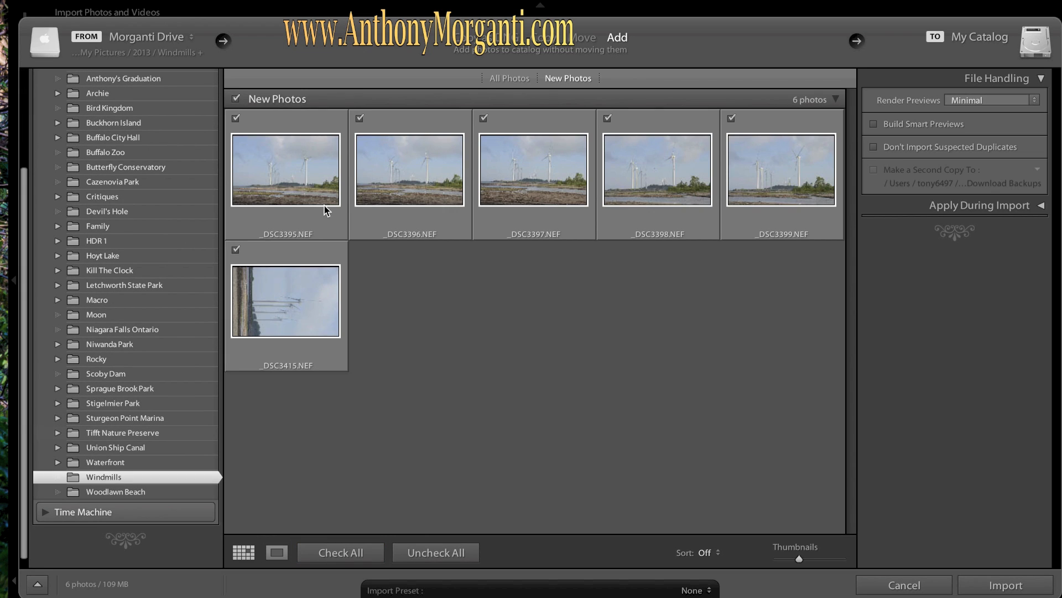
mouse_move(533, 361)
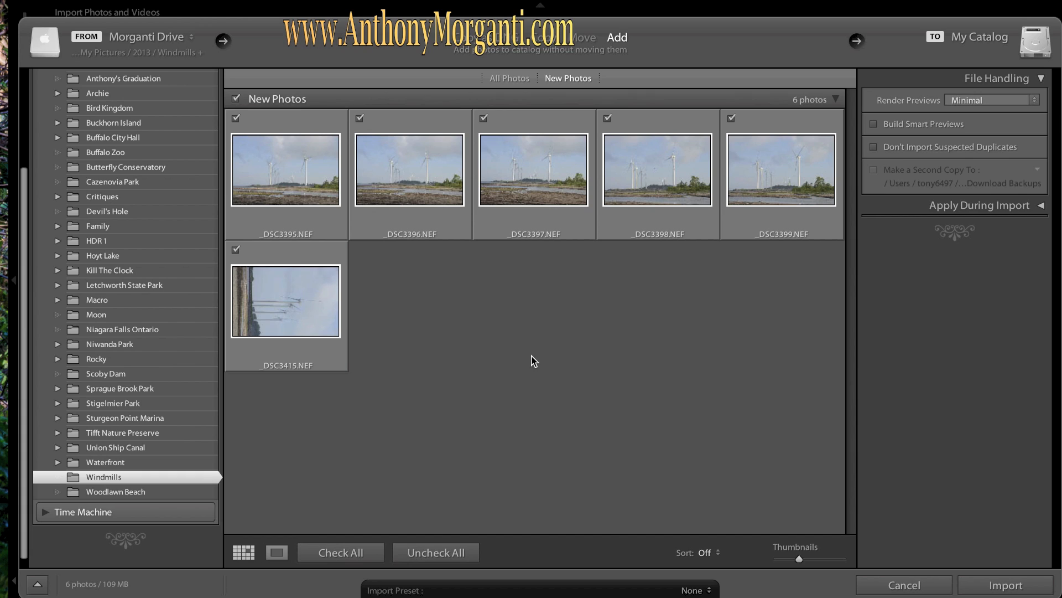
mouse_move(465, 365)
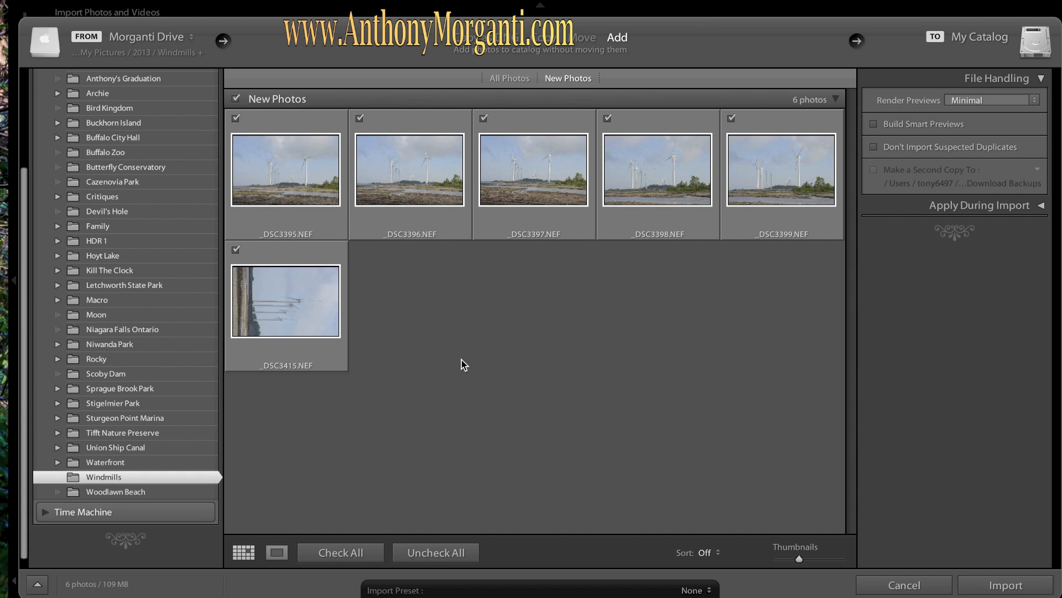
mouse_move(703, 10)
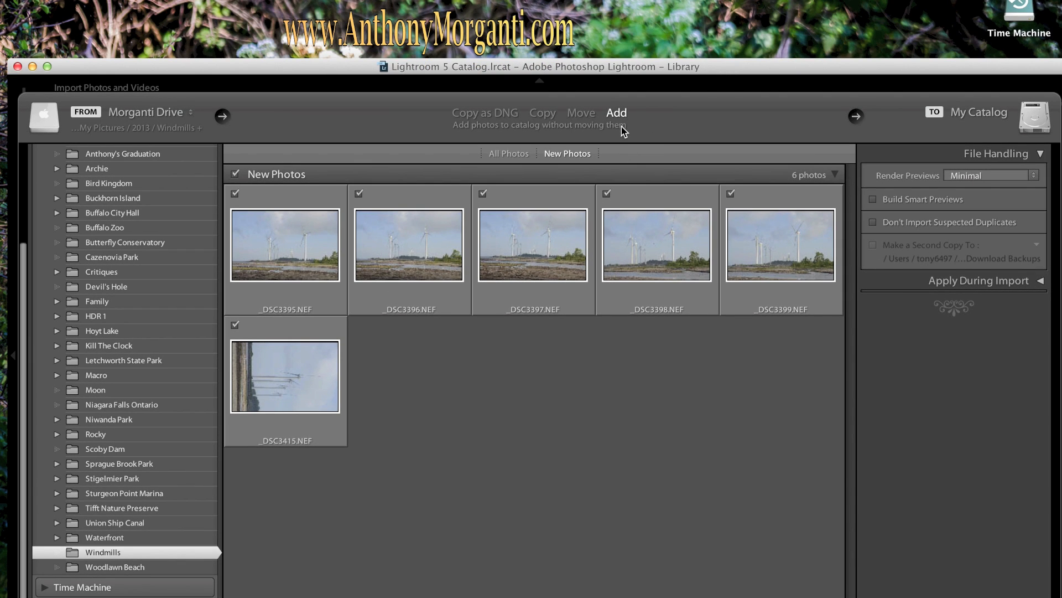
mouse_move(593, 135)
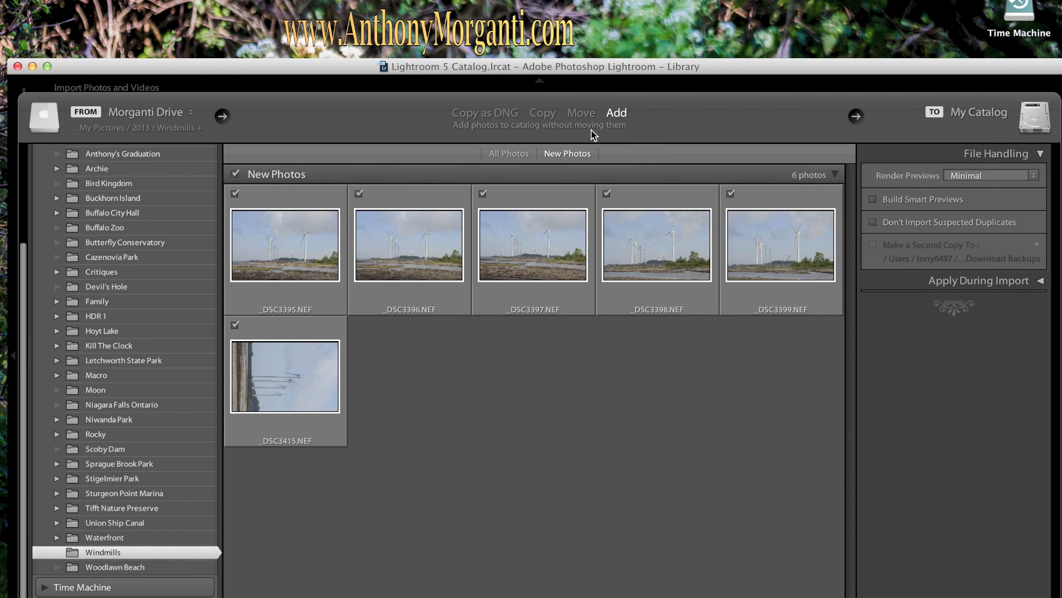
mouse_move(853, 136)
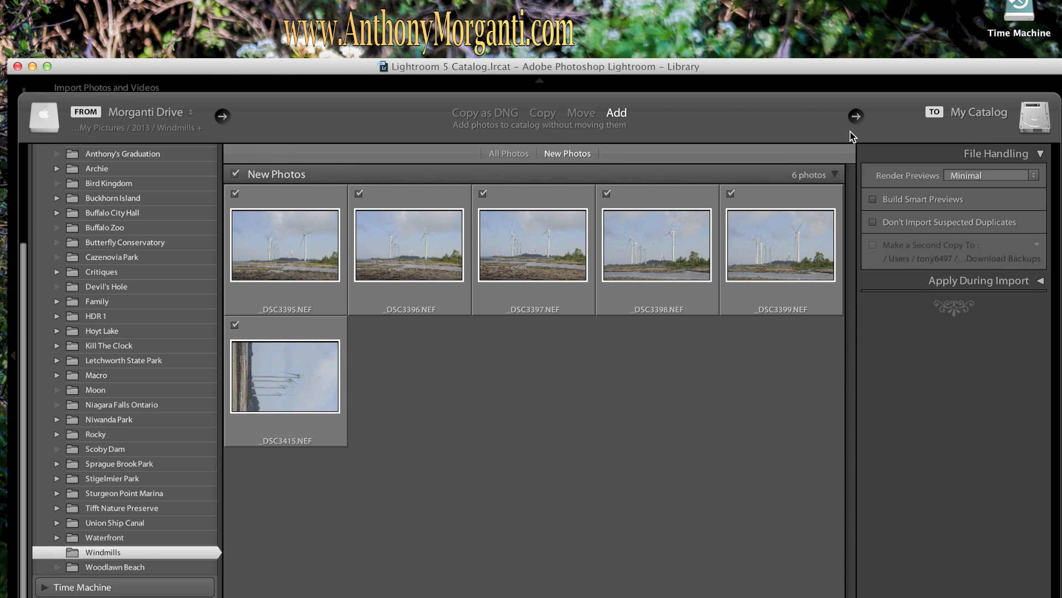
mouse_move(757, 58)
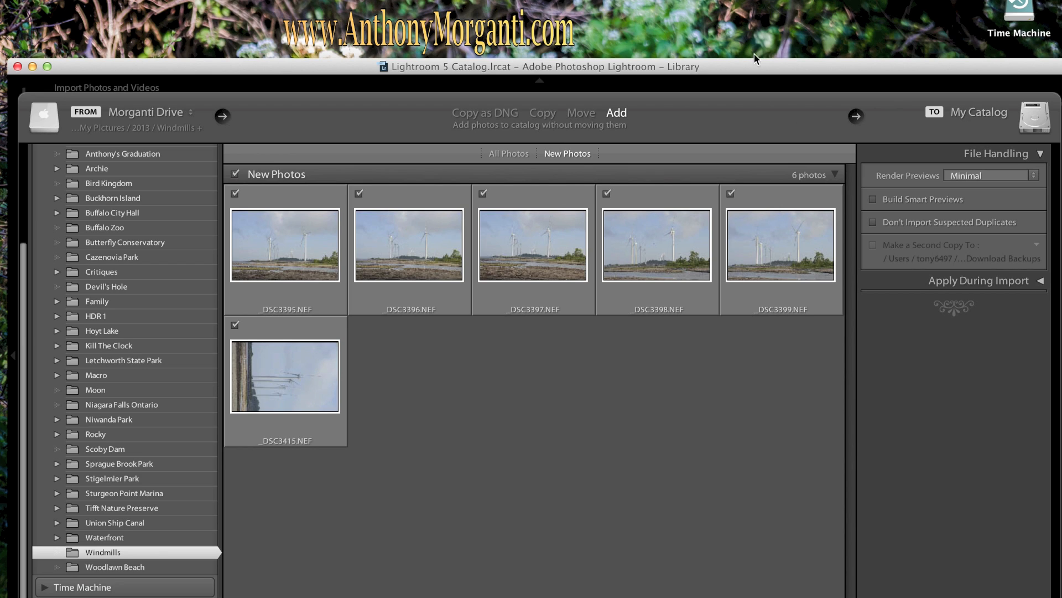
mouse_move(751, 69)
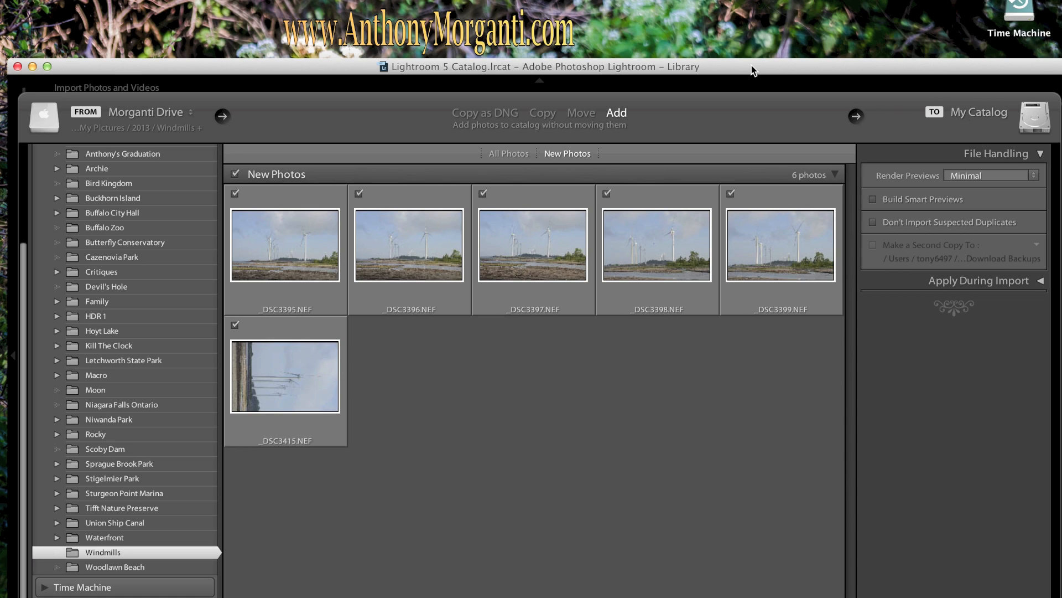
mouse_move(642, 88)
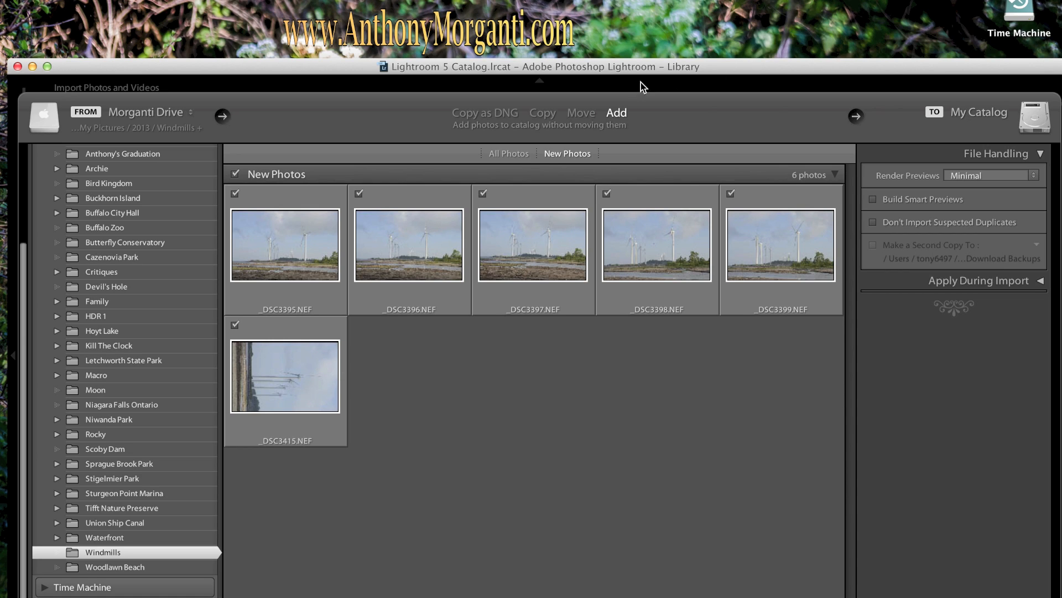
mouse_move(401, 178)
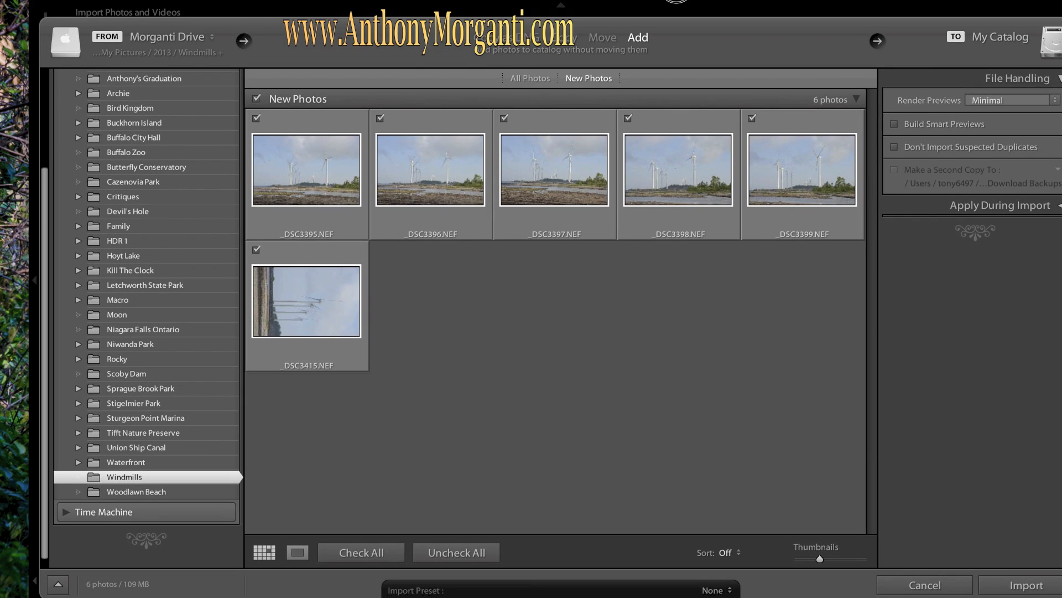
left_click(1023, 584)
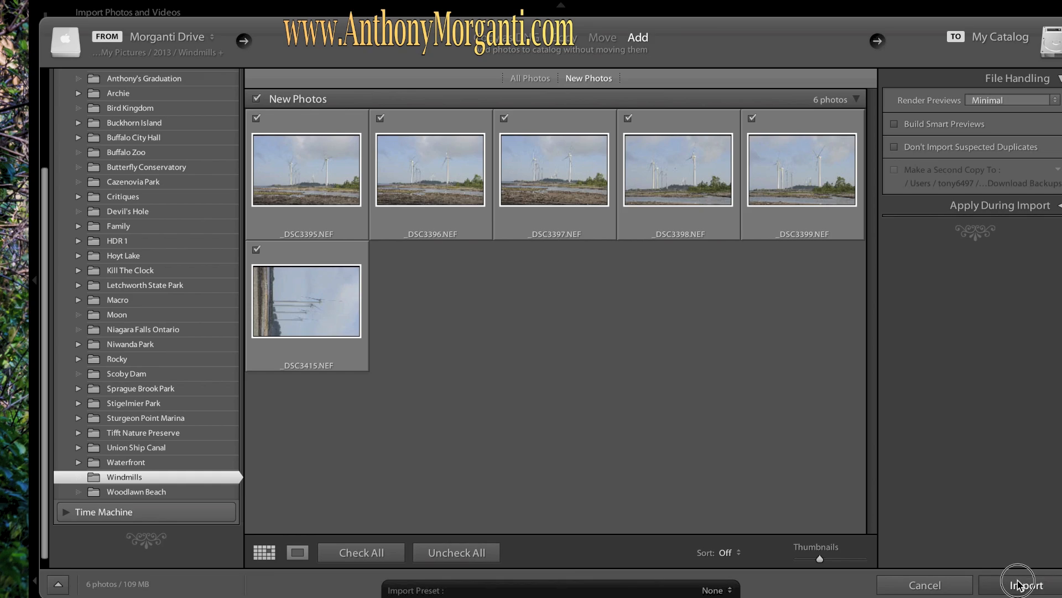
Show _DSC3395.NEF large in Loupe view
left_click(1021, 585)
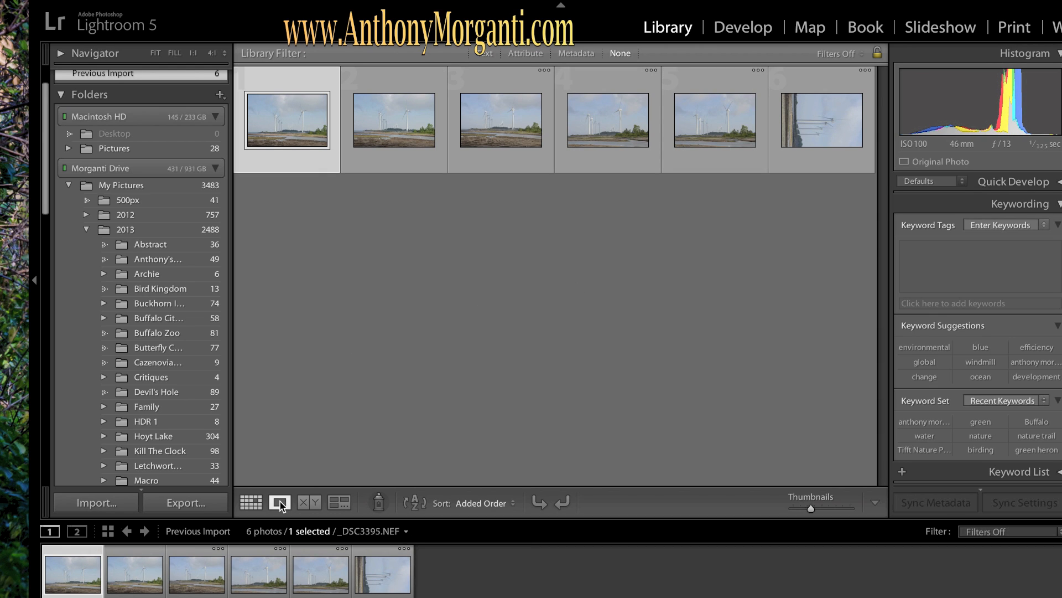
left_click(279, 502)
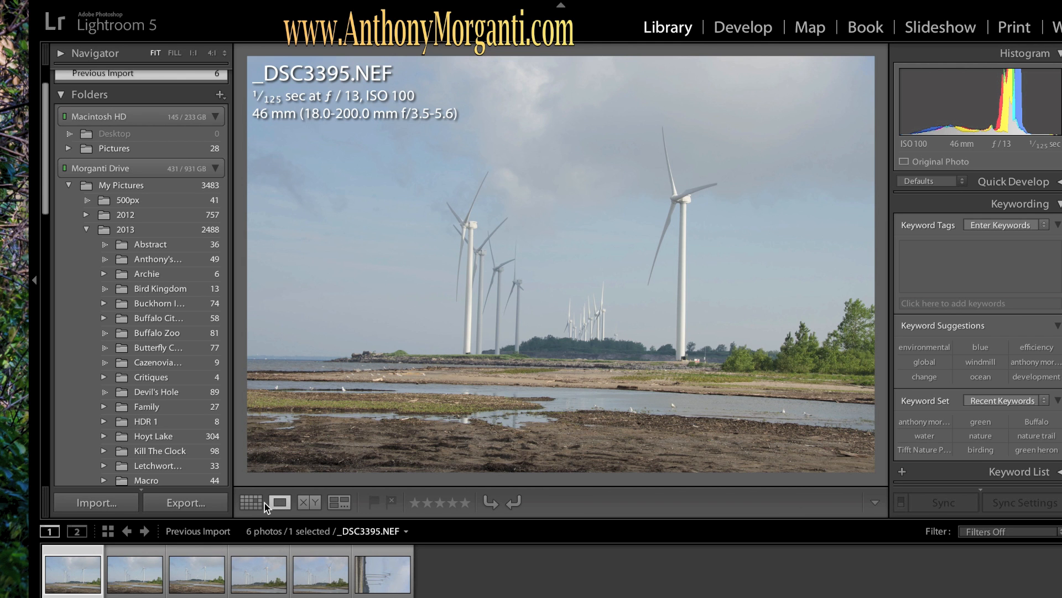
left_click(252, 502)
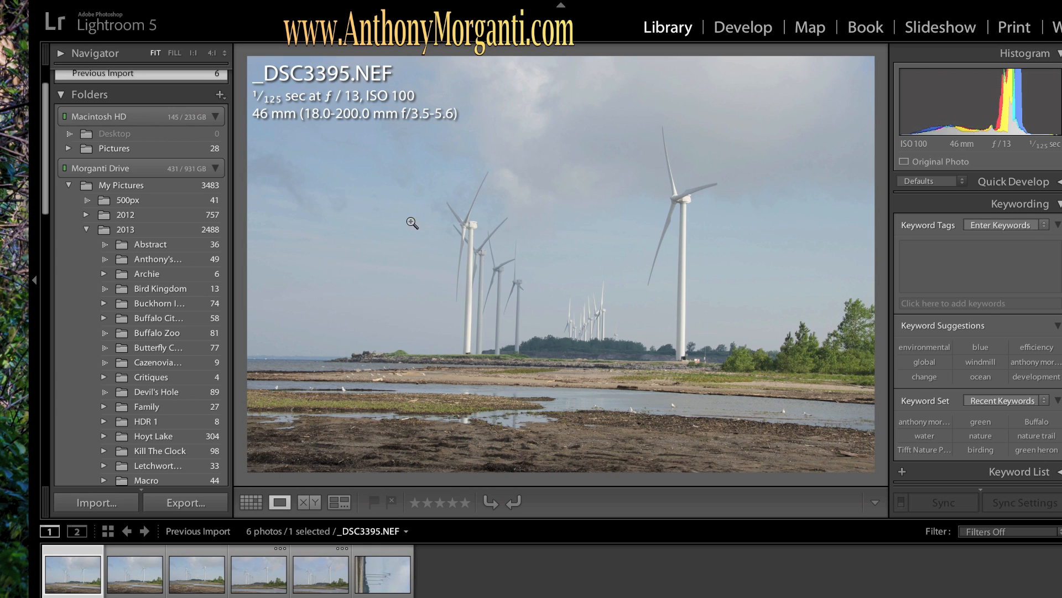
mouse_move(658, 223)
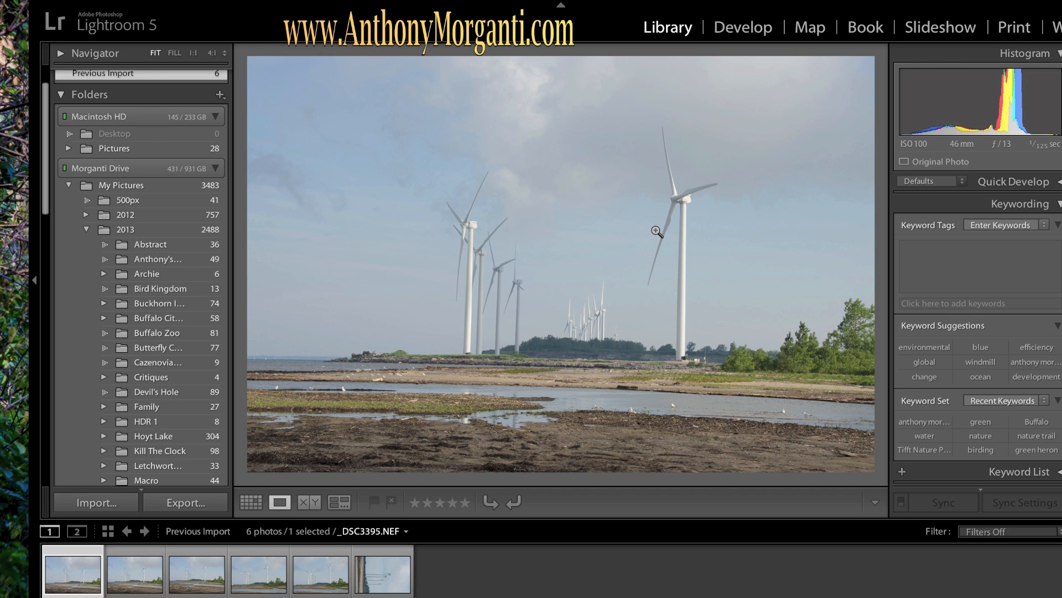
Flag the keepers, reject _DSC3397, and rotate _DSC3415 right to upright
left_click(134, 580)
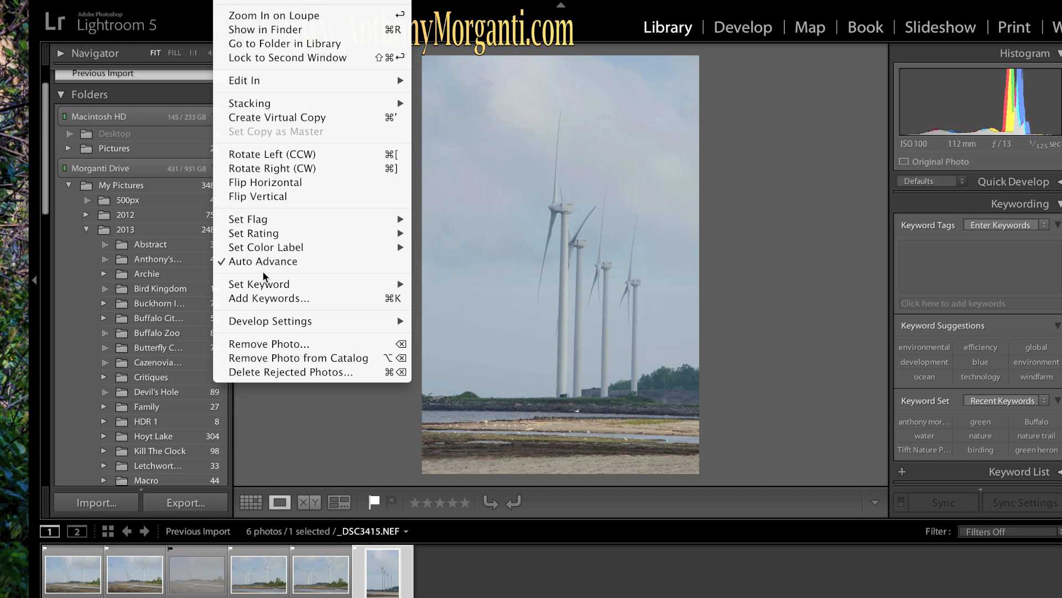
mouse_move(292, 379)
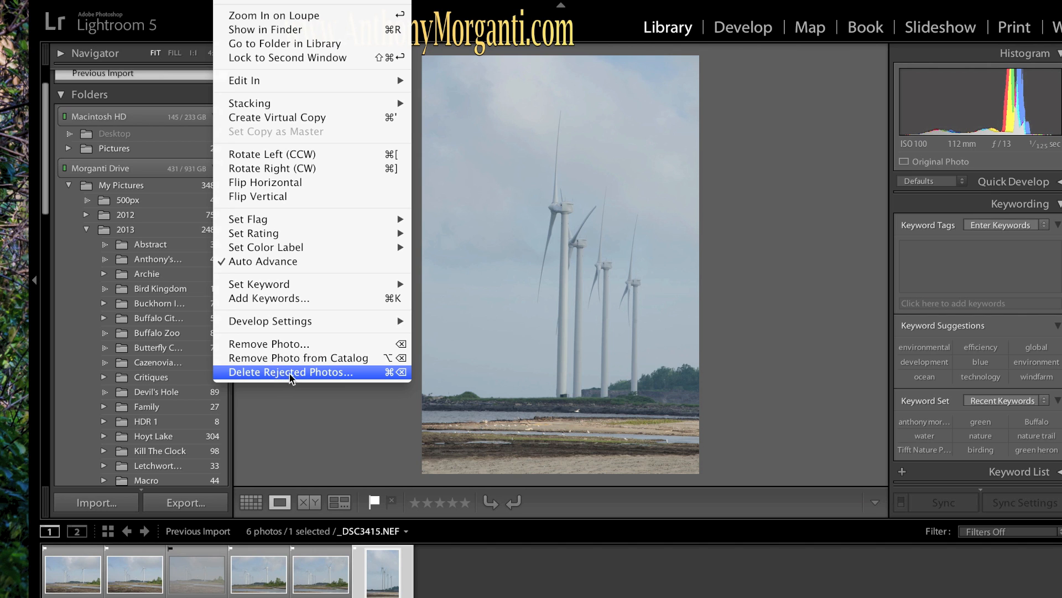
Permanently delete the rejected _DSC3397.NEF from disk via Delete Rejected Photos
left_click(289, 372)
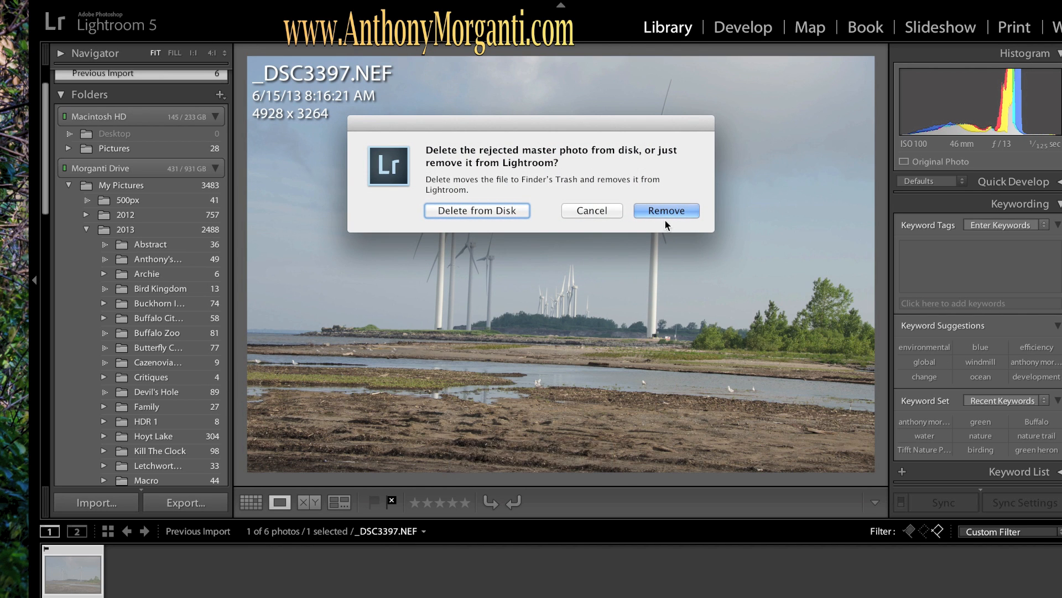
mouse_move(474, 216)
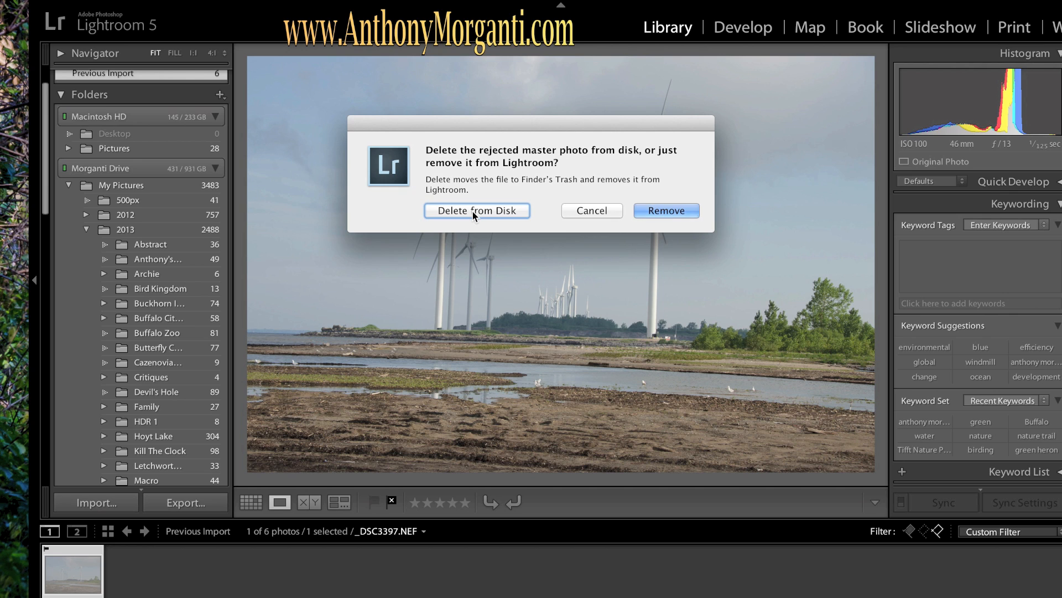
left_click(478, 211)
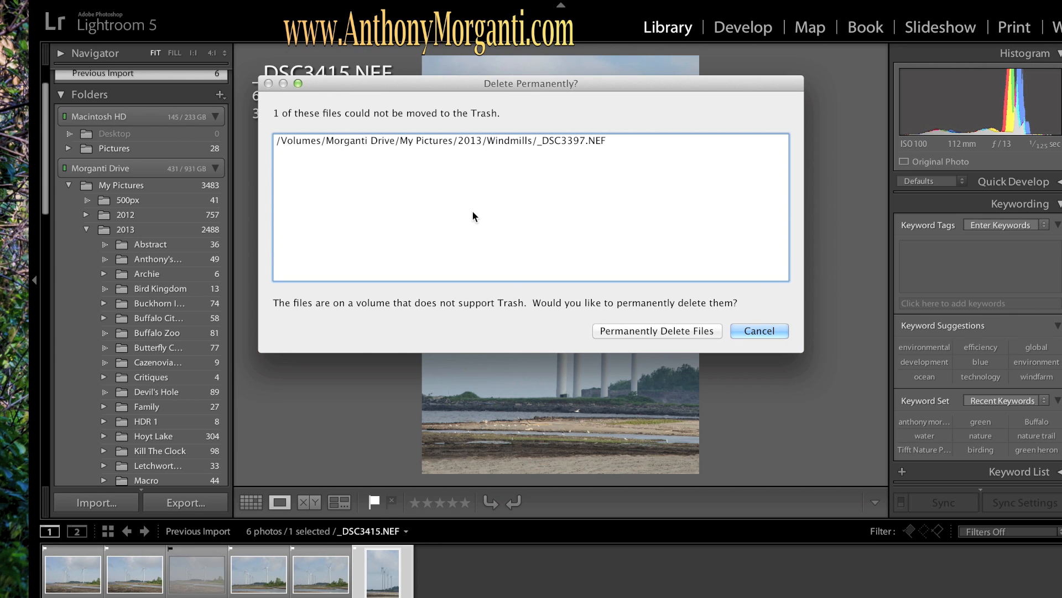
mouse_move(540, 258)
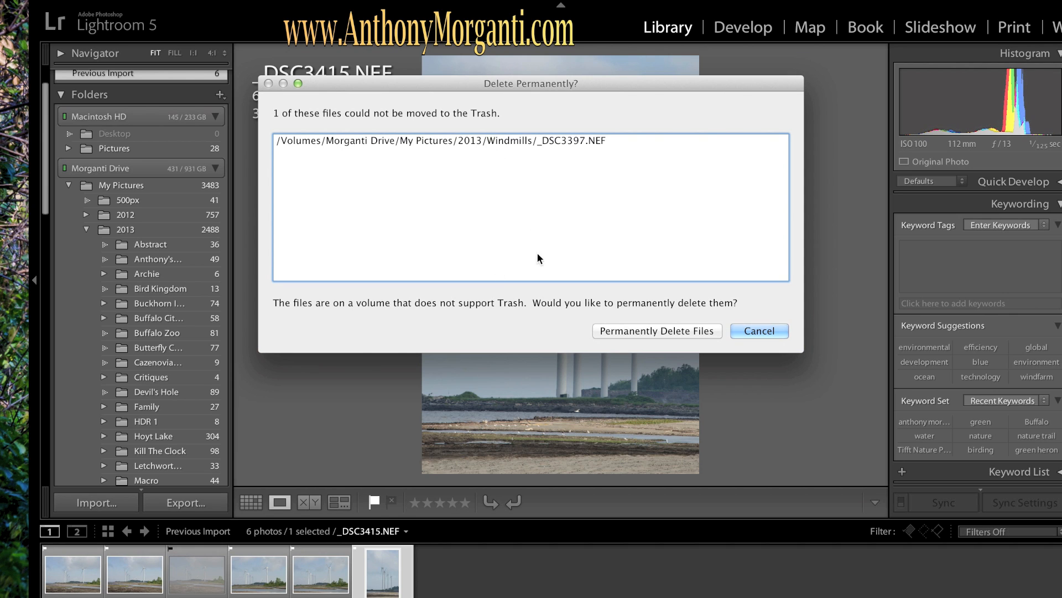
mouse_move(541, 266)
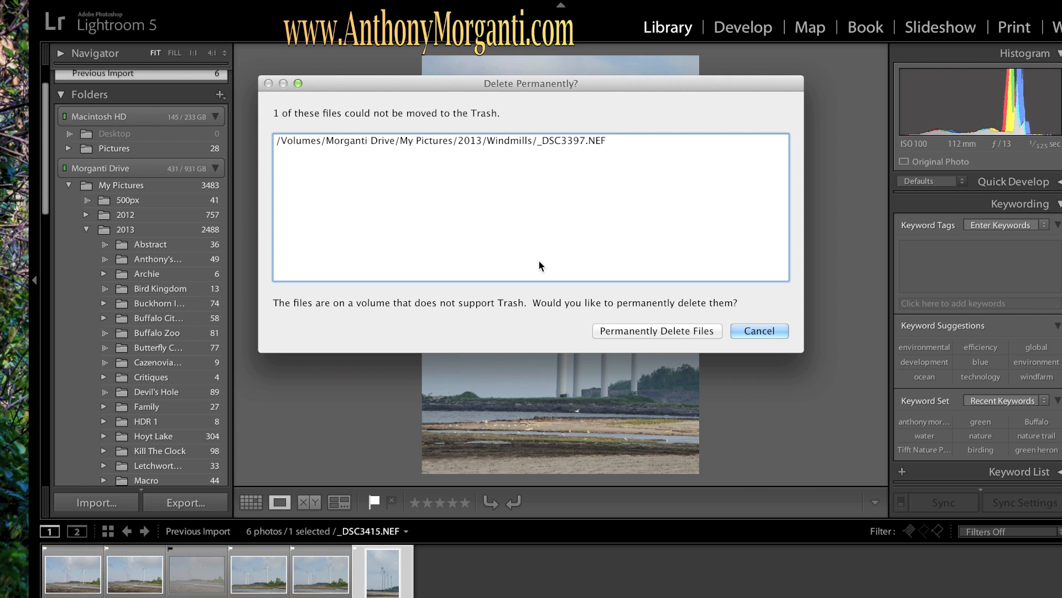
mouse_move(681, 334)
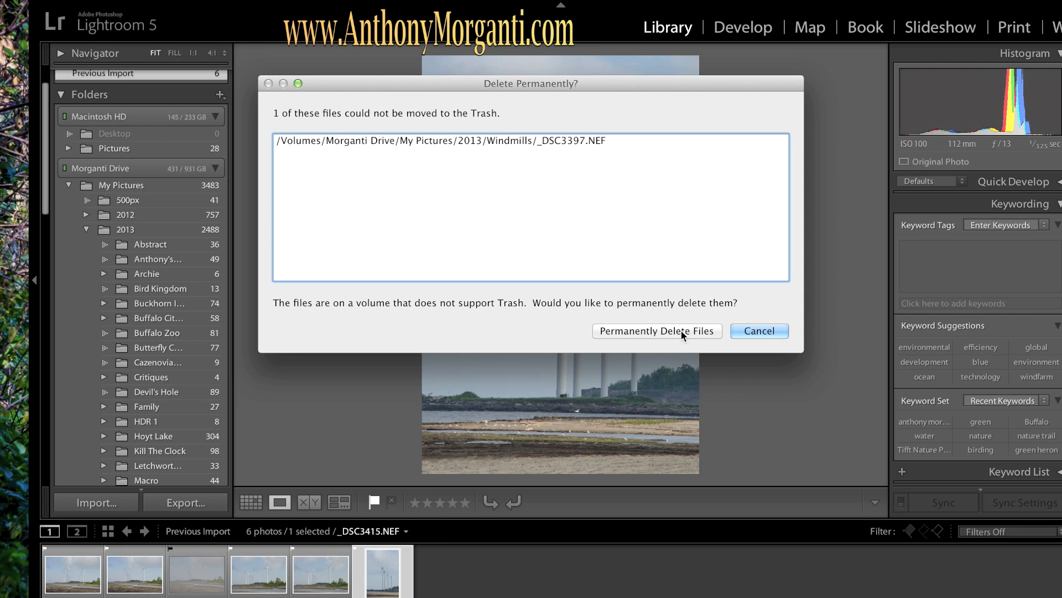
left_click(657, 330)
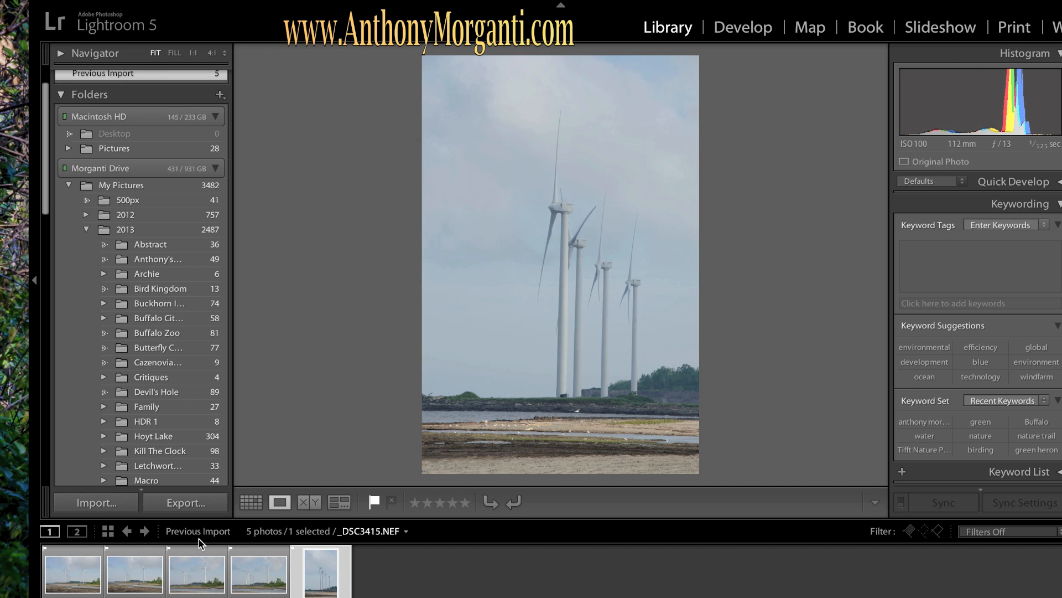
Bring up the first windmill photos and apply star ratings with keys 1 and 5
left_click(70, 576)
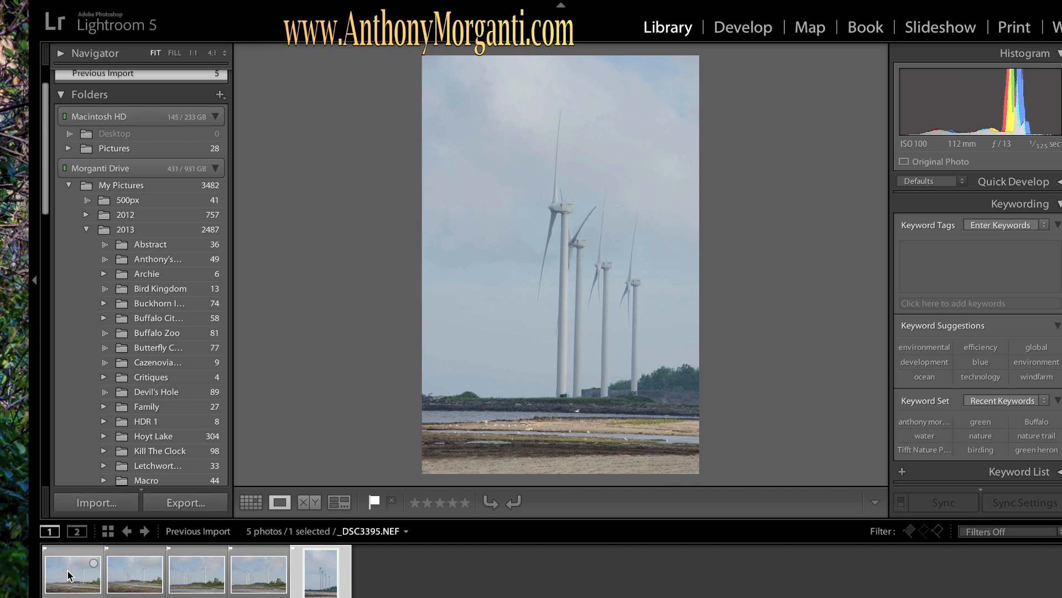
left_click(258, 573)
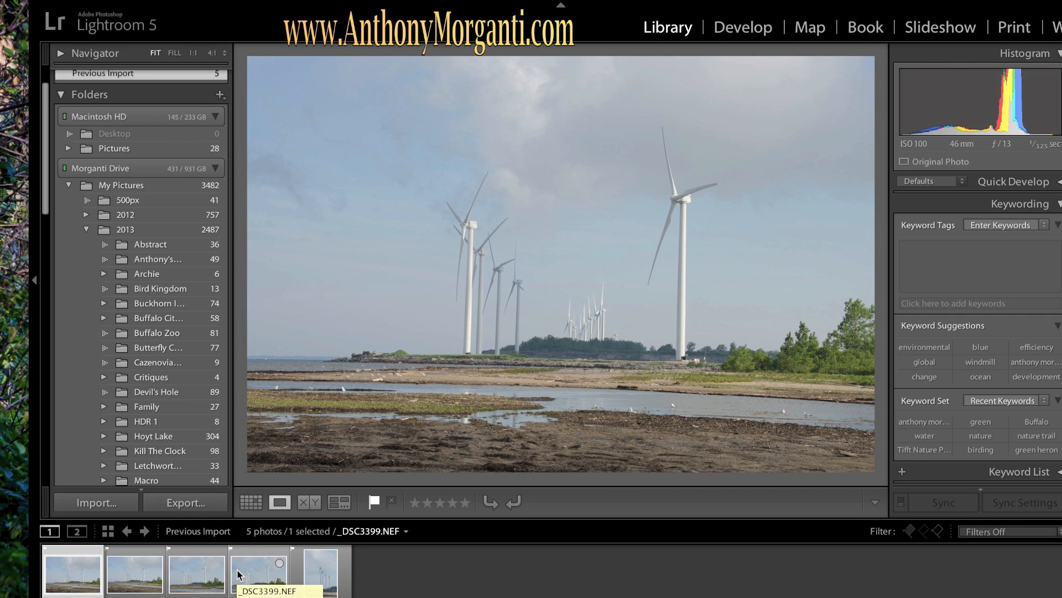
key("1")
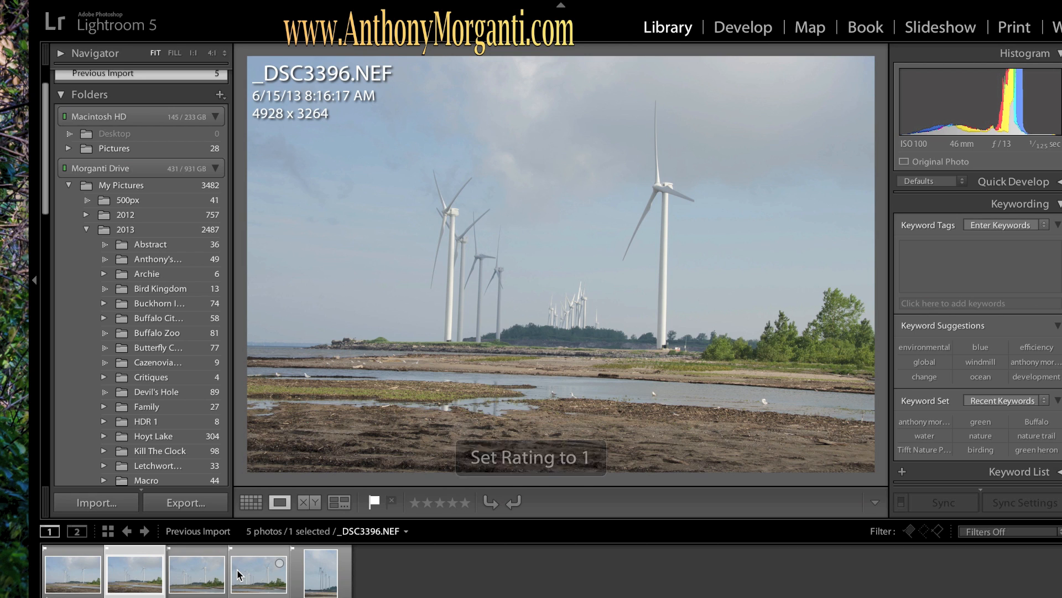
key("5")
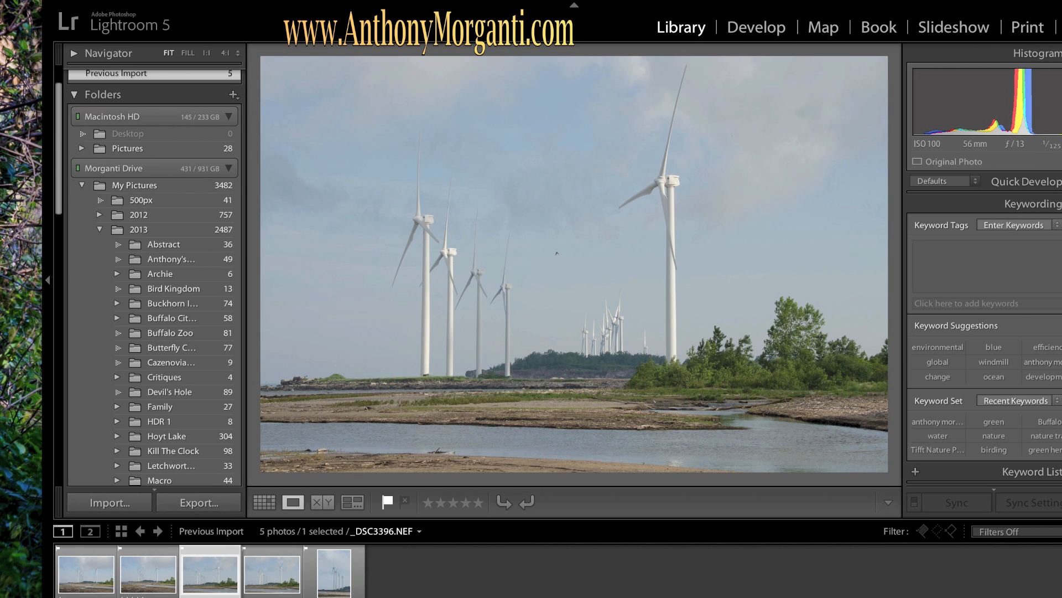
Compare the filmstrip thumbnails and settle on the wide shoreline windmill photo
left_click(209, 574)
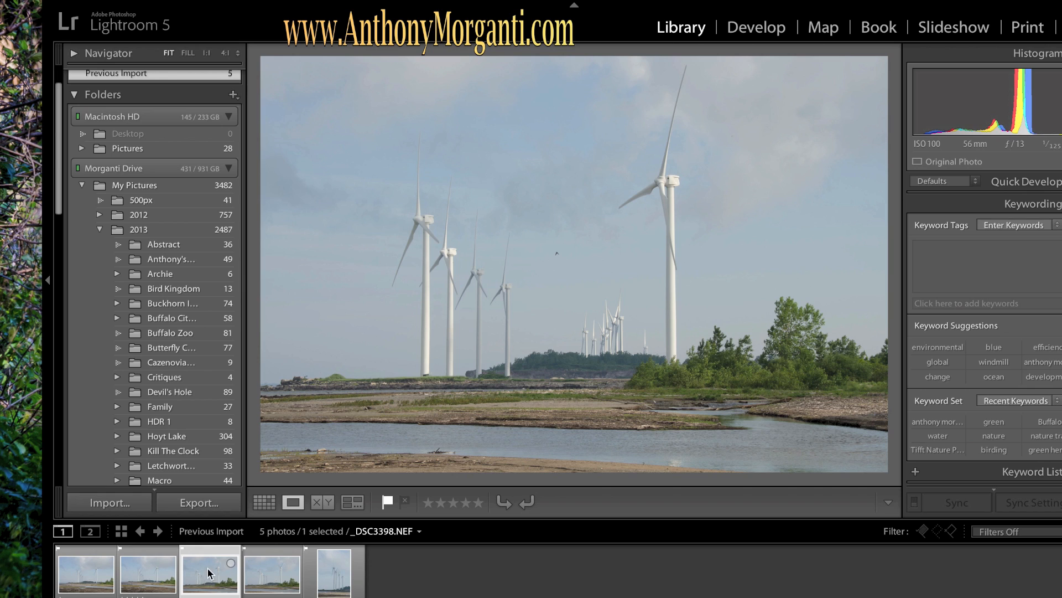
mouse_move(103, 518)
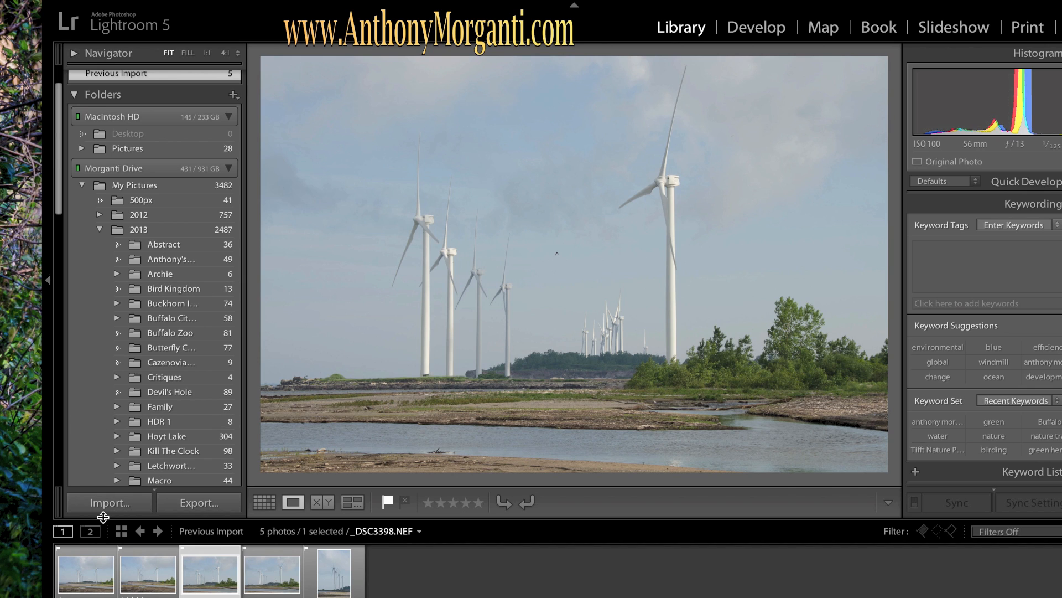
left_click(84, 578)
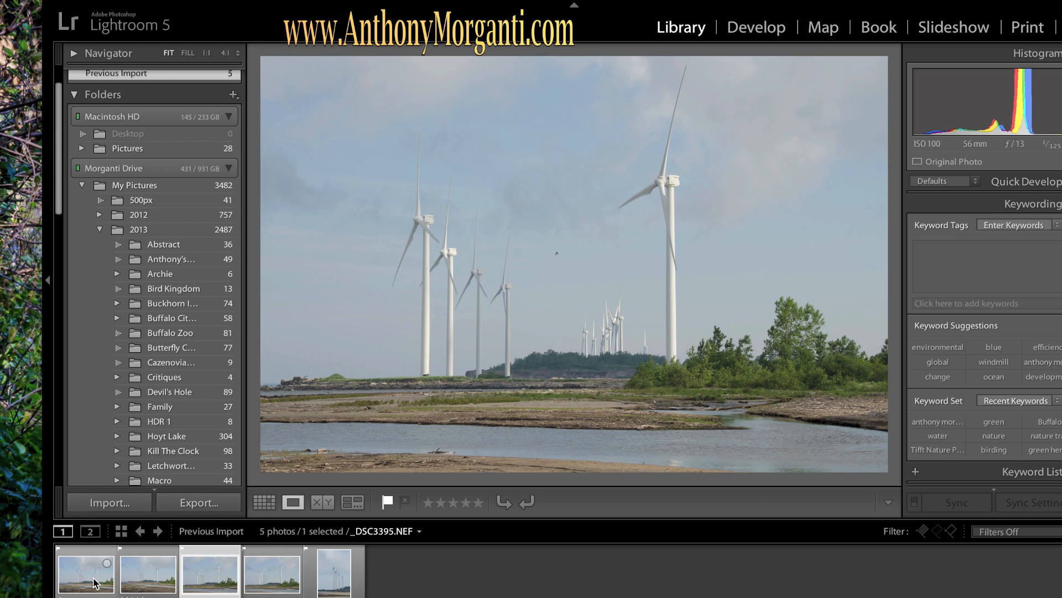
left_click(147, 572)
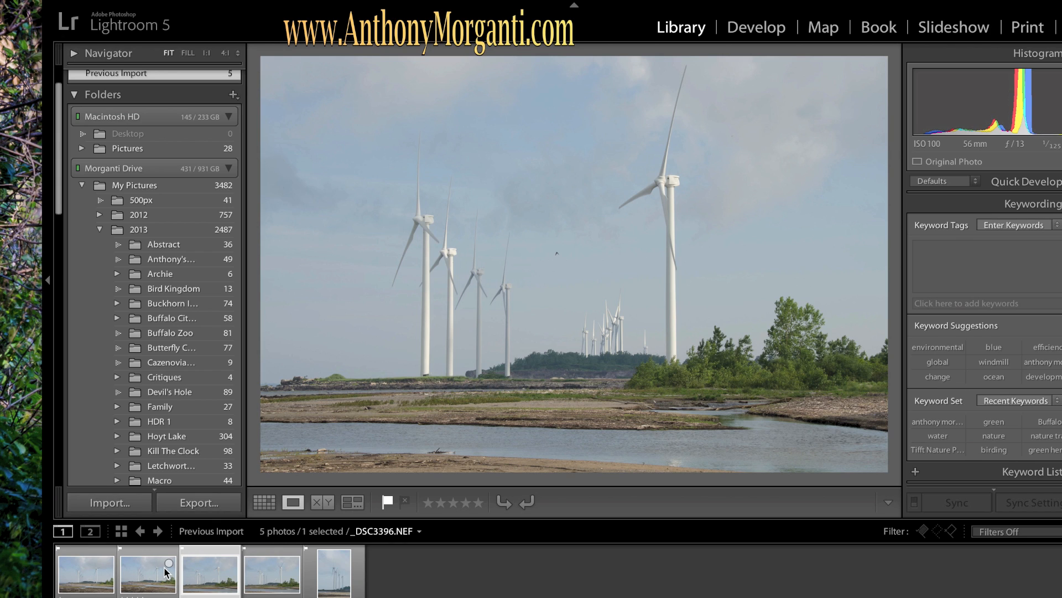
mouse_move(160, 577)
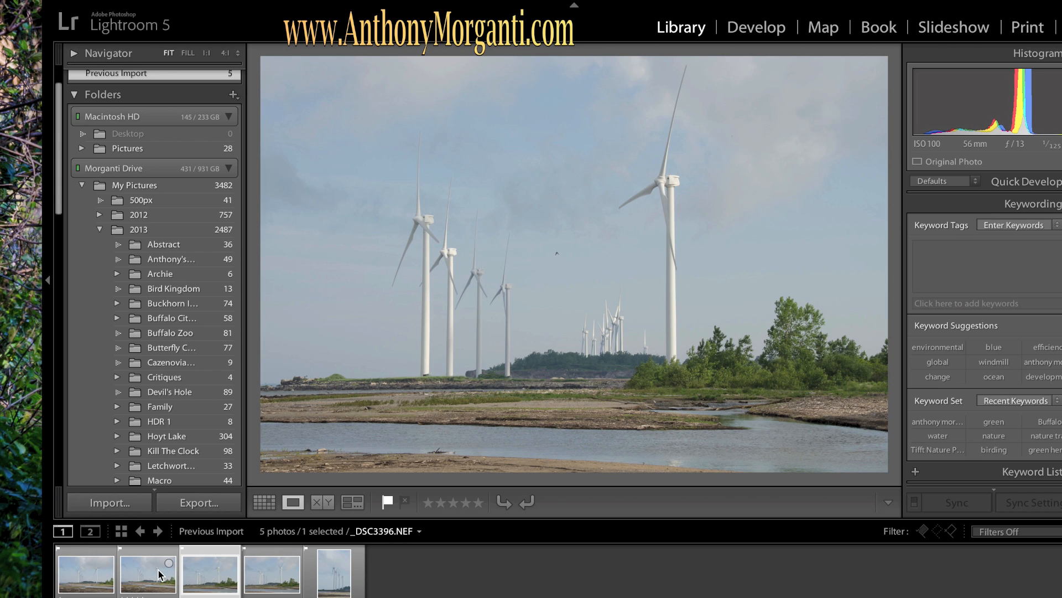
left_click(85, 576)
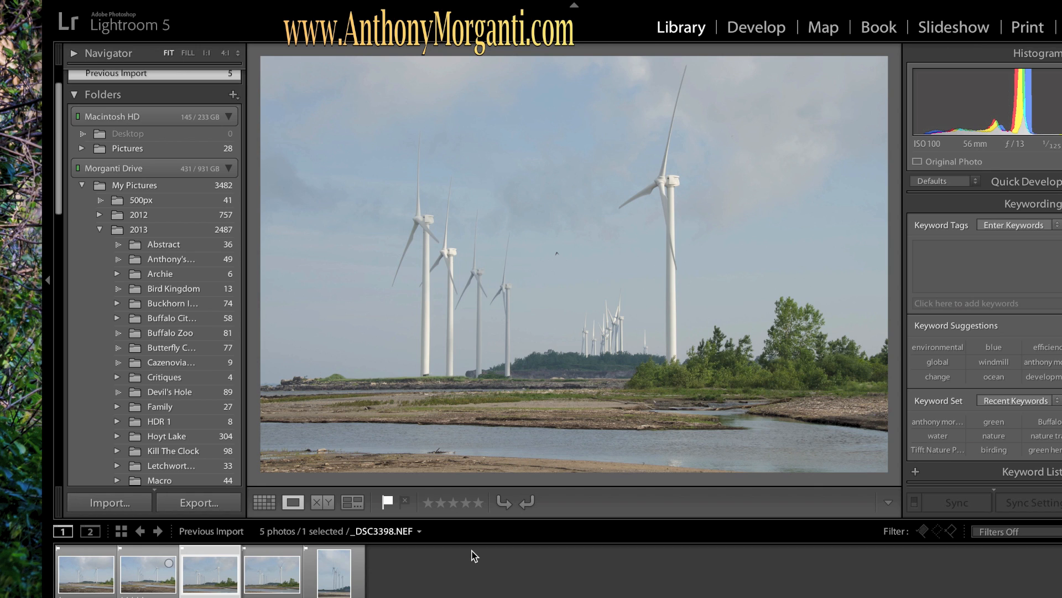
left_click(331, 579)
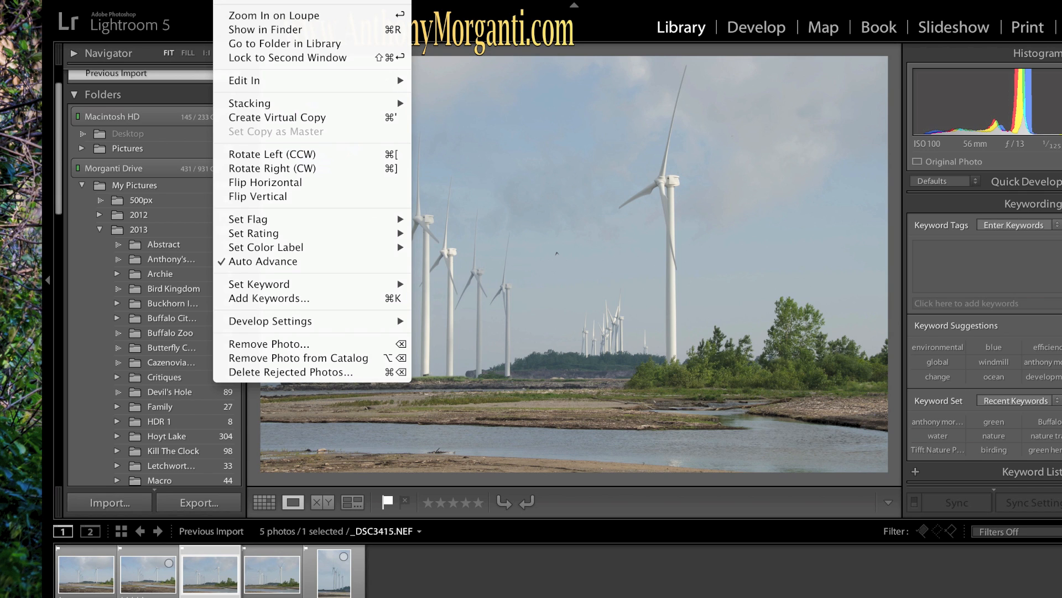
mouse_move(303, 275)
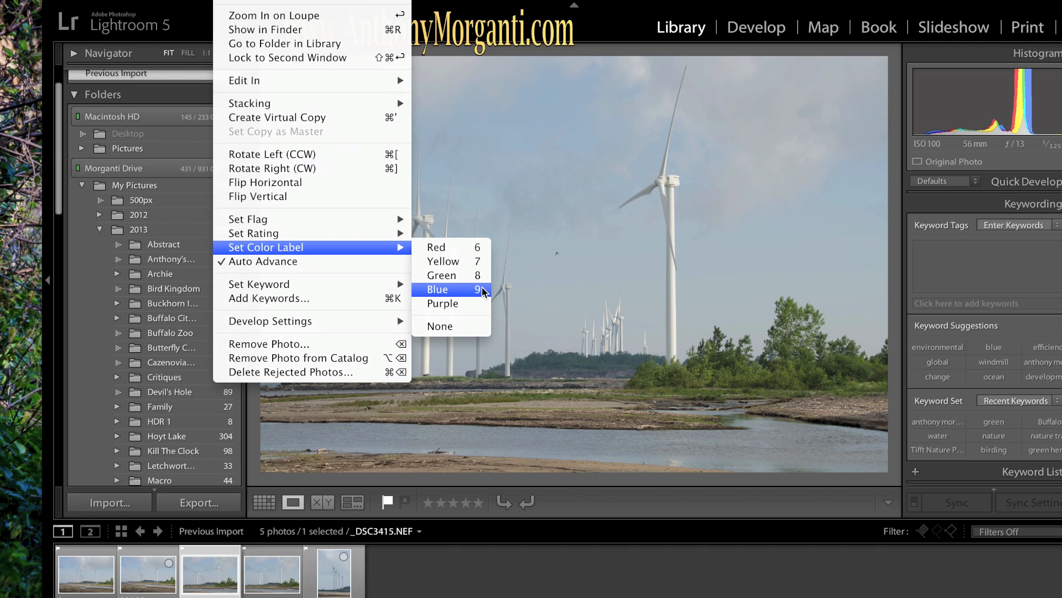
mouse_move(483, 311)
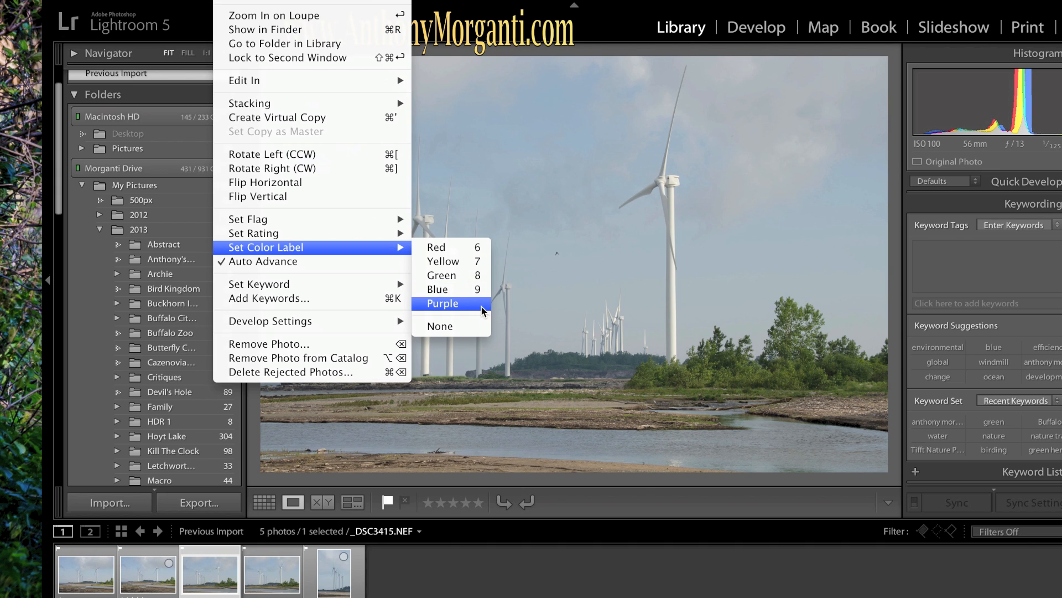
mouse_move(460, 308)
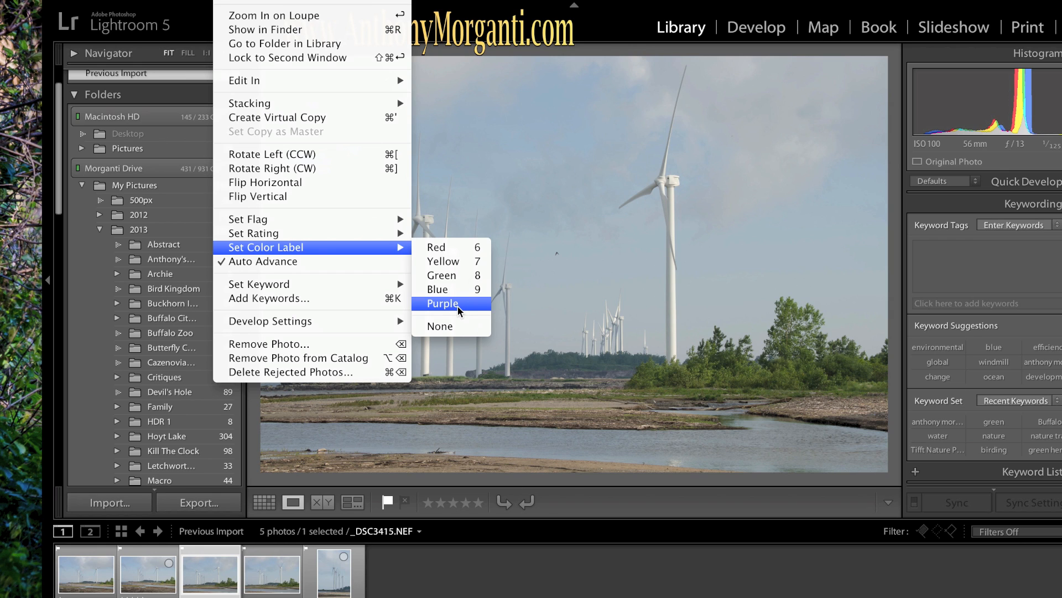
Set the Purple color label on the wide shoreline windmill photo
left_click(442, 303)
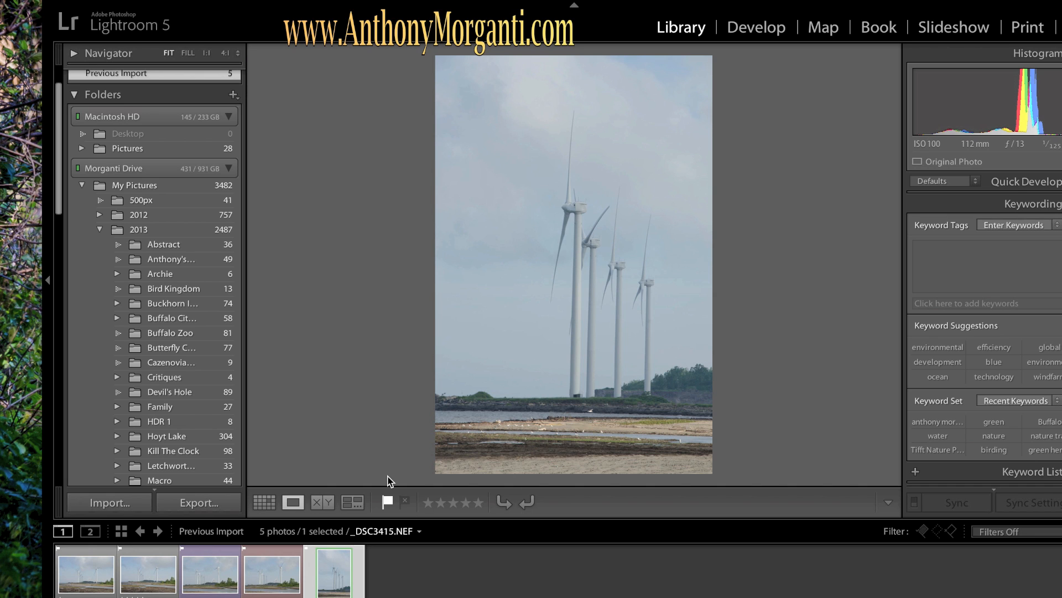
Open the purple-labelled _DSC3398.NEF windmill photo in Develop with the Basic panel expanded
left_click(210, 575)
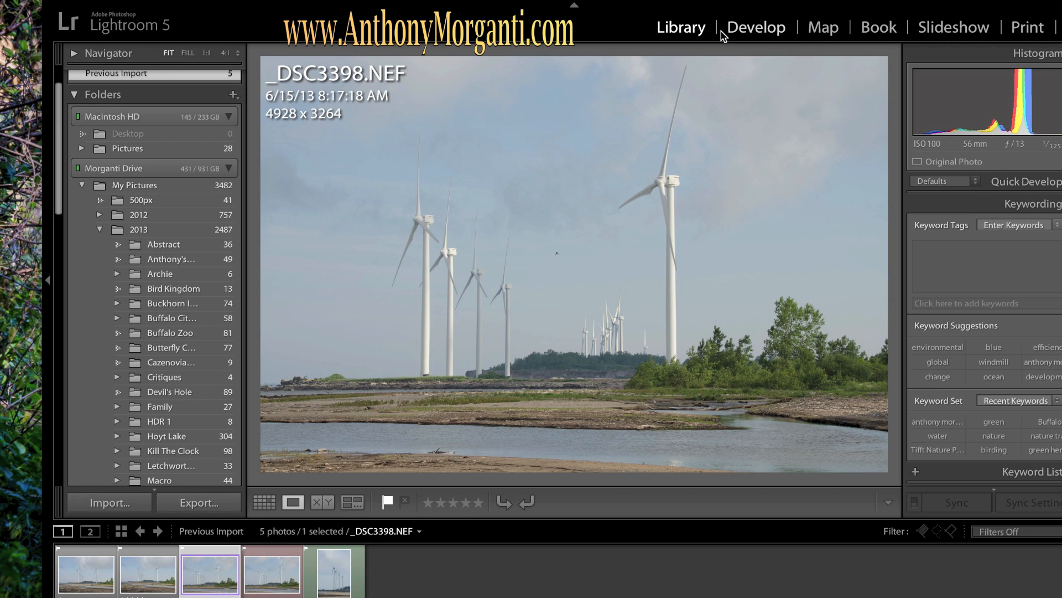
left_click(757, 27)
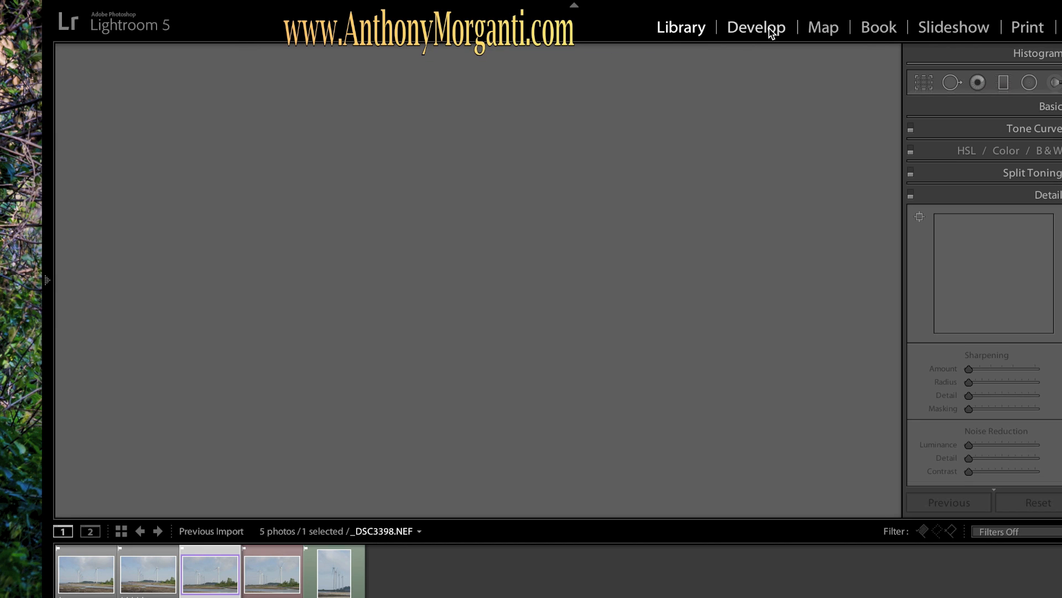
left_click(756, 26)
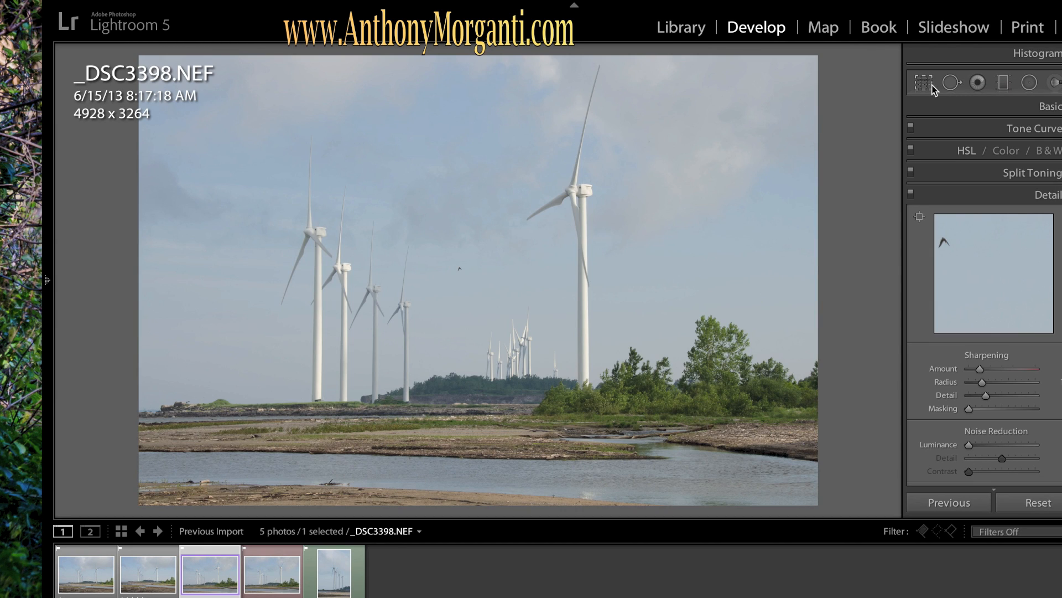
mouse_move(1061, 68)
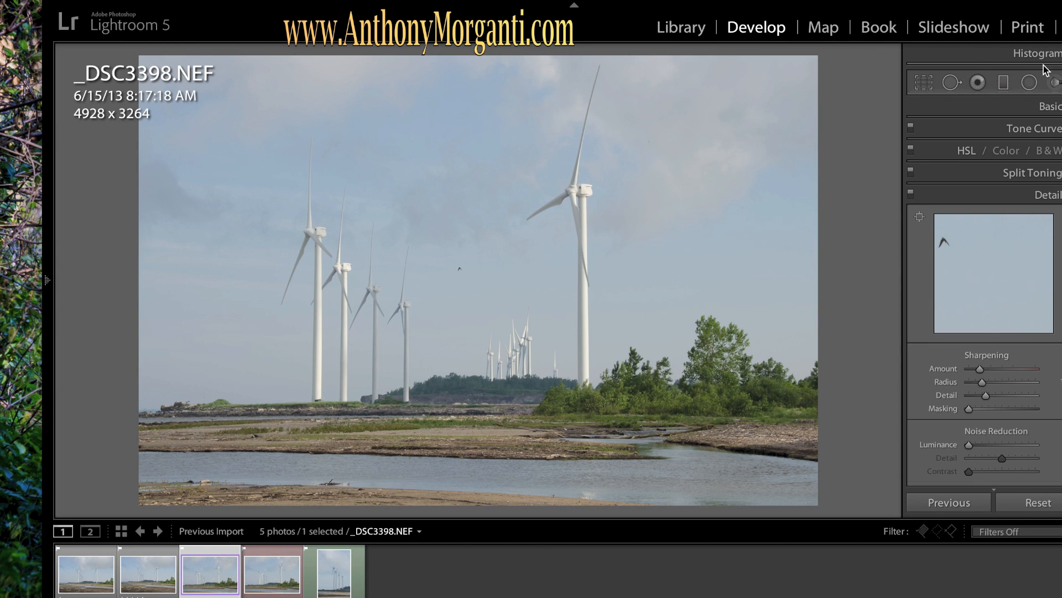
left_click(1049, 106)
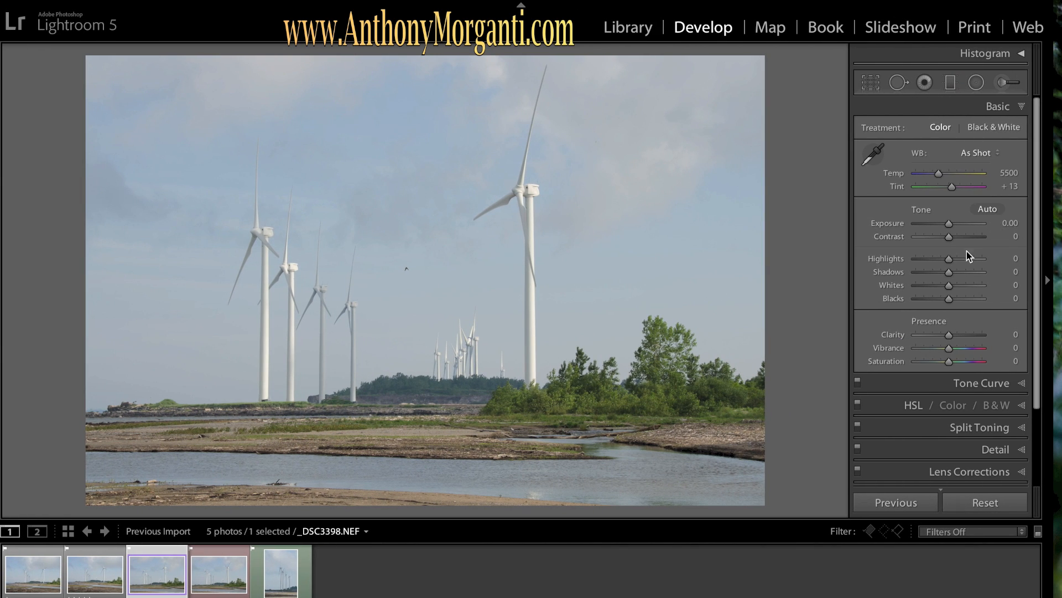
Set Highlights -100, Shadows +100, Whites +47, Blacks -68, Clarity +57 and Contrast +48
left_click_drag(948, 259, 924, 258)
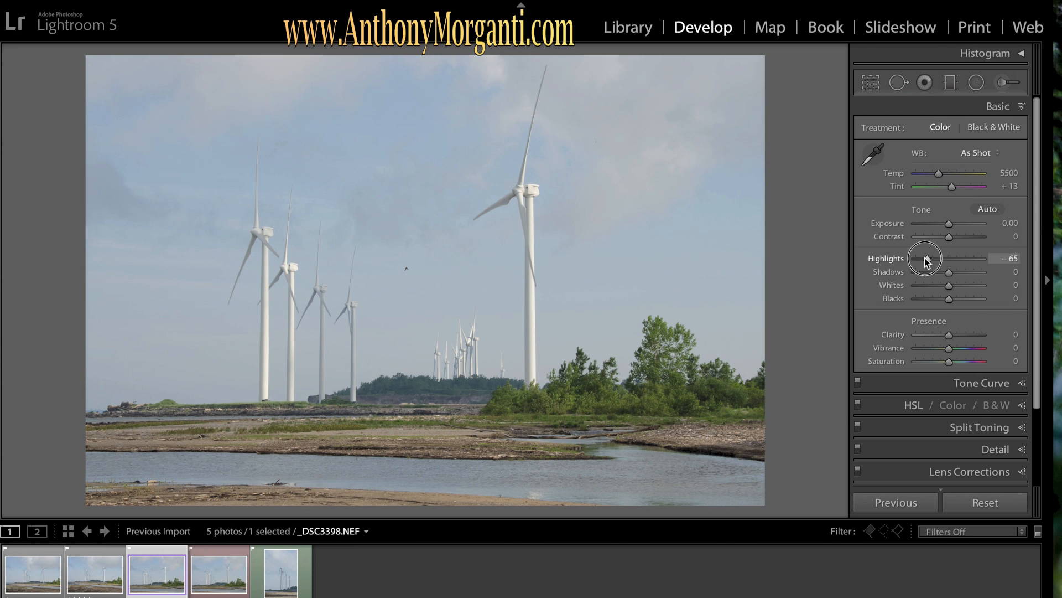
left_click_drag(948, 259, 917, 259)
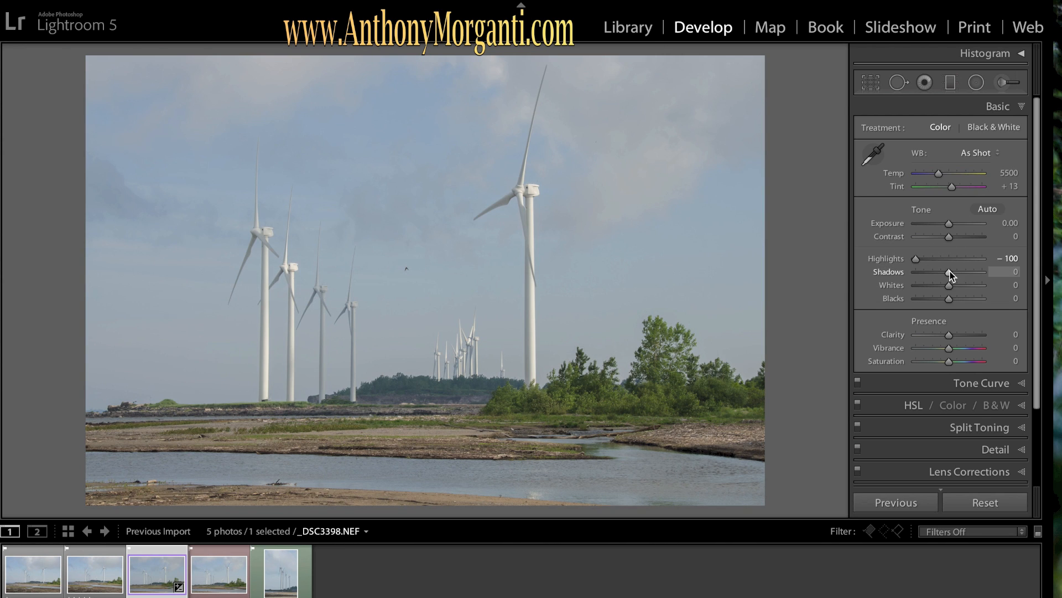
left_click_drag(949, 271, 990, 272)
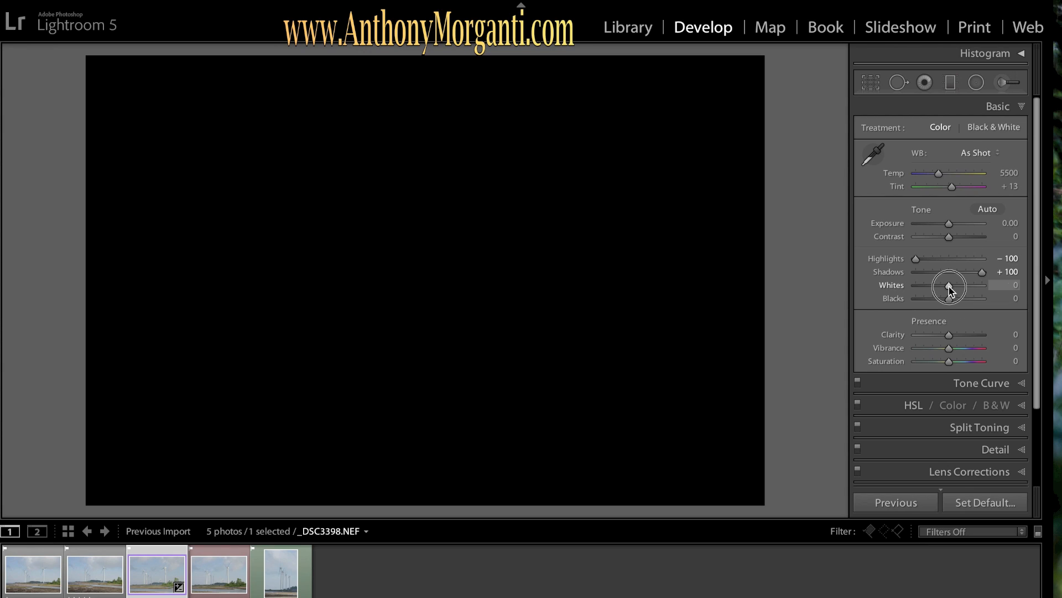
left_click_drag(949, 284, 967, 285)
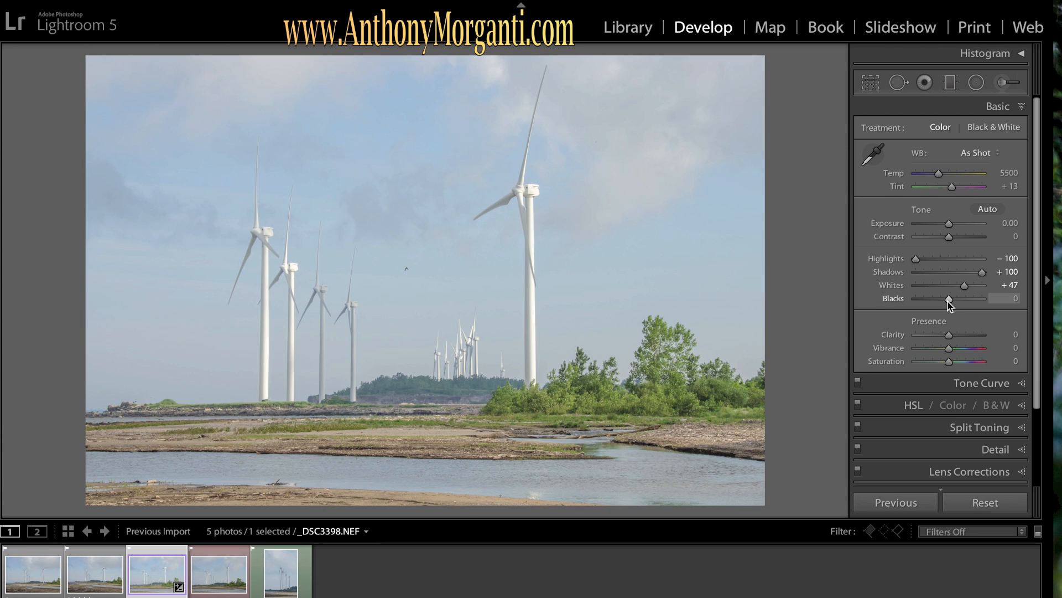
left_click_drag(948, 298, 939, 298)
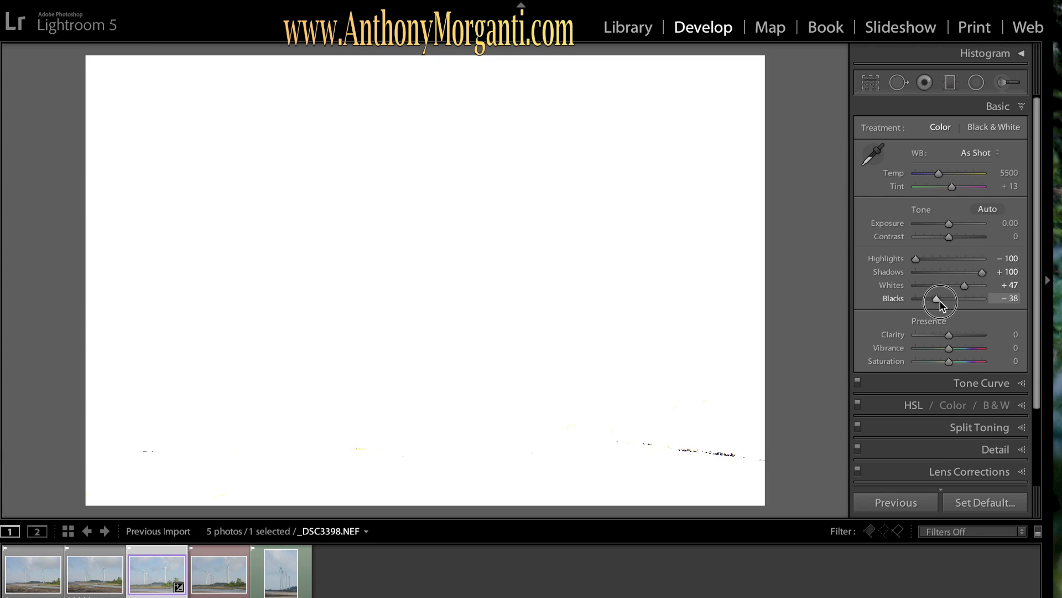
left_click_drag(940, 298, 932, 298)
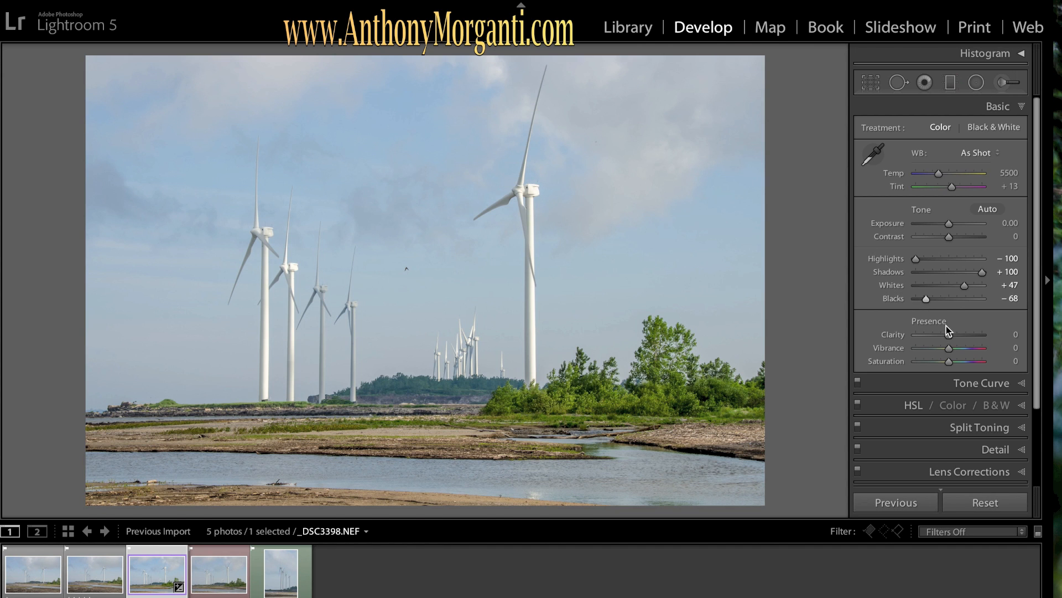
left_click_drag(930, 334, 968, 334)
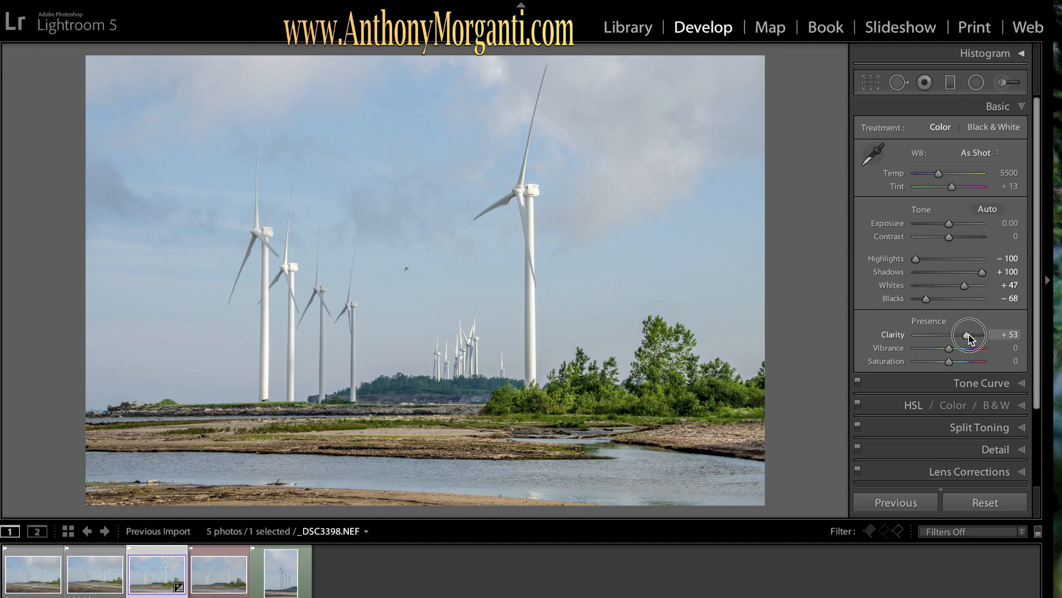
left_click_drag(968, 335, 970, 335)
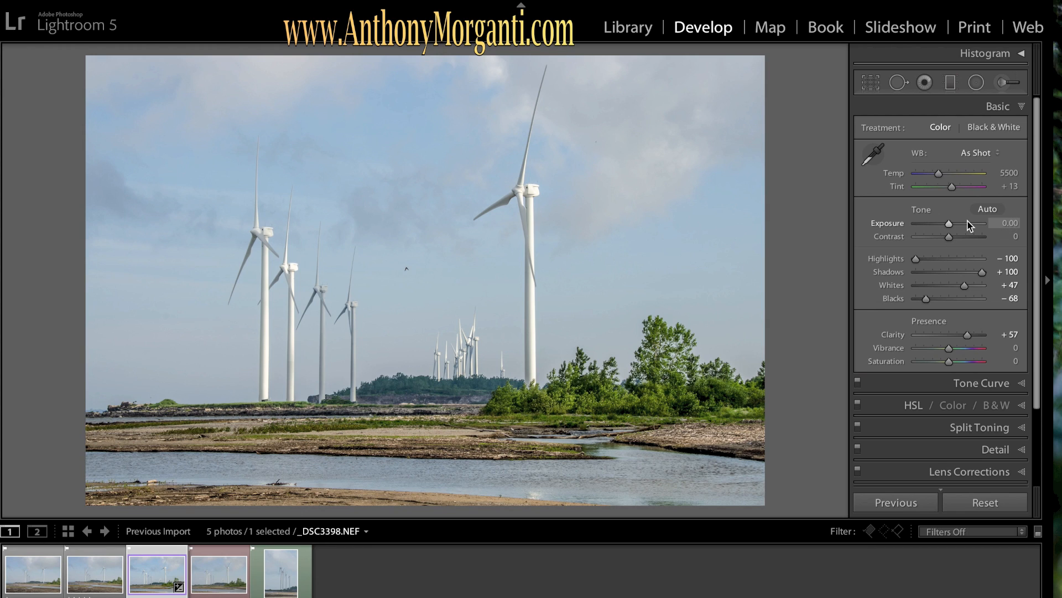
mouse_move(951, 230)
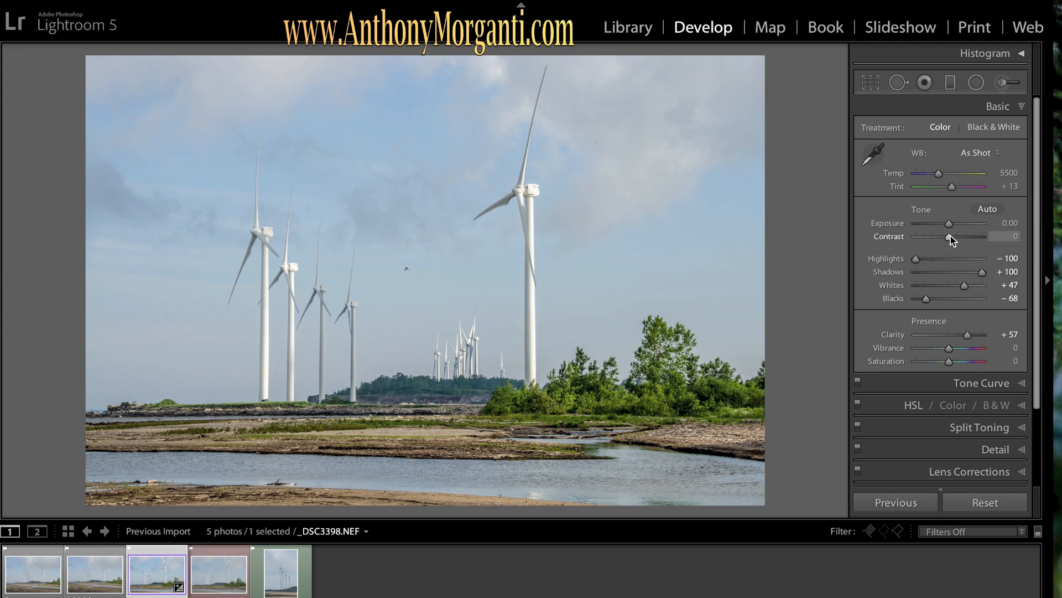
left_click_drag(950, 237, 967, 237)
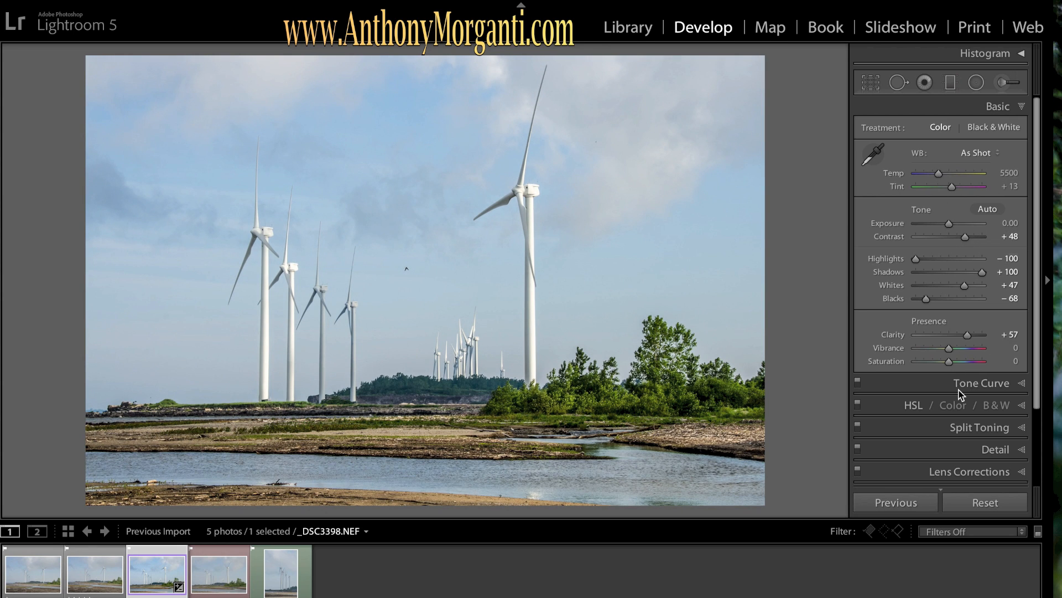
mouse_move(1029, 414)
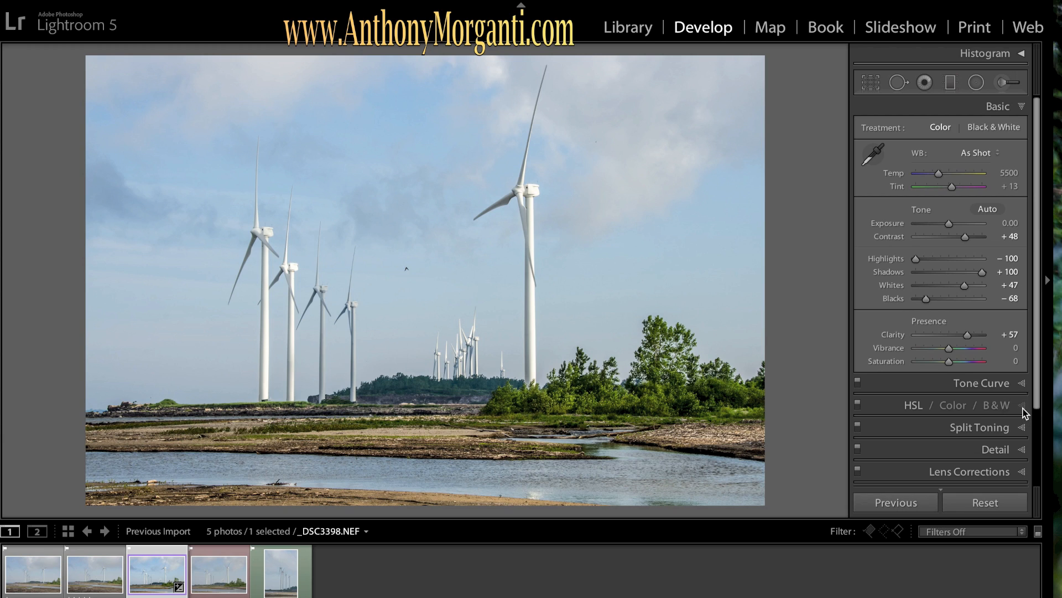
In HSL boost blue saturation and set blue luminance to -18, then show the Effects panel
left_click(913, 405)
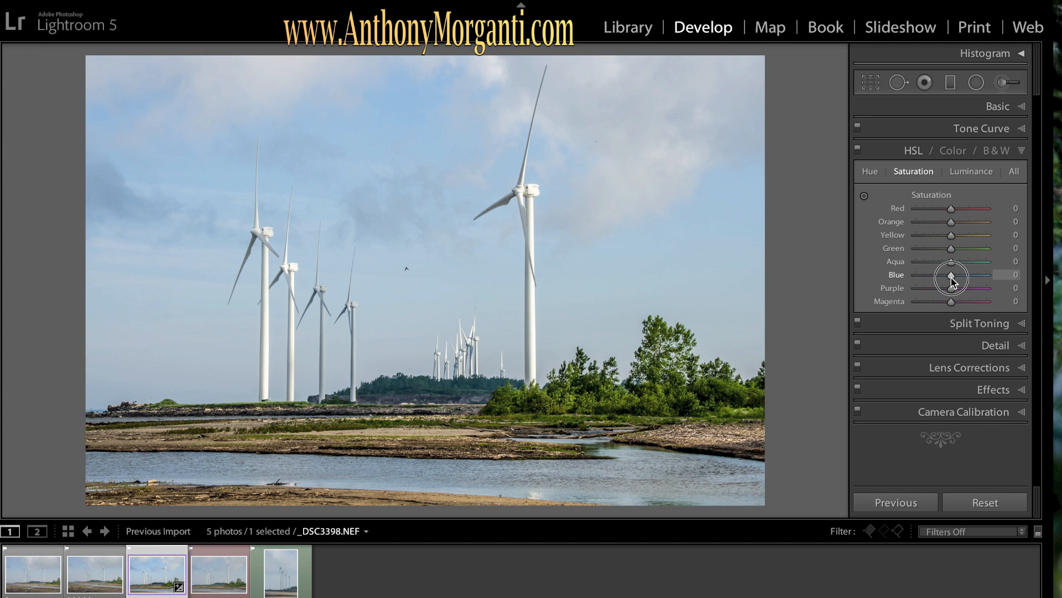
left_click_drag(951, 277, 971, 277)
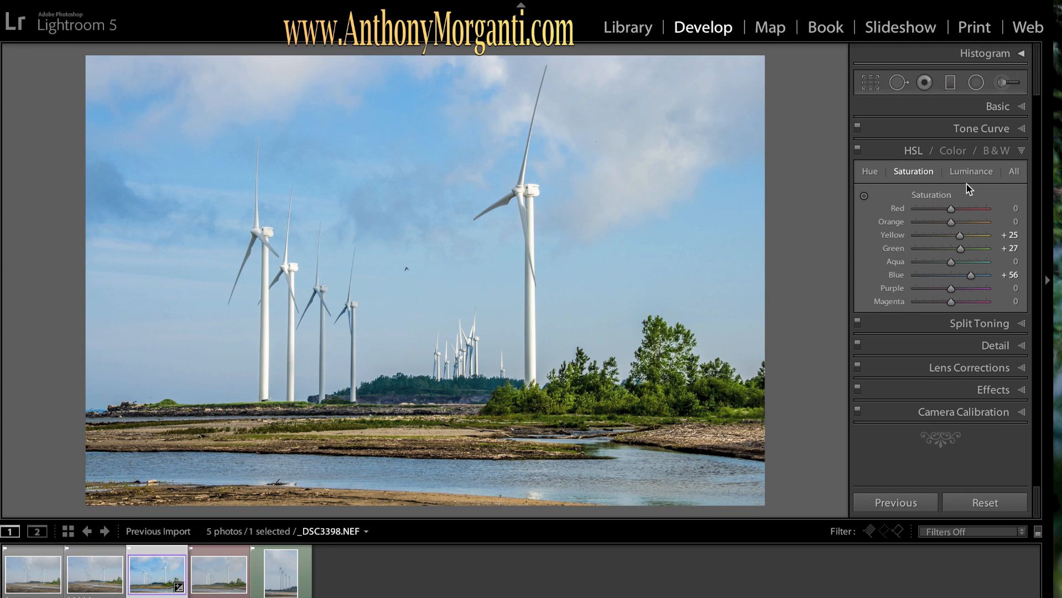
left_click(971, 171)
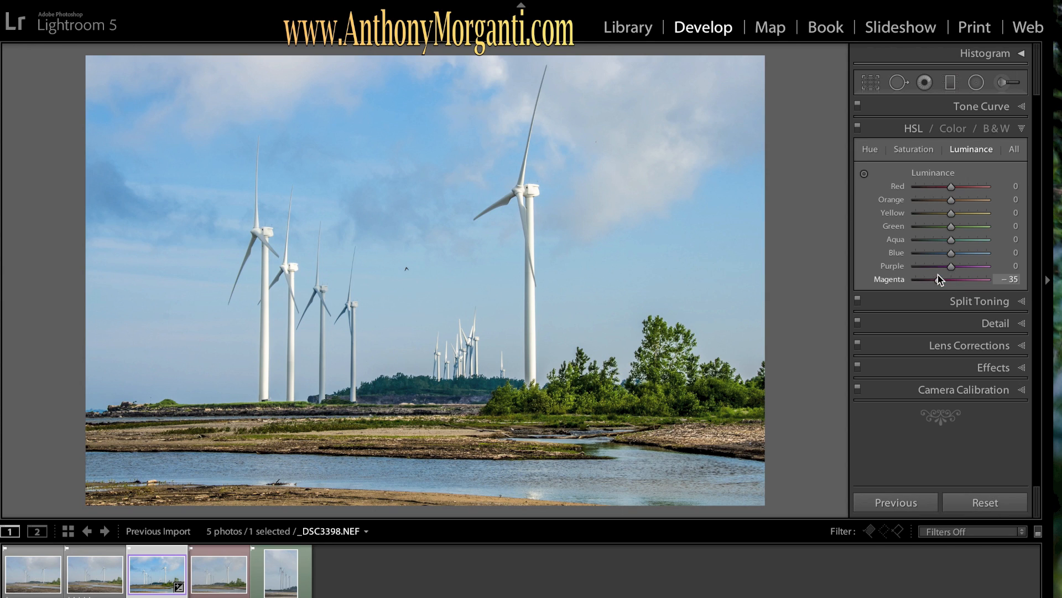
right_click(939, 279)
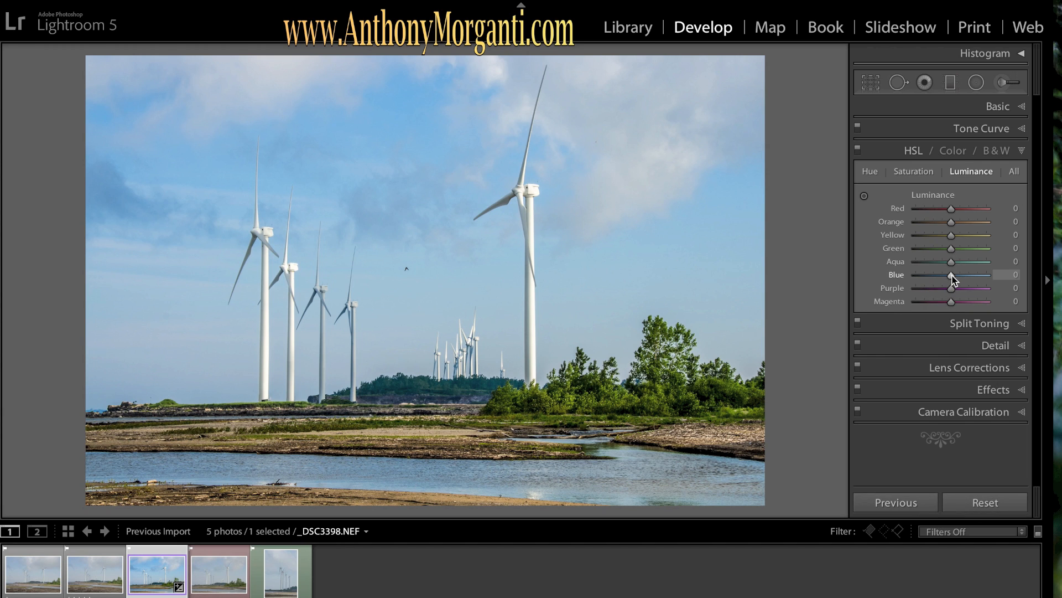
left_click_drag(952, 275, 939, 275)
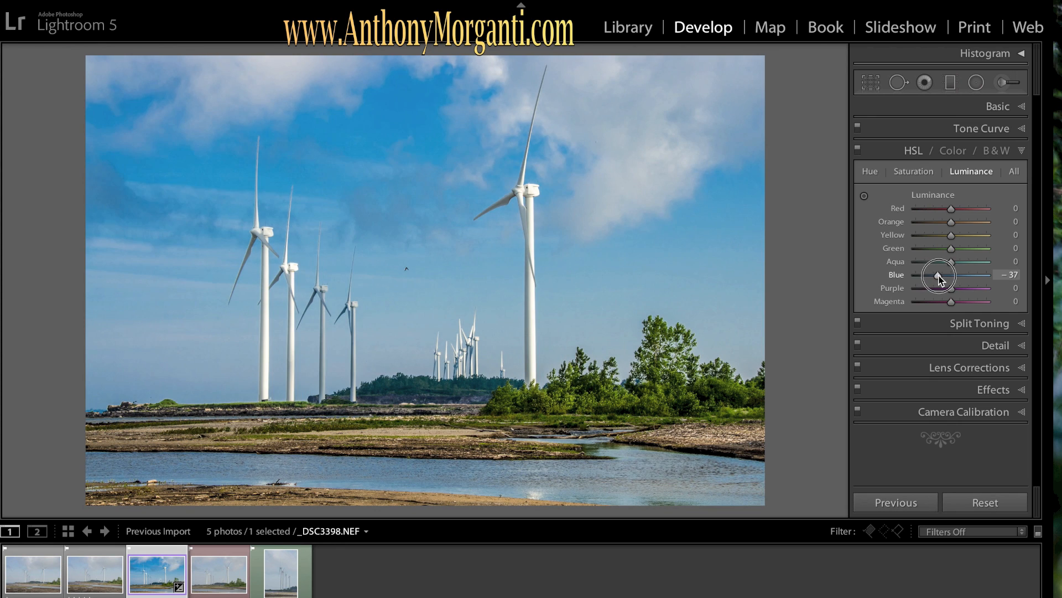
left_click_drag(942, 275, 947, 275)
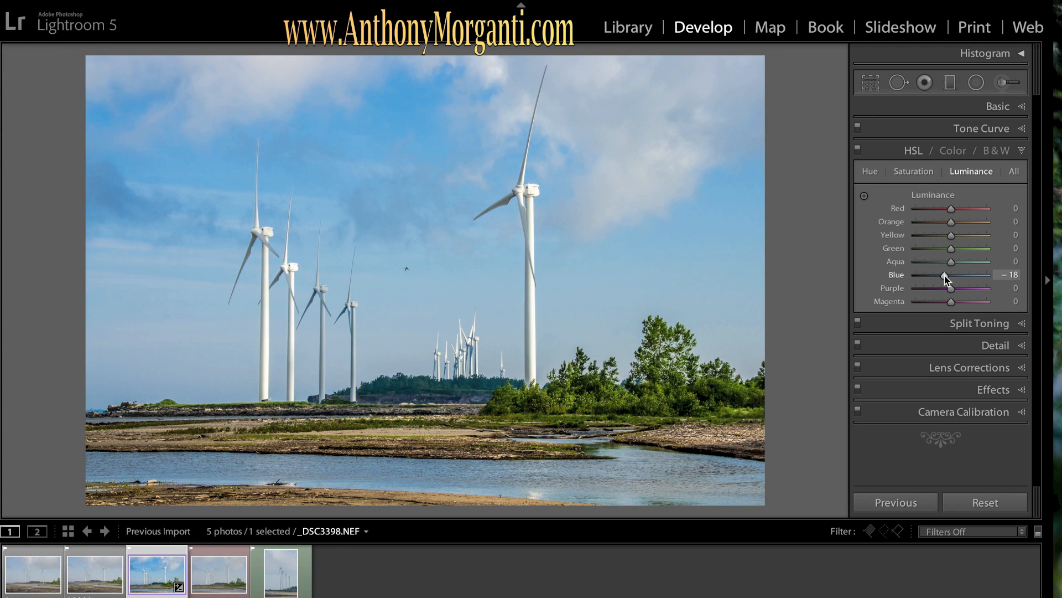
mouse_move(1026, 397)
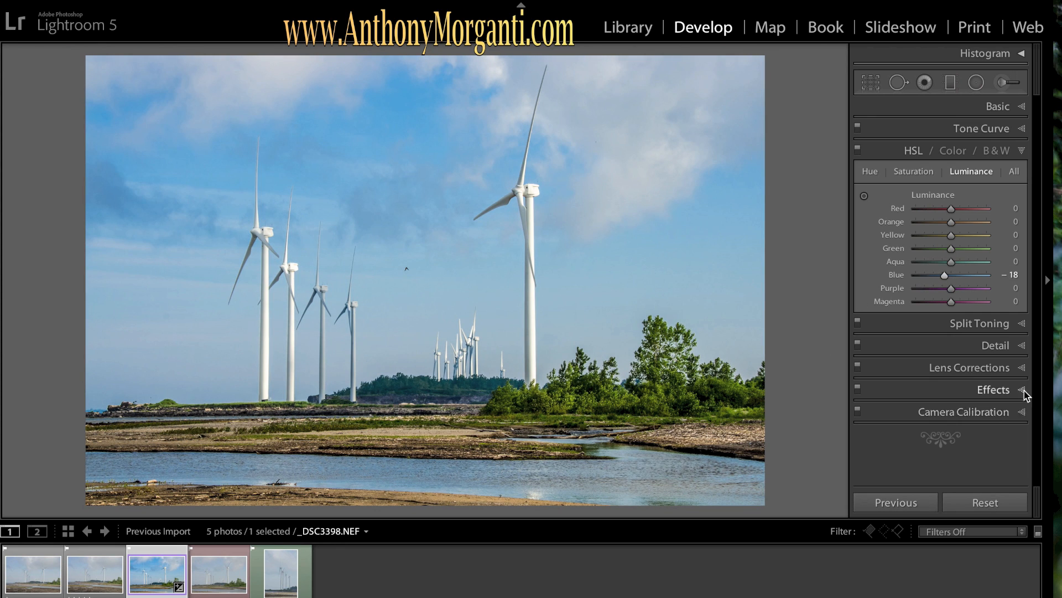
left_click(993, 389)
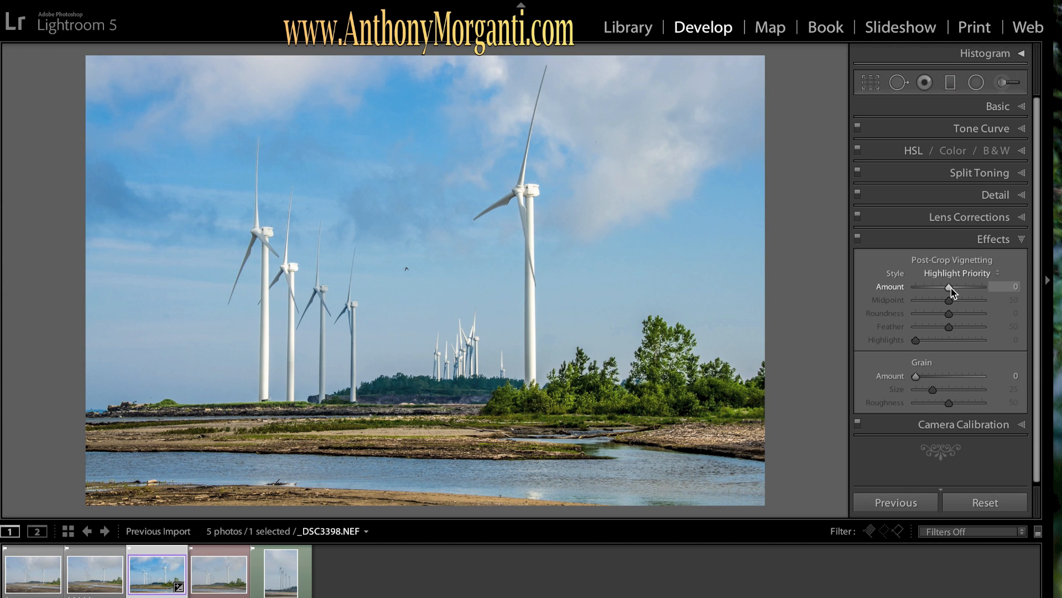
Set Post-Crop Vignetting Amount to -15 and collapse the Effects panel
left_click_drag(948, 286, 945, 286)
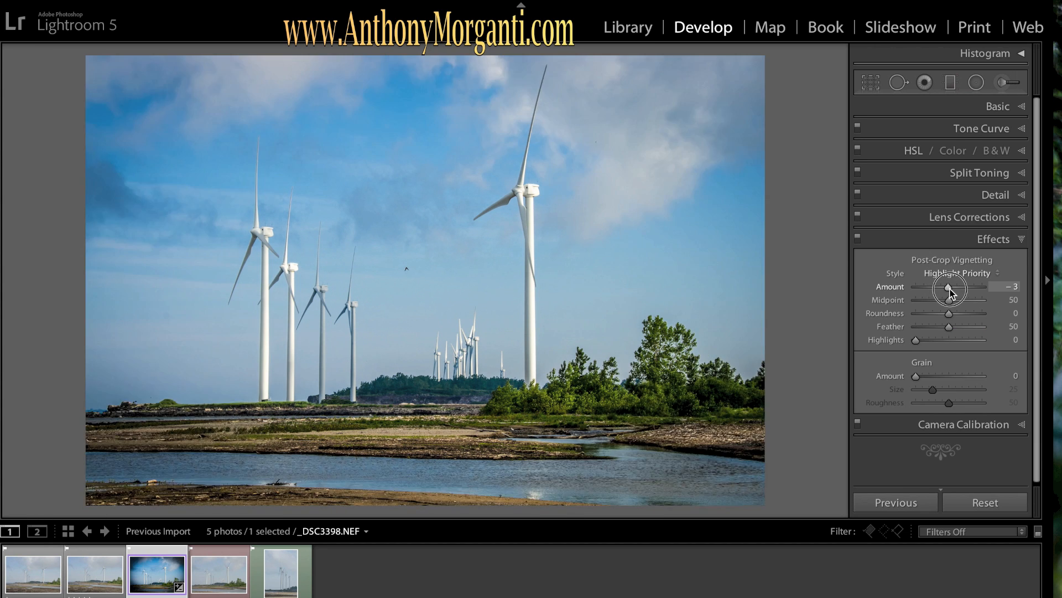
left_click_drag(951, 290, 942, 290)
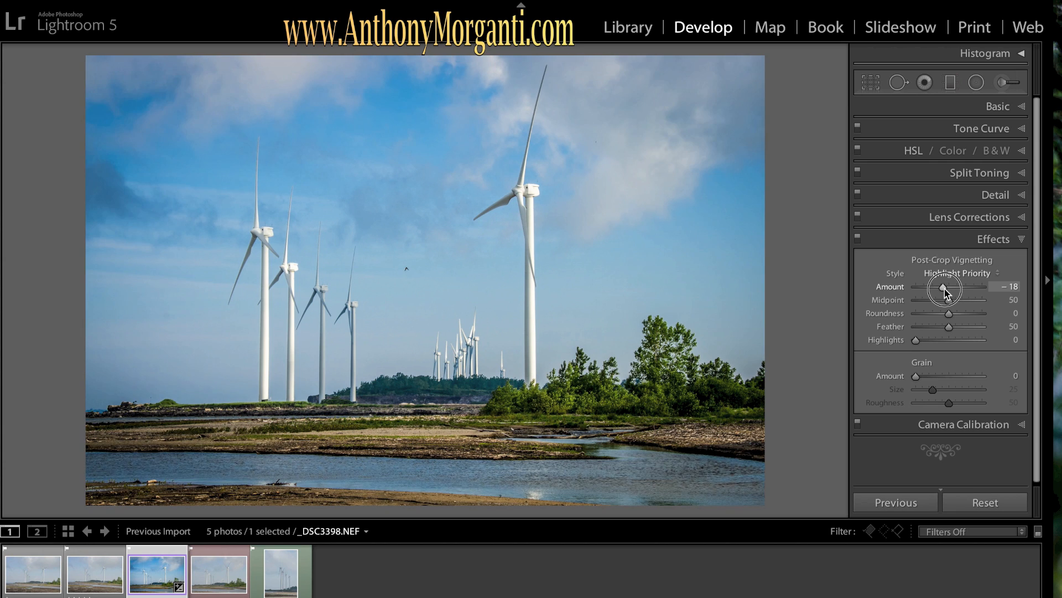
left_click_drag(943, 286, 950, 286)
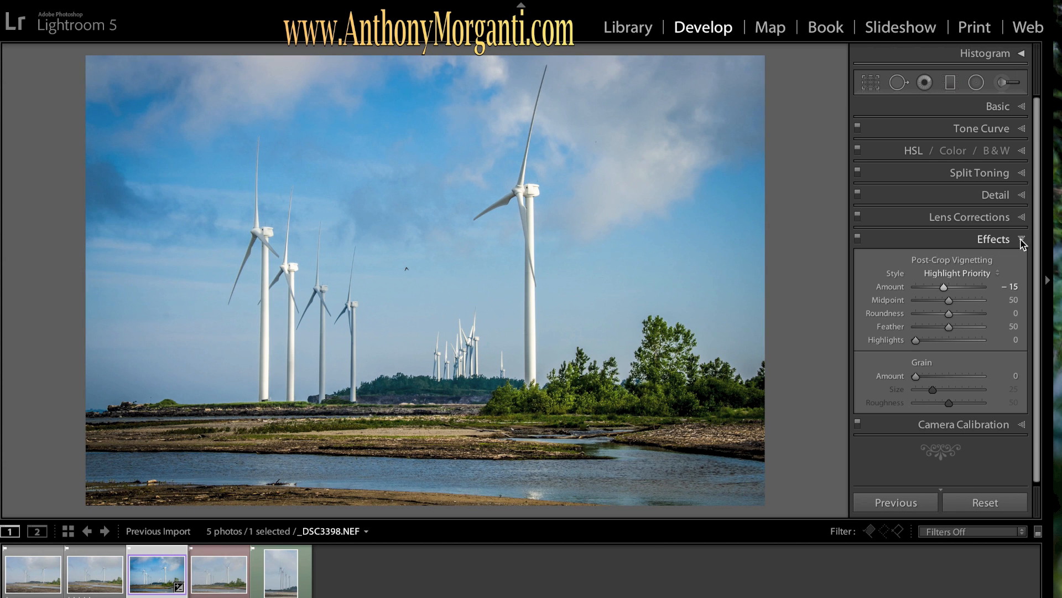
left_click(1022, 239)
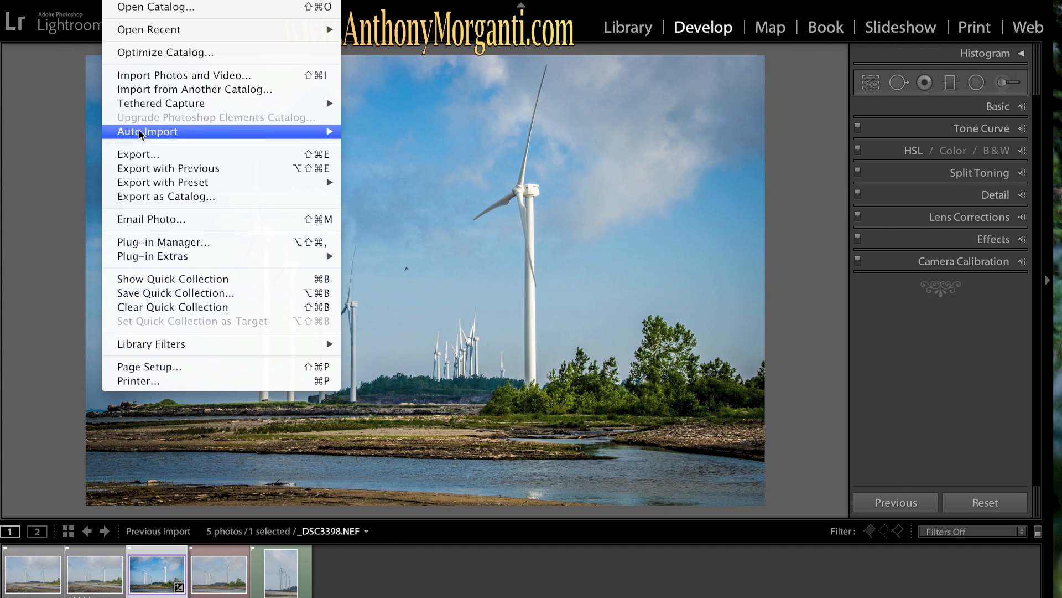
Open the Export dialog and change the custom file name from Green Heron to Windmills
left_click(138, 154)
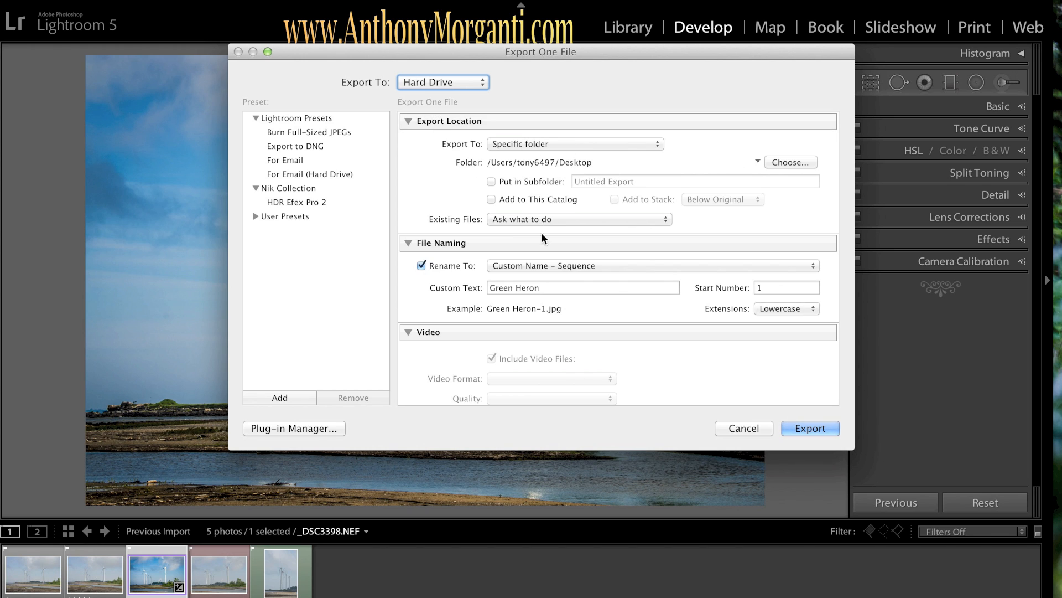
left_click(547, 288)
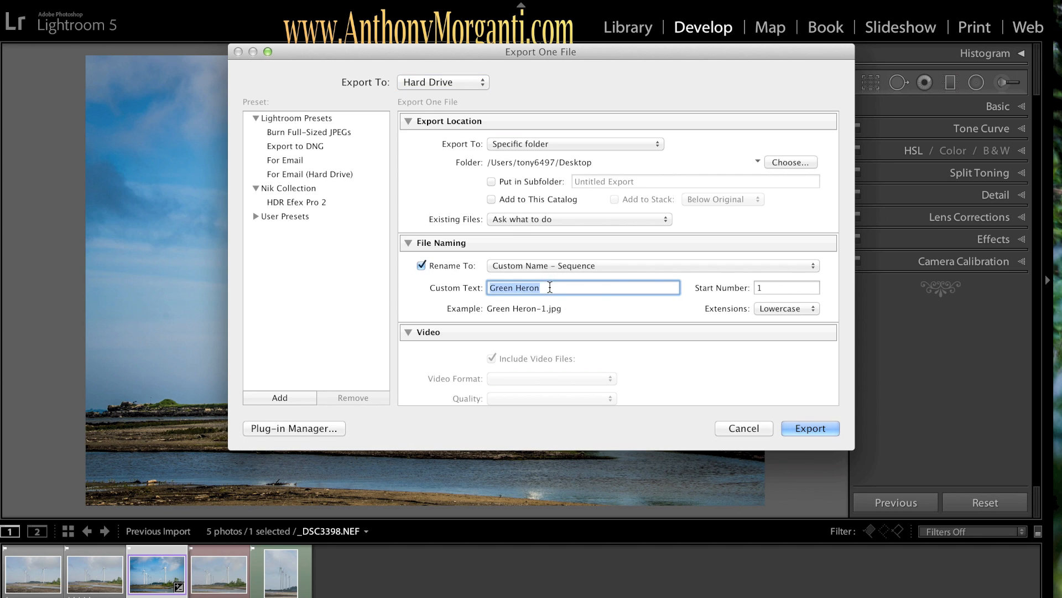
type("Windmills")
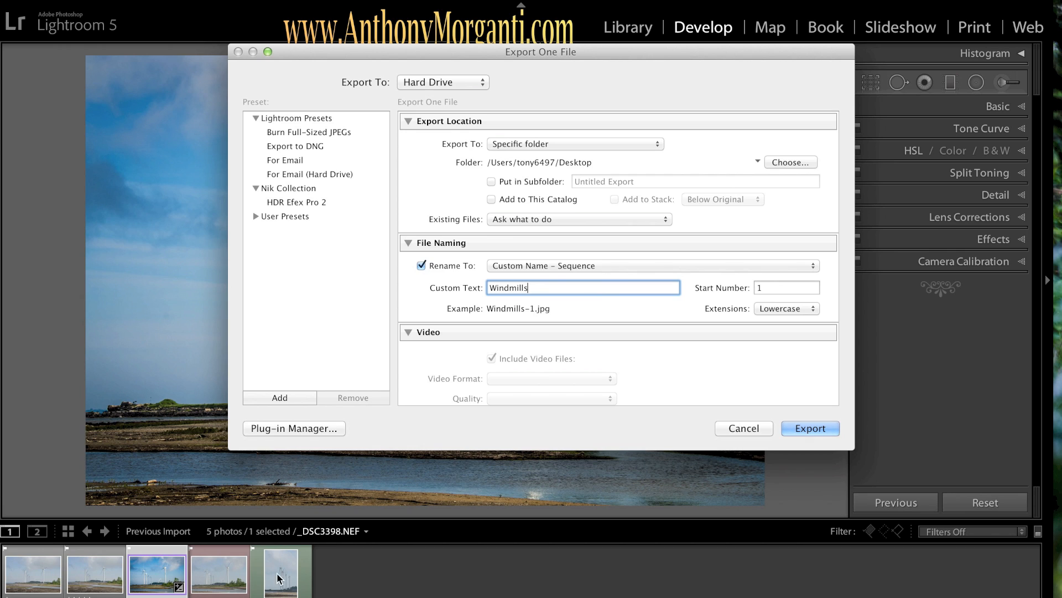
mouse_move(742, 302)
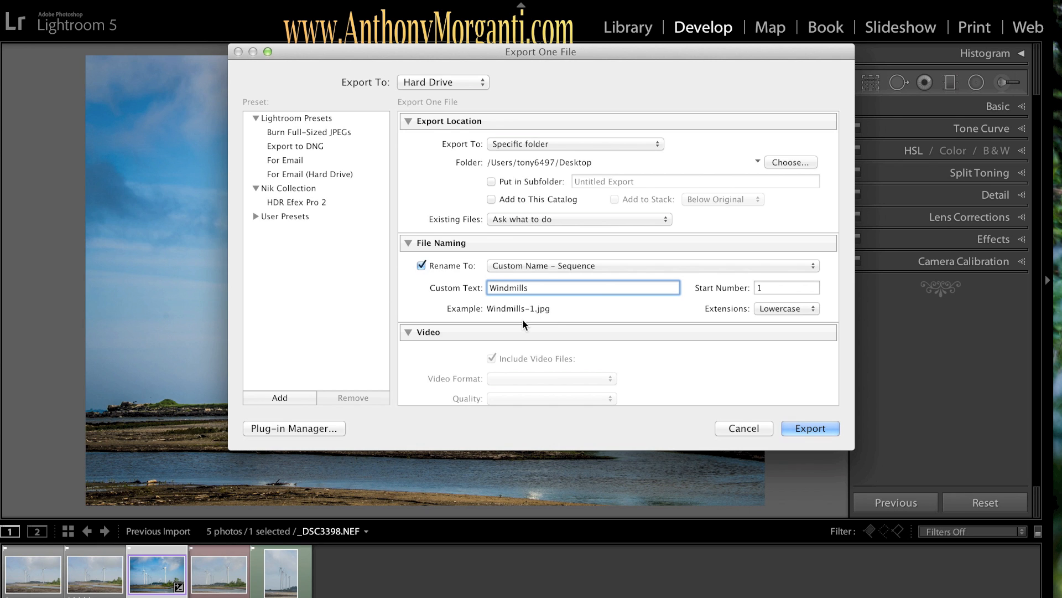
Set the JPEG export colour space to sRGB in File Settings
scroll("down", 3)
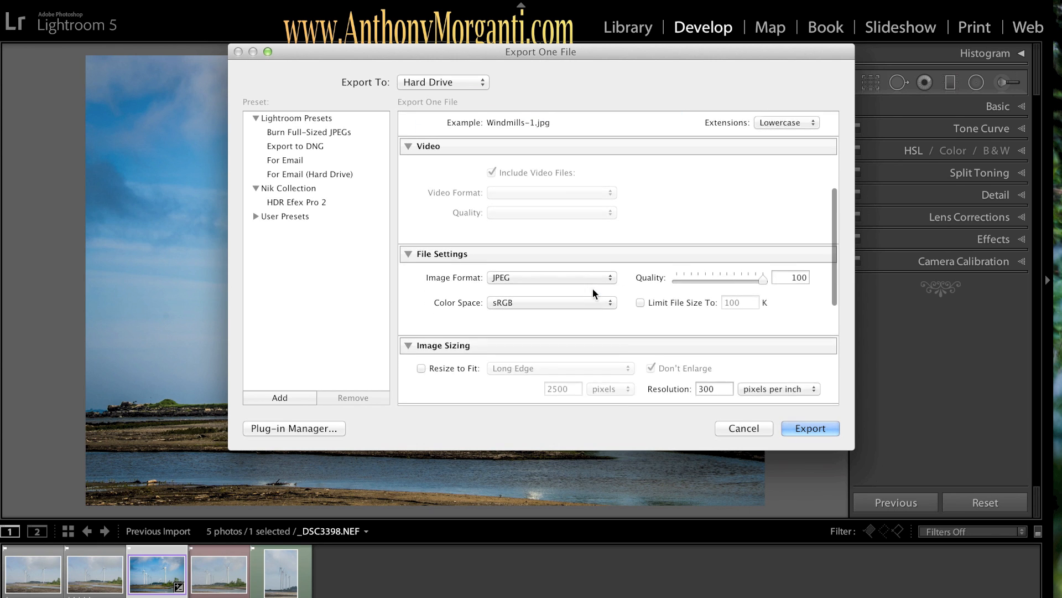
scroll("down", 3)
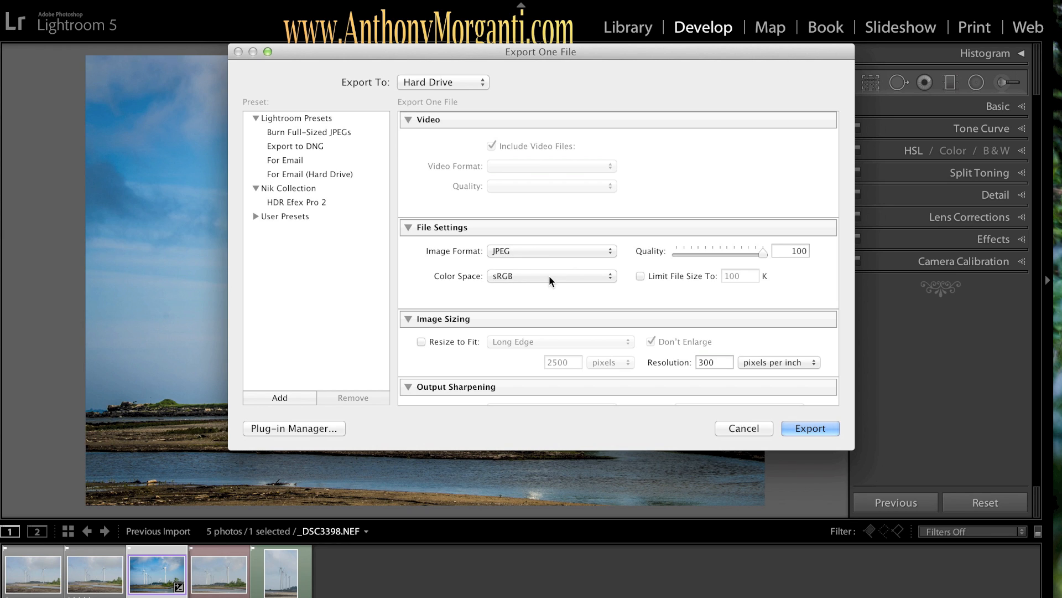
left_click(552, 276)
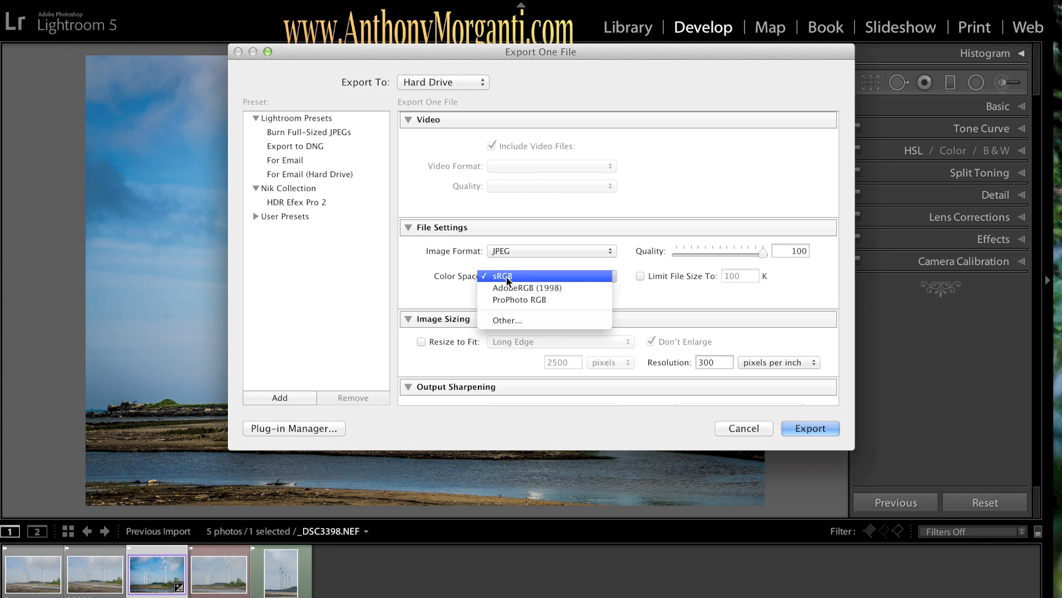
left_click(502, 275)
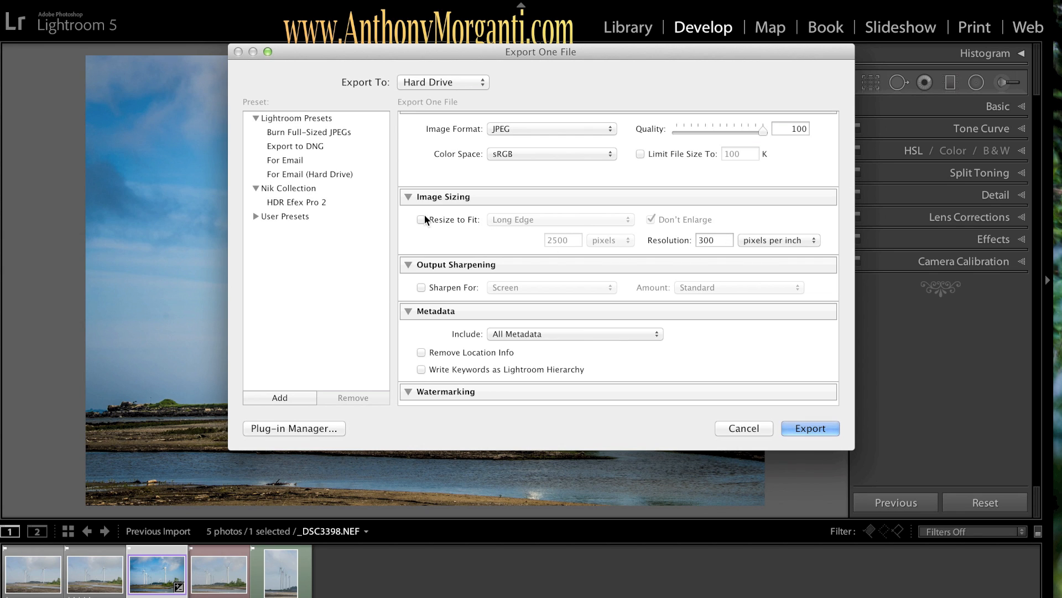
mouse_move(473, 212)
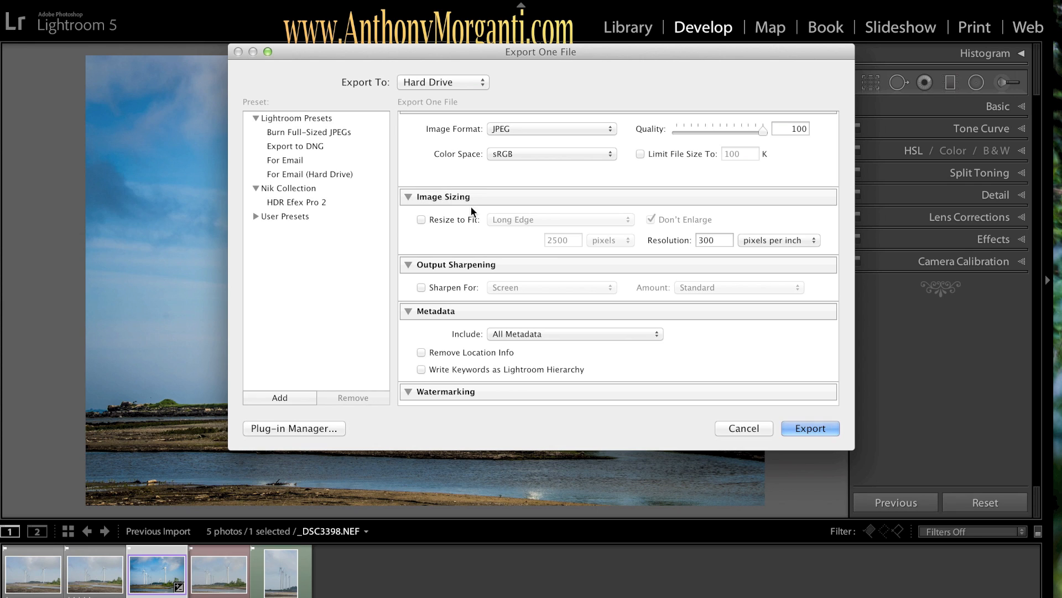
mouse_move(432, 245)
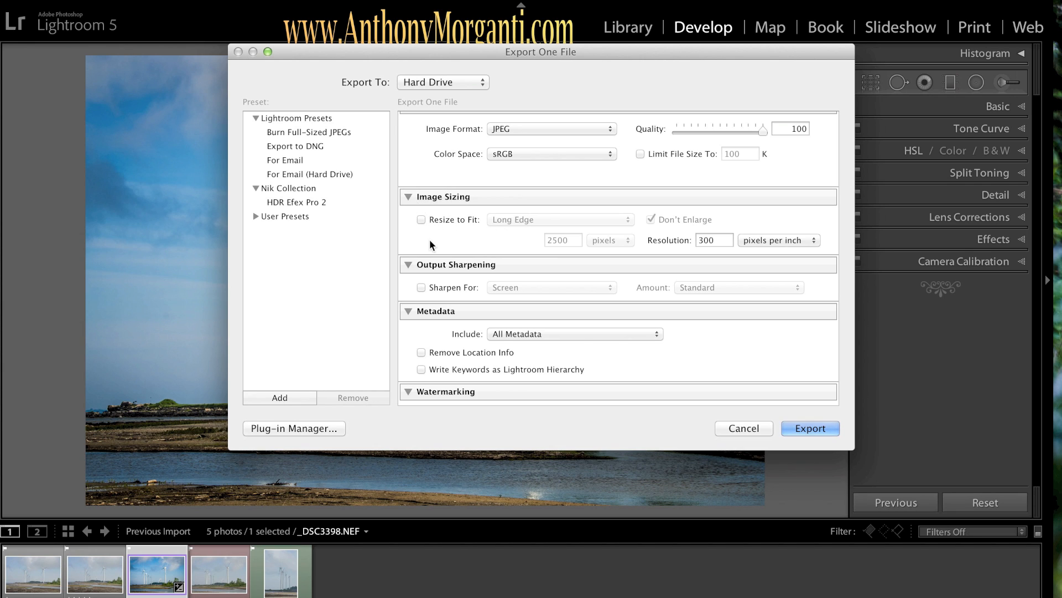
mouse_move(463, 195)
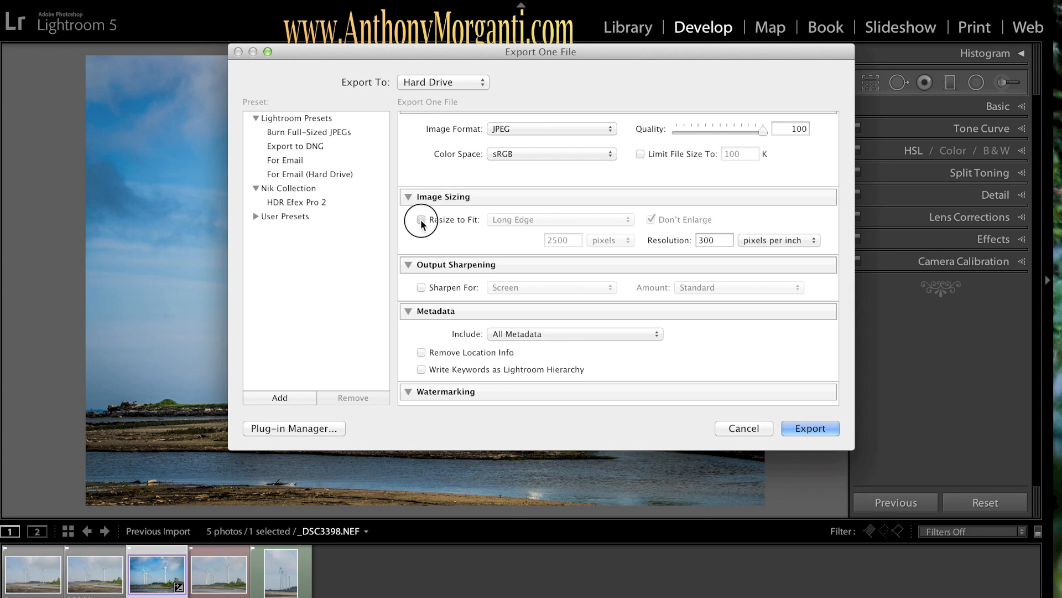
Resize the export to a 2500-pixel long edge at 72 ppi and export
left_click(421, 219)
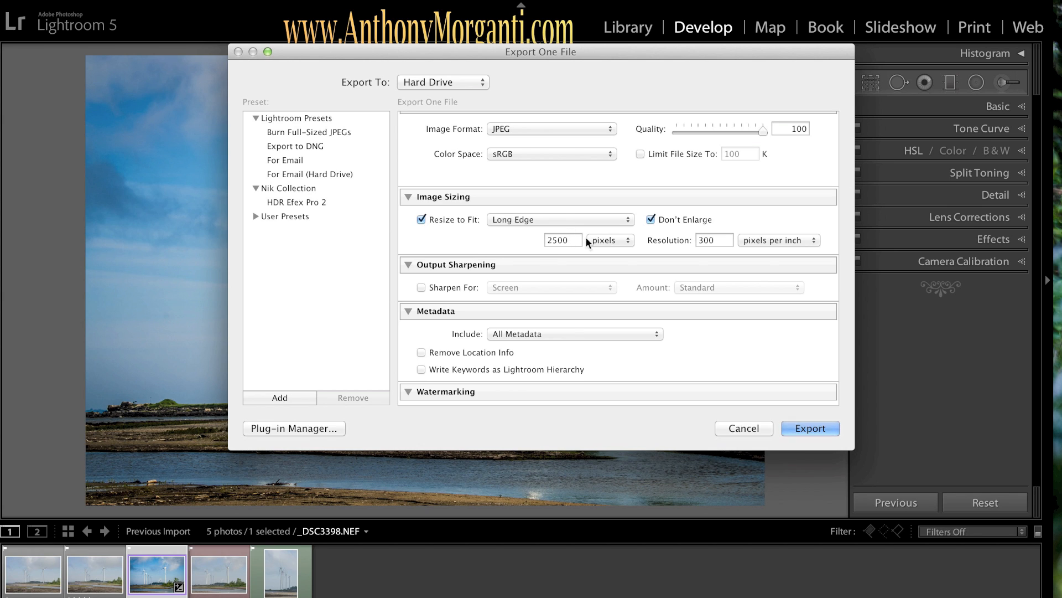
left_click(710, 240)
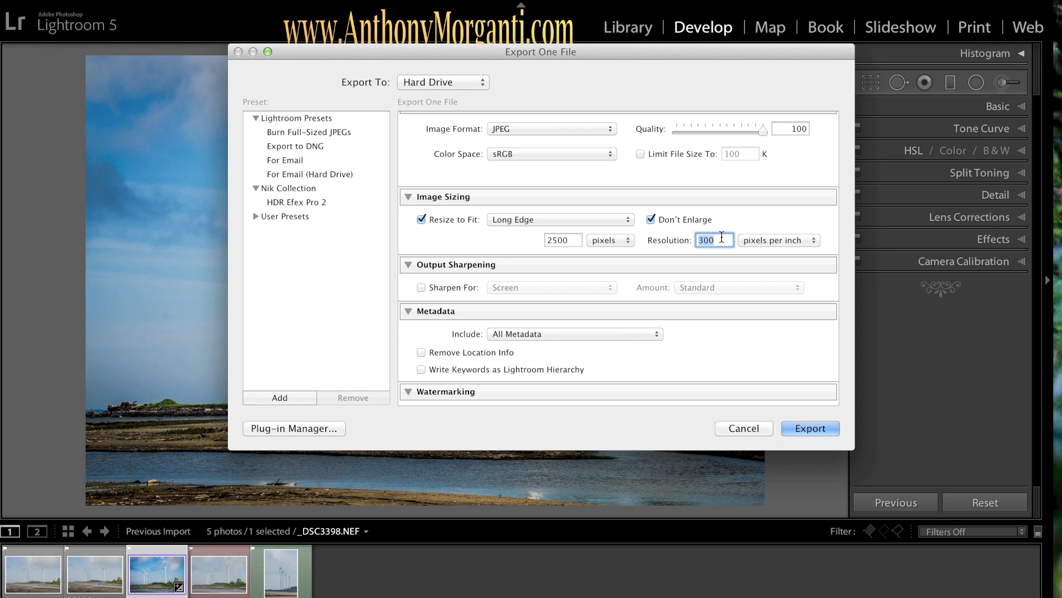
type("72")
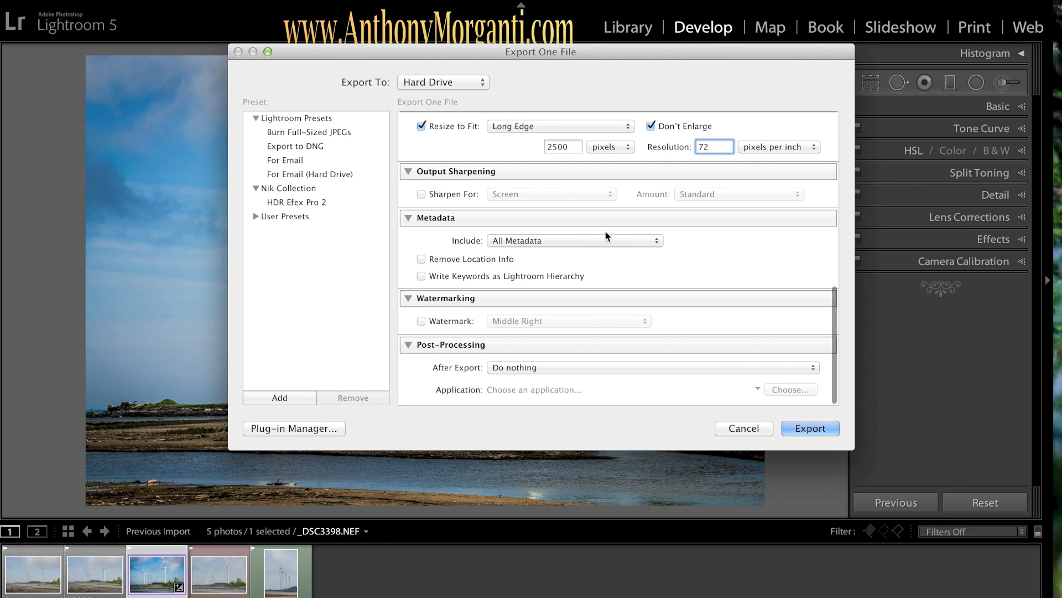
mouse_move(539, 249)
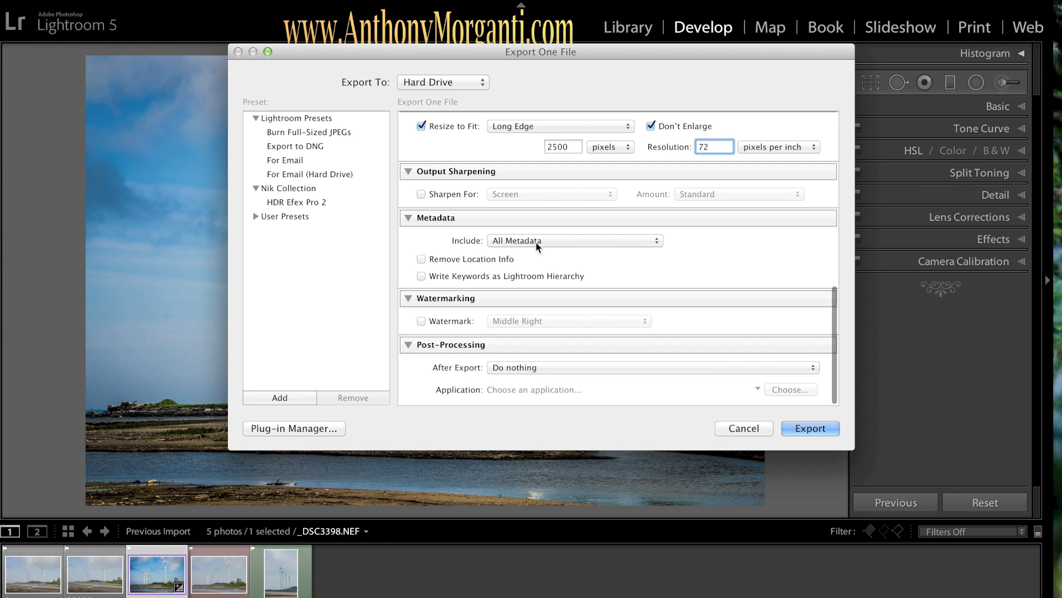
mouse_move(576, 292)
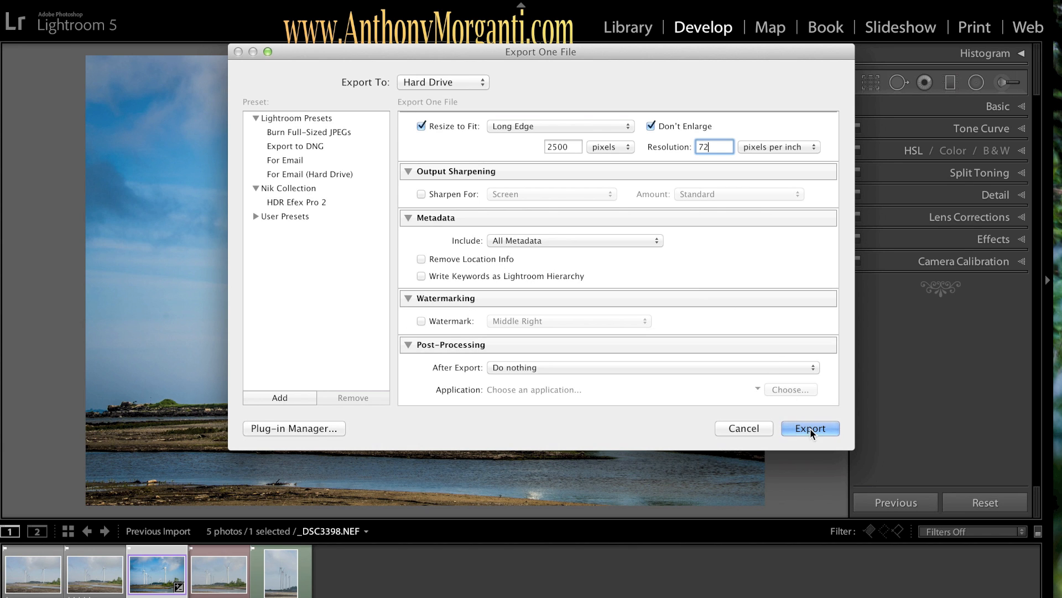
left_click(810, 429)
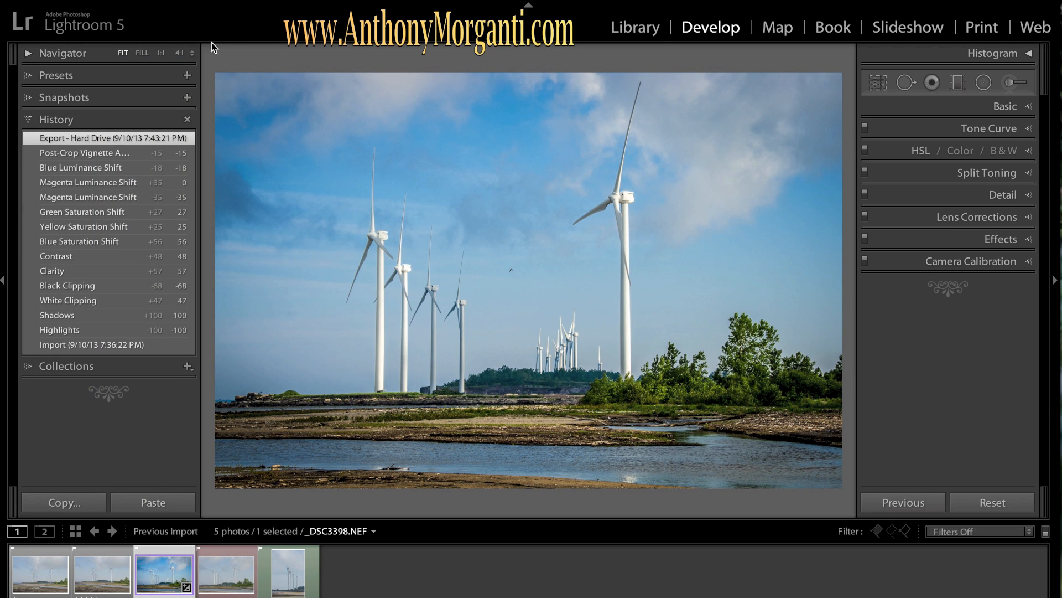
Return to the Library module to browse the folder list
left_click(636, 26)
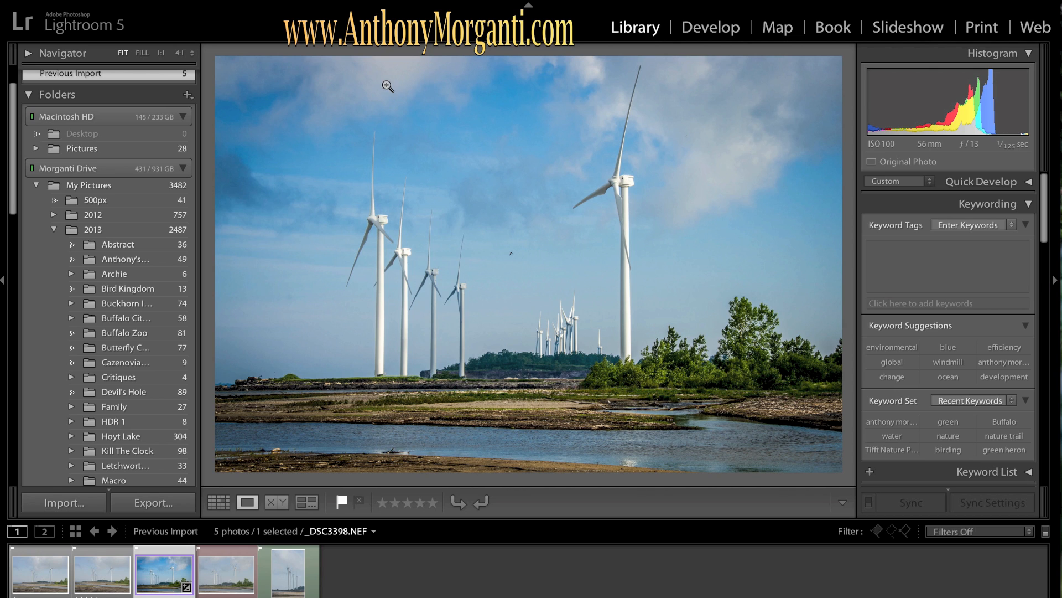
left_click(54, 215)
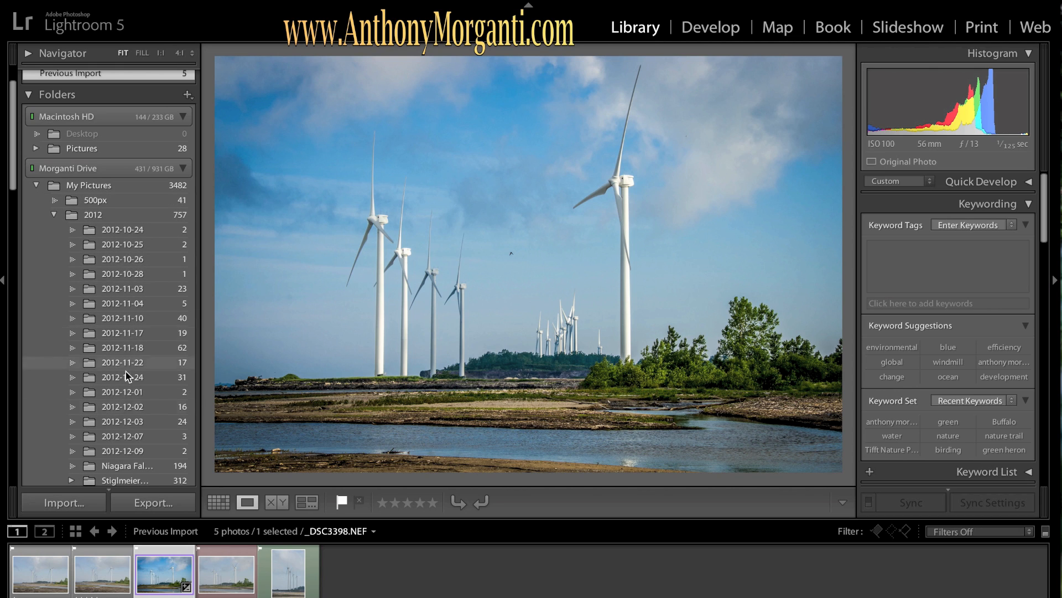
left_click(54, 215)
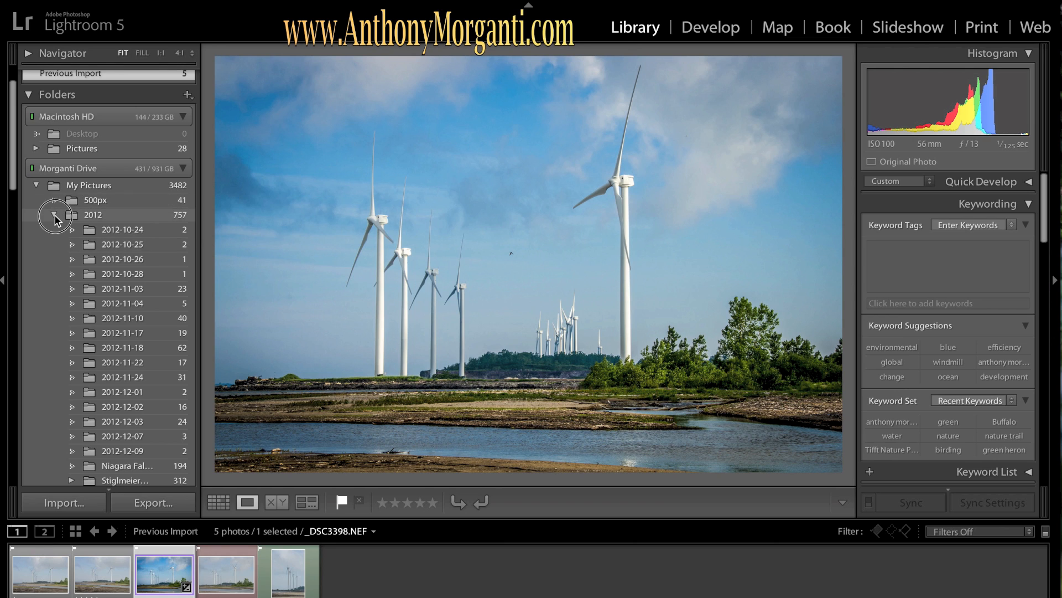
left_click(52, 214)
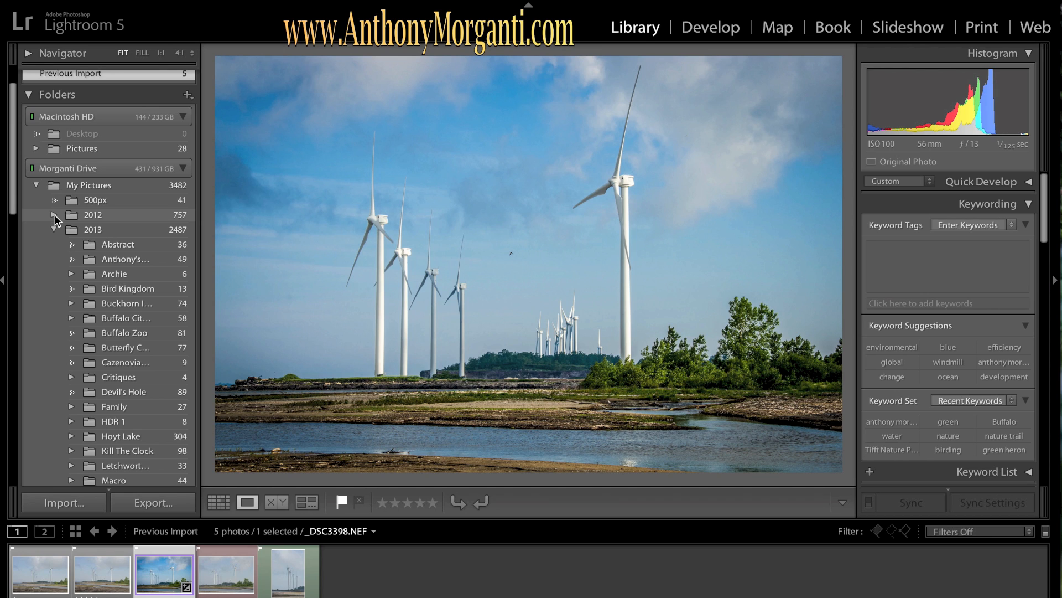
mouse_move(113, 337)
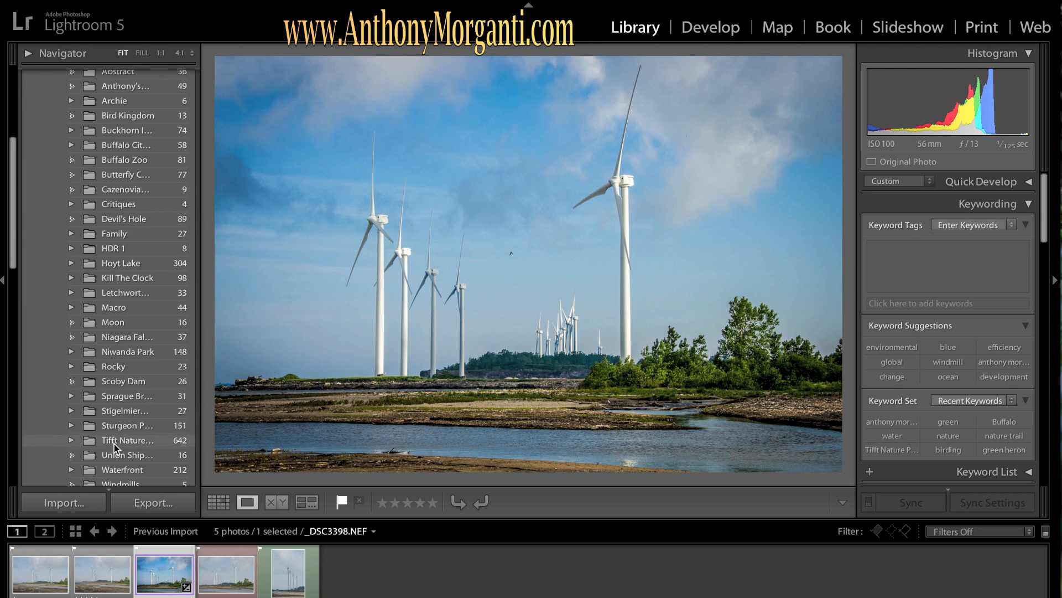
scroll("down", 3)
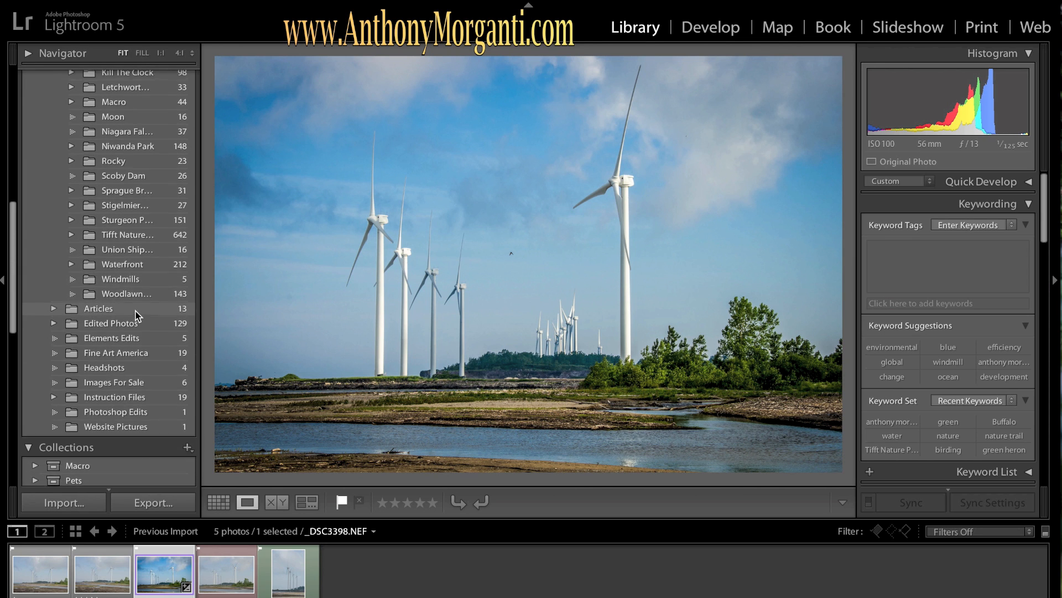